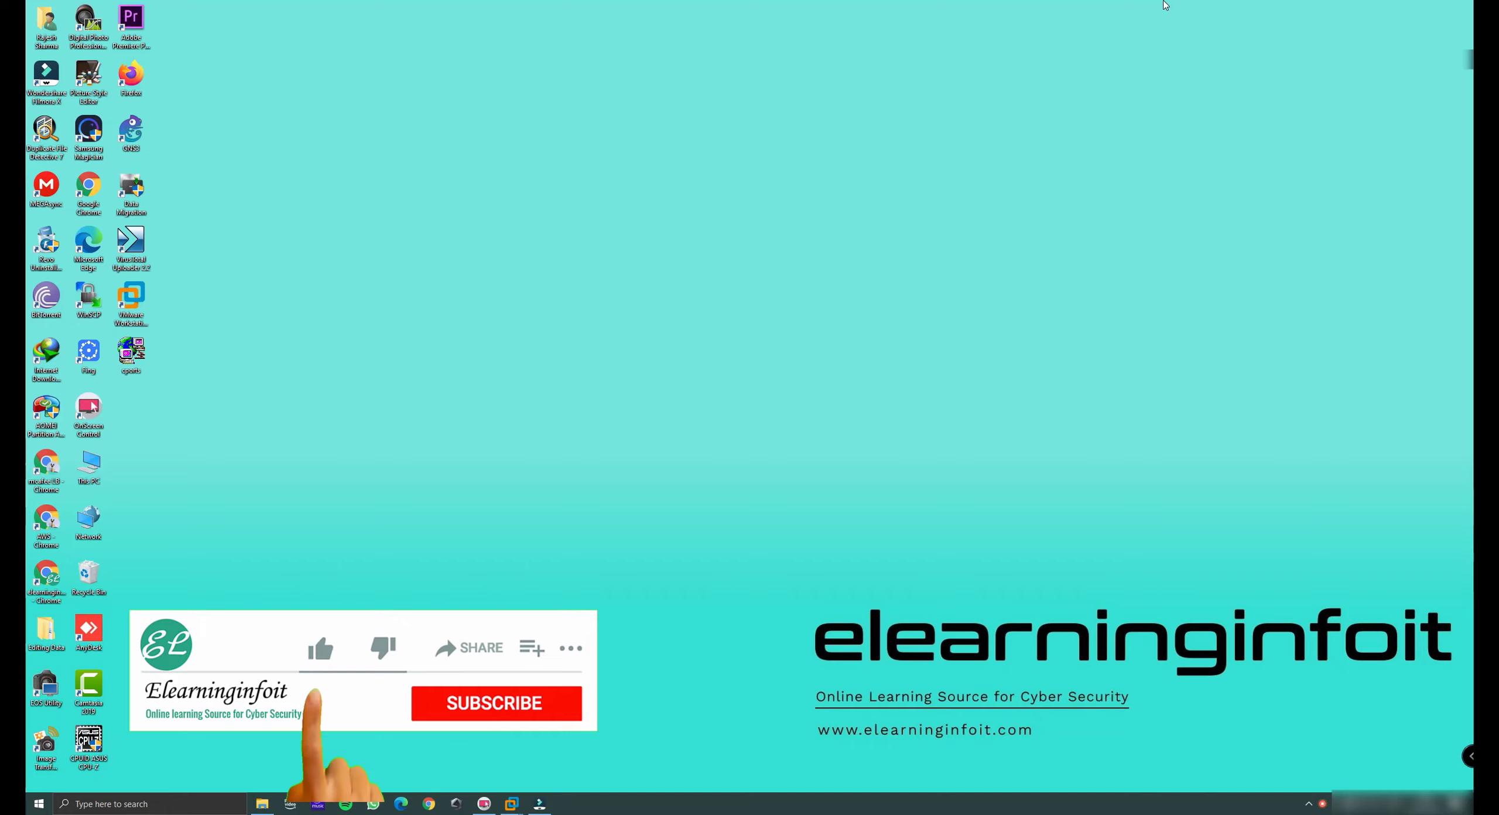
Switch to the Mac BigSur 11.2 VM showing its About This Mac overview.
click(497, 703)
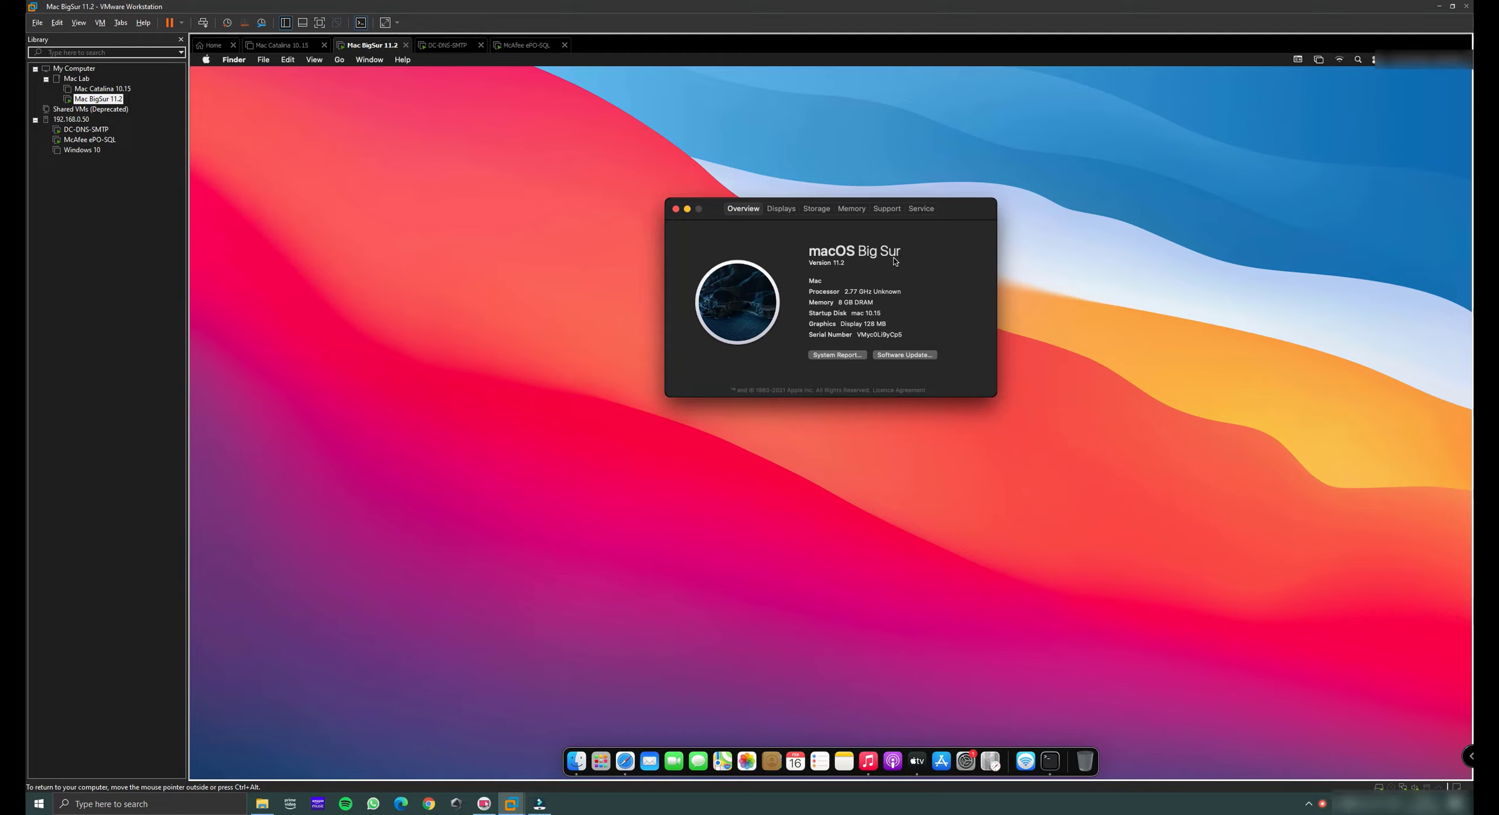
mouse_move(887, 265)
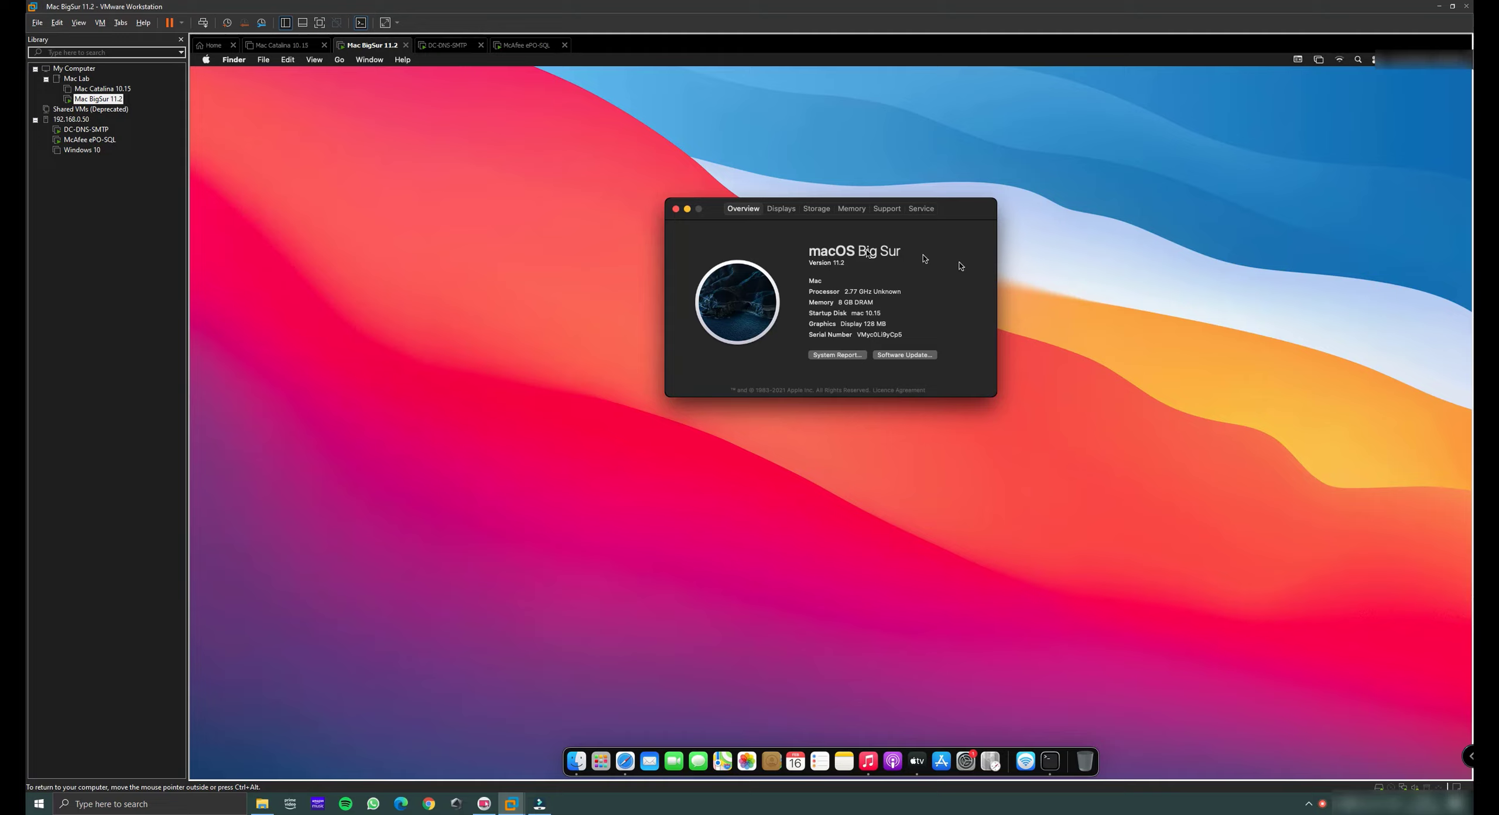
mouse_move(704, 212)
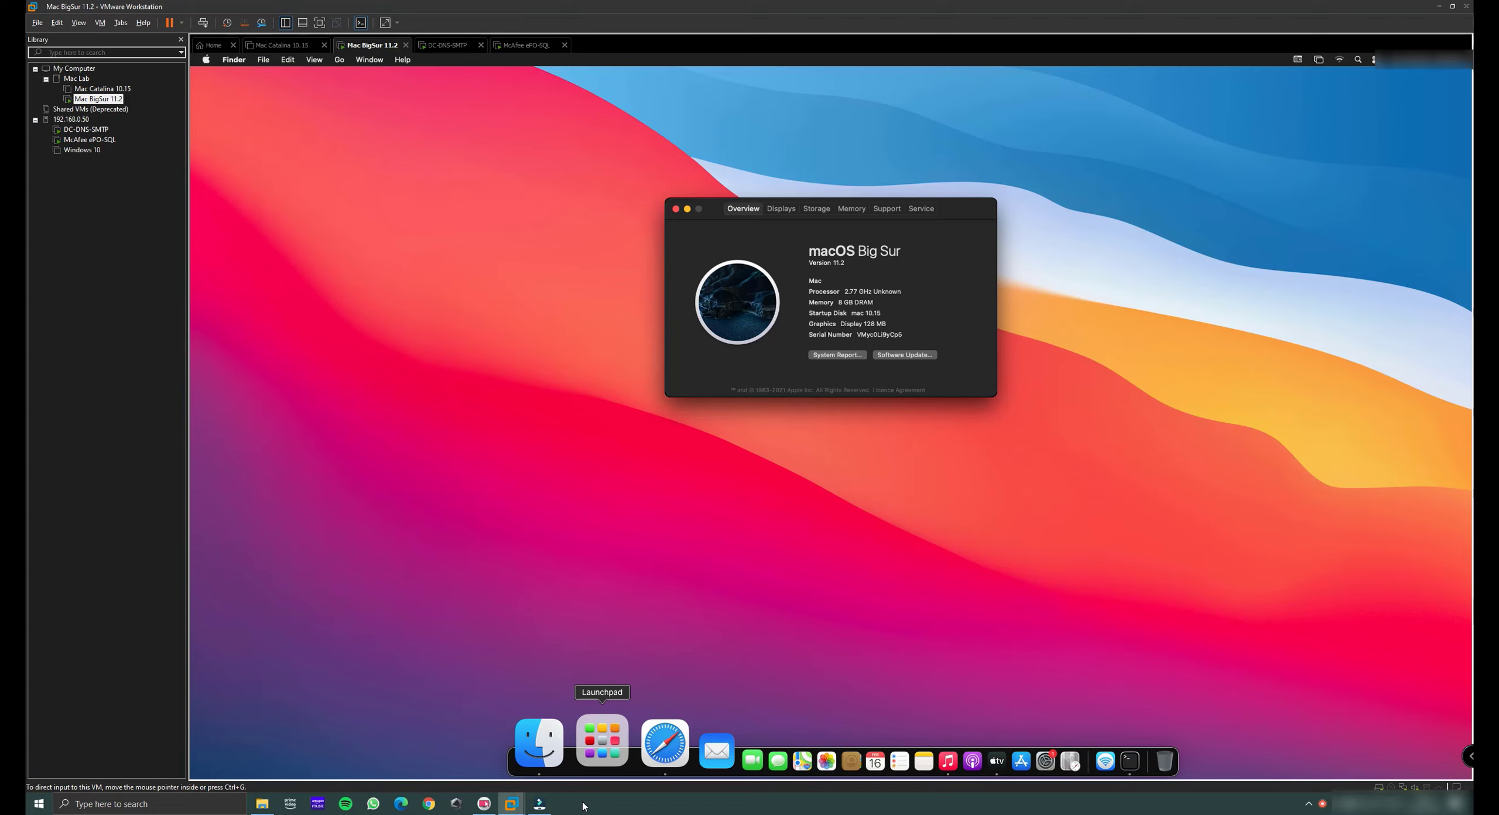
mouse_move(1252, 209)
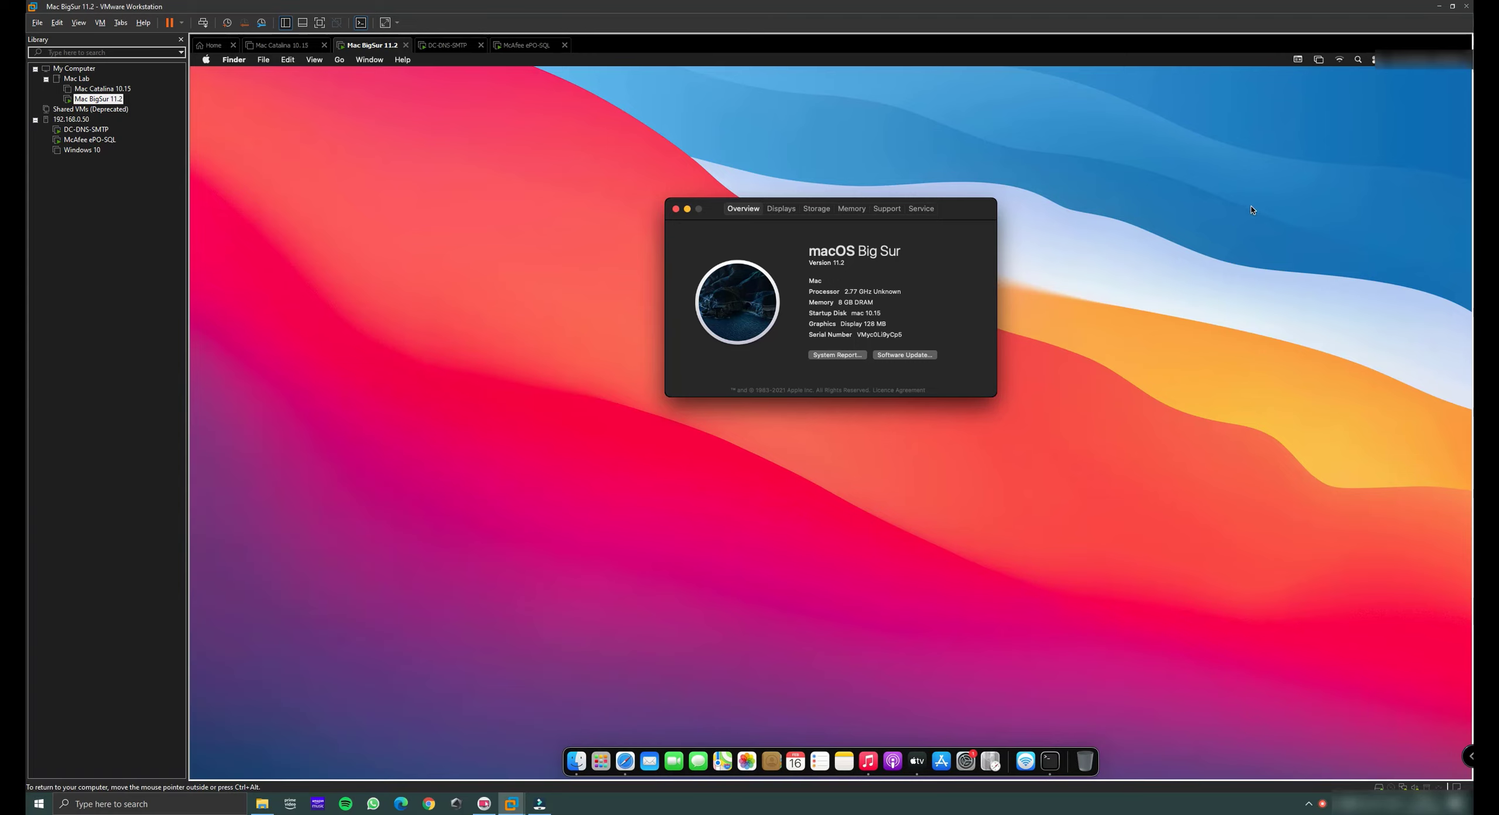
Close About This Mac and view Ethernet settings: manual IP 192.168.0.52, DNS 192.168.0.100.
click(675, 209)
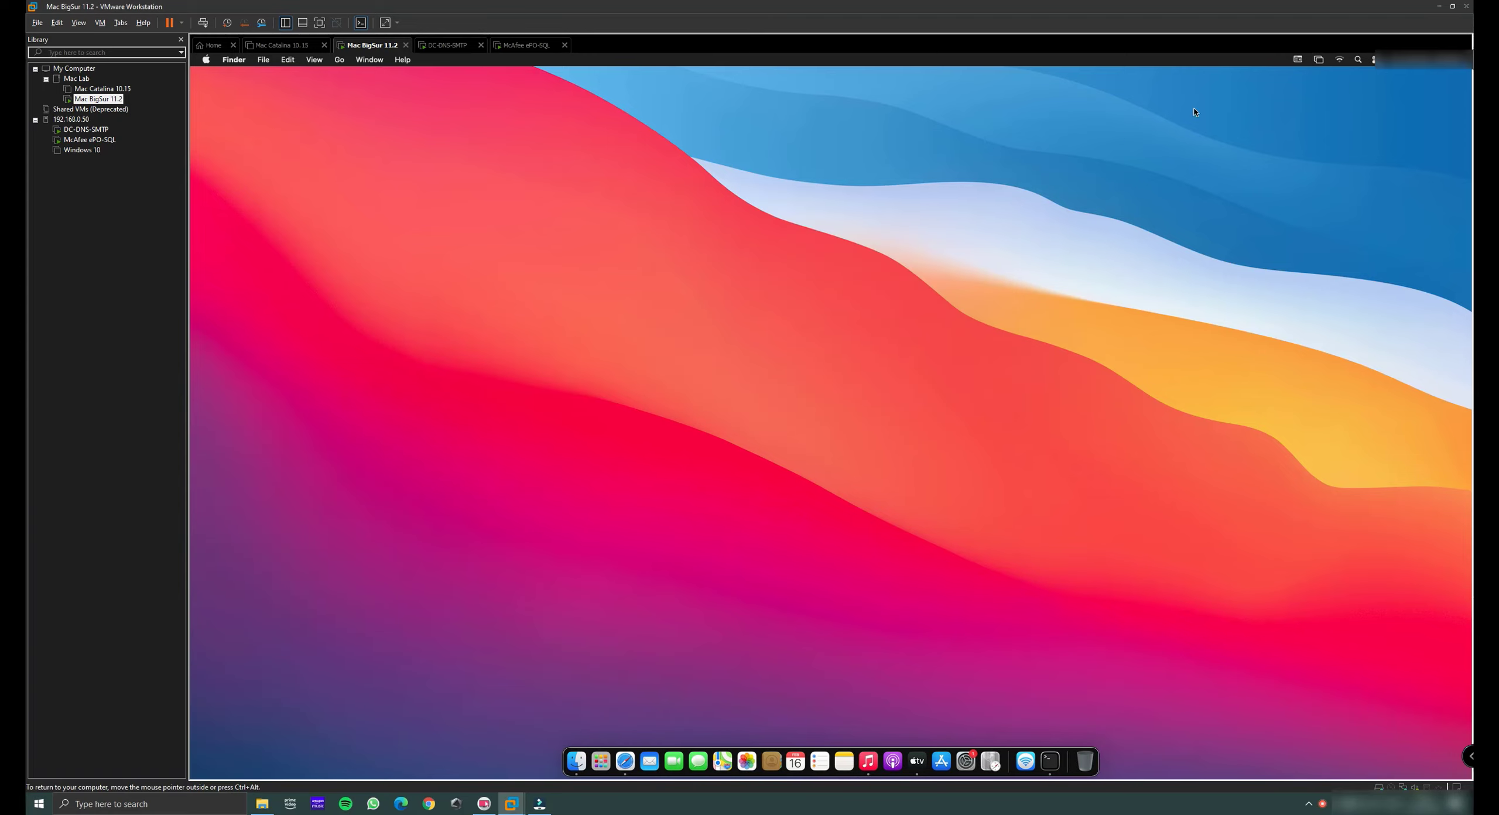
click(1338, 59)
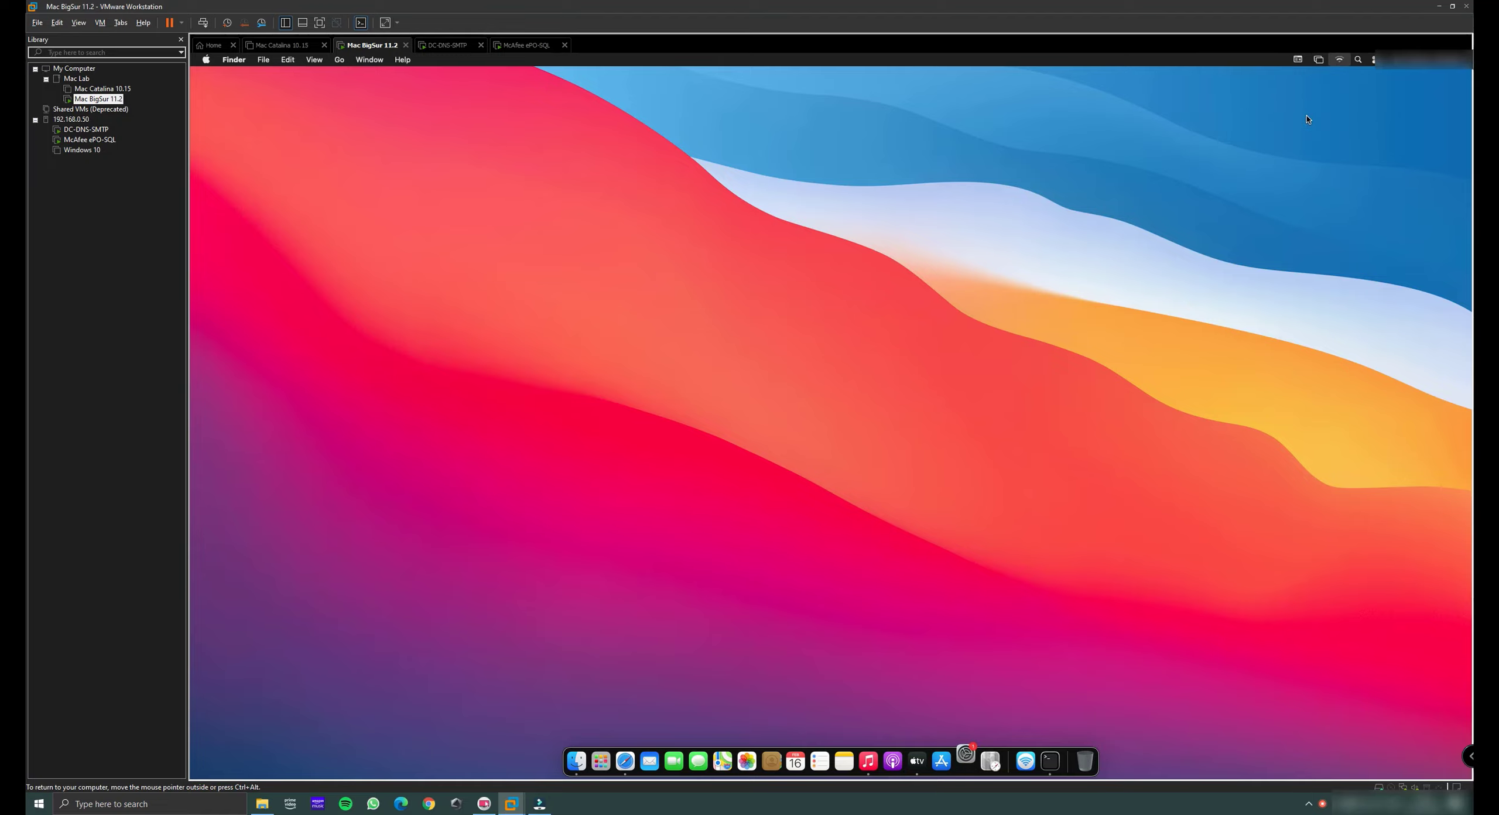
click(965, 760)
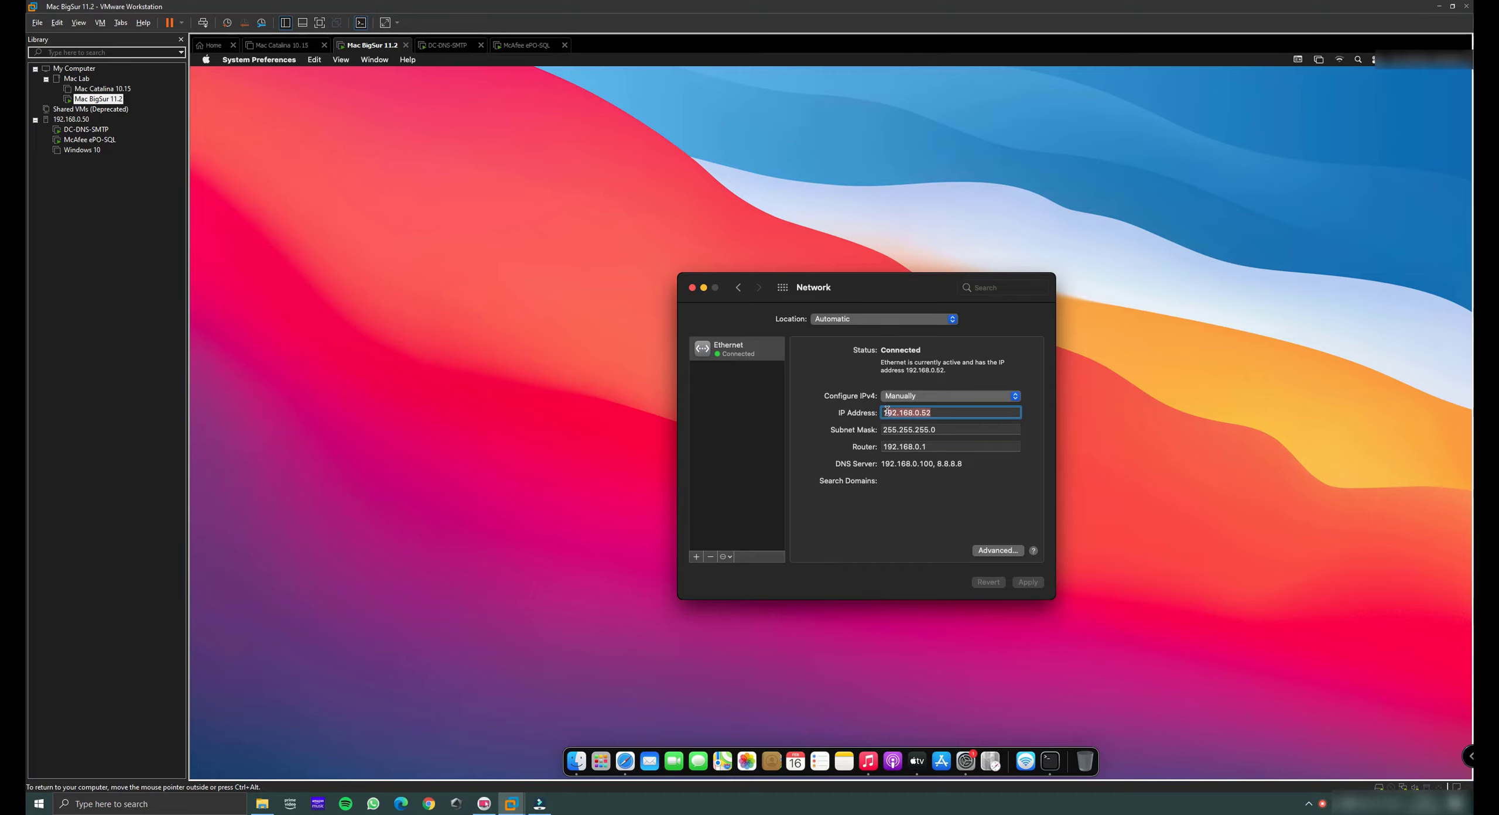
click(950, 429)
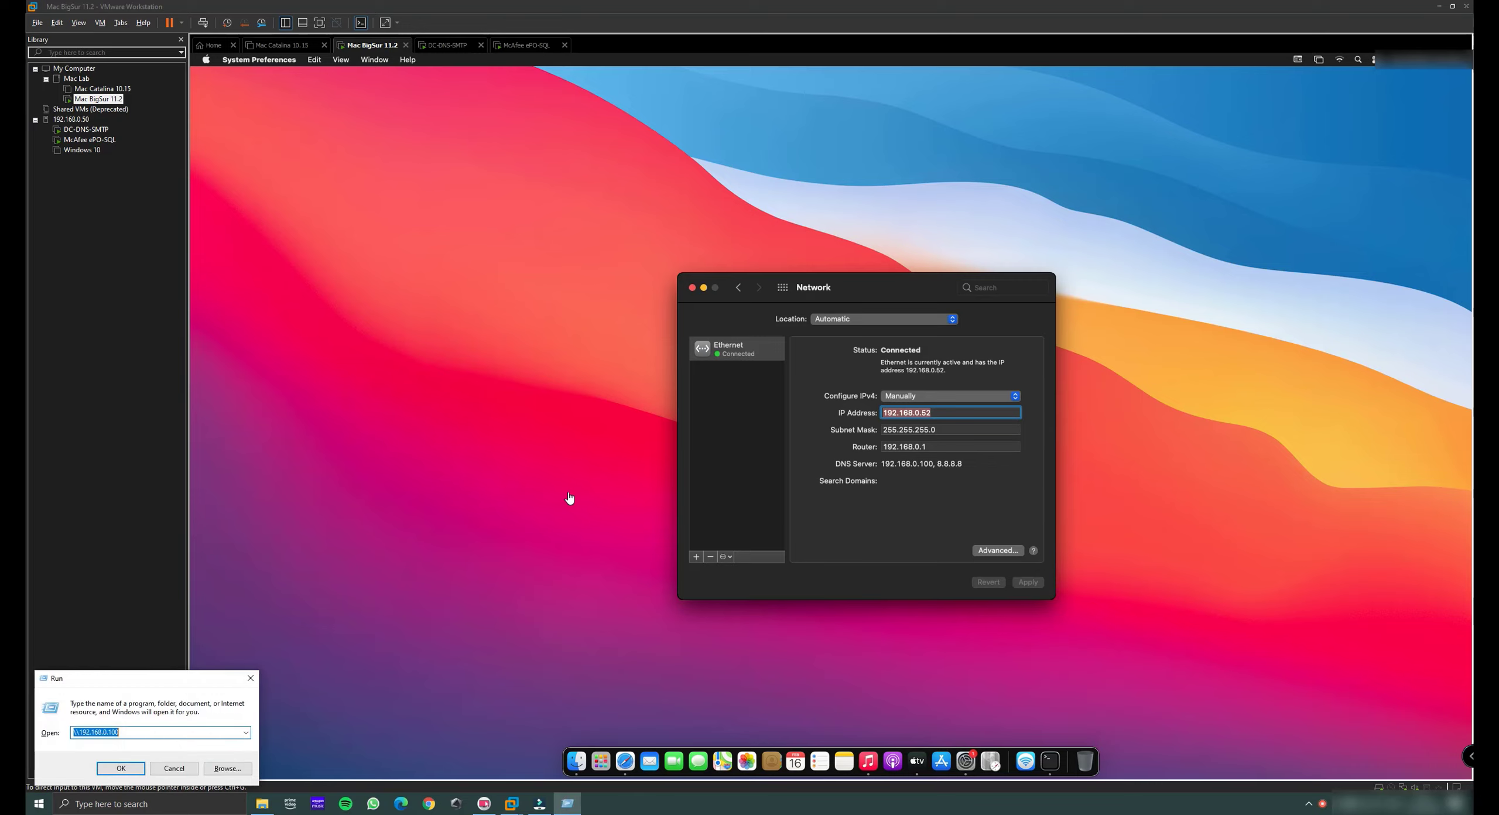
Ping the domain controller at 192.168.0.100 from a host command prompt.
click(121, 768)
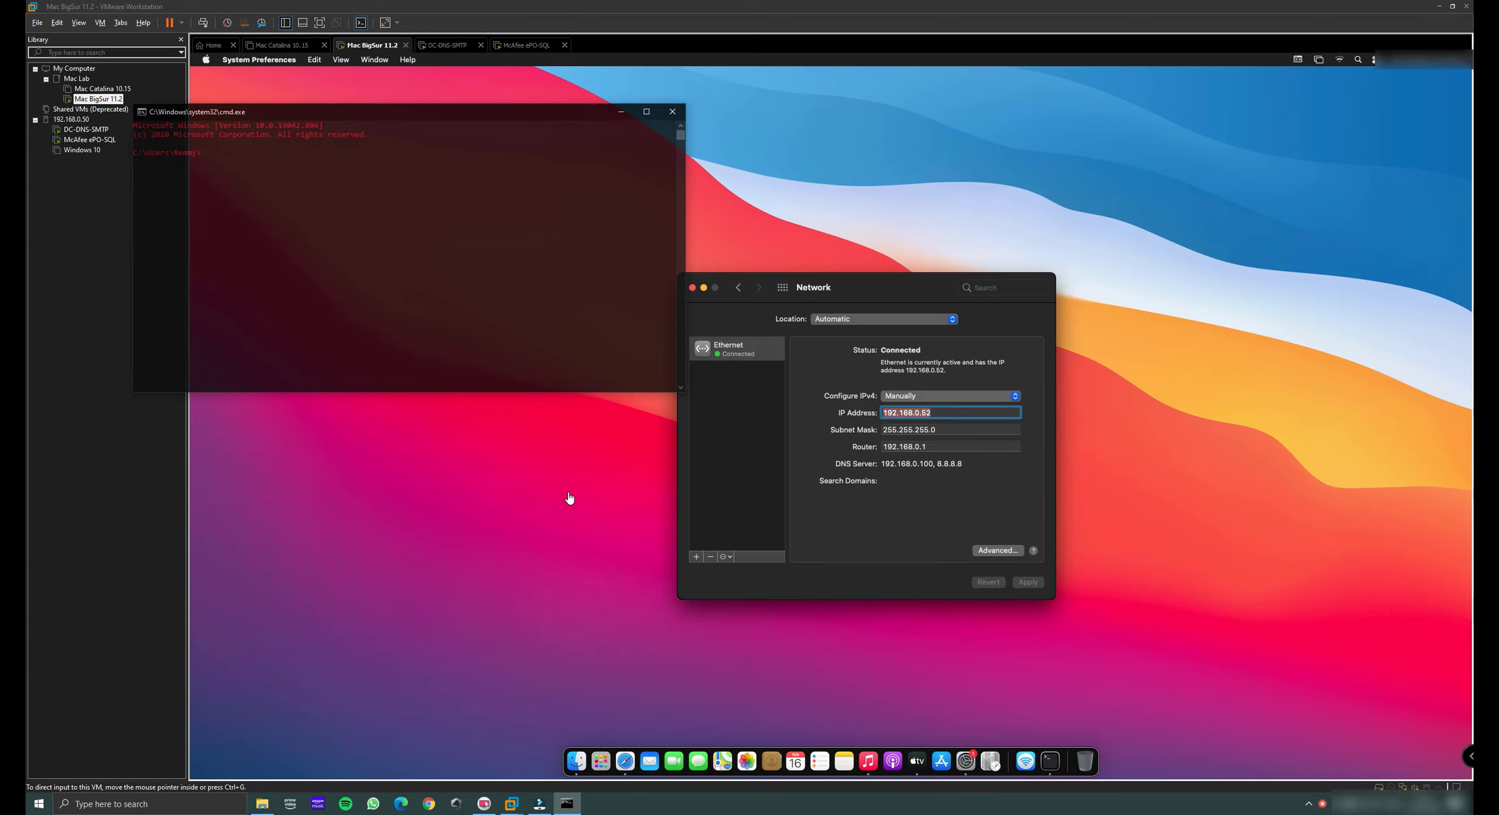
text(ping)
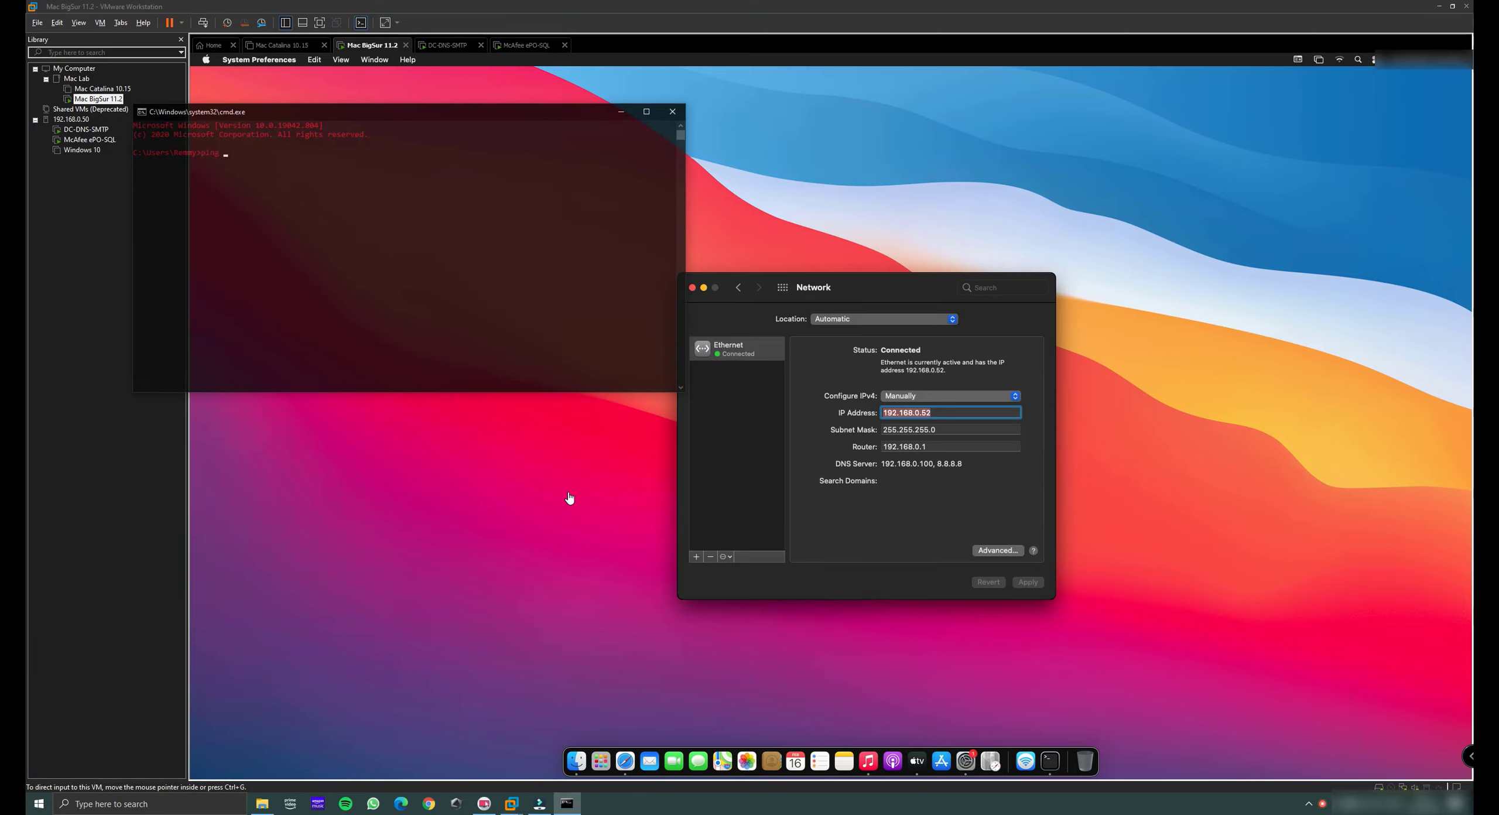
text(ping 192.168.0.)
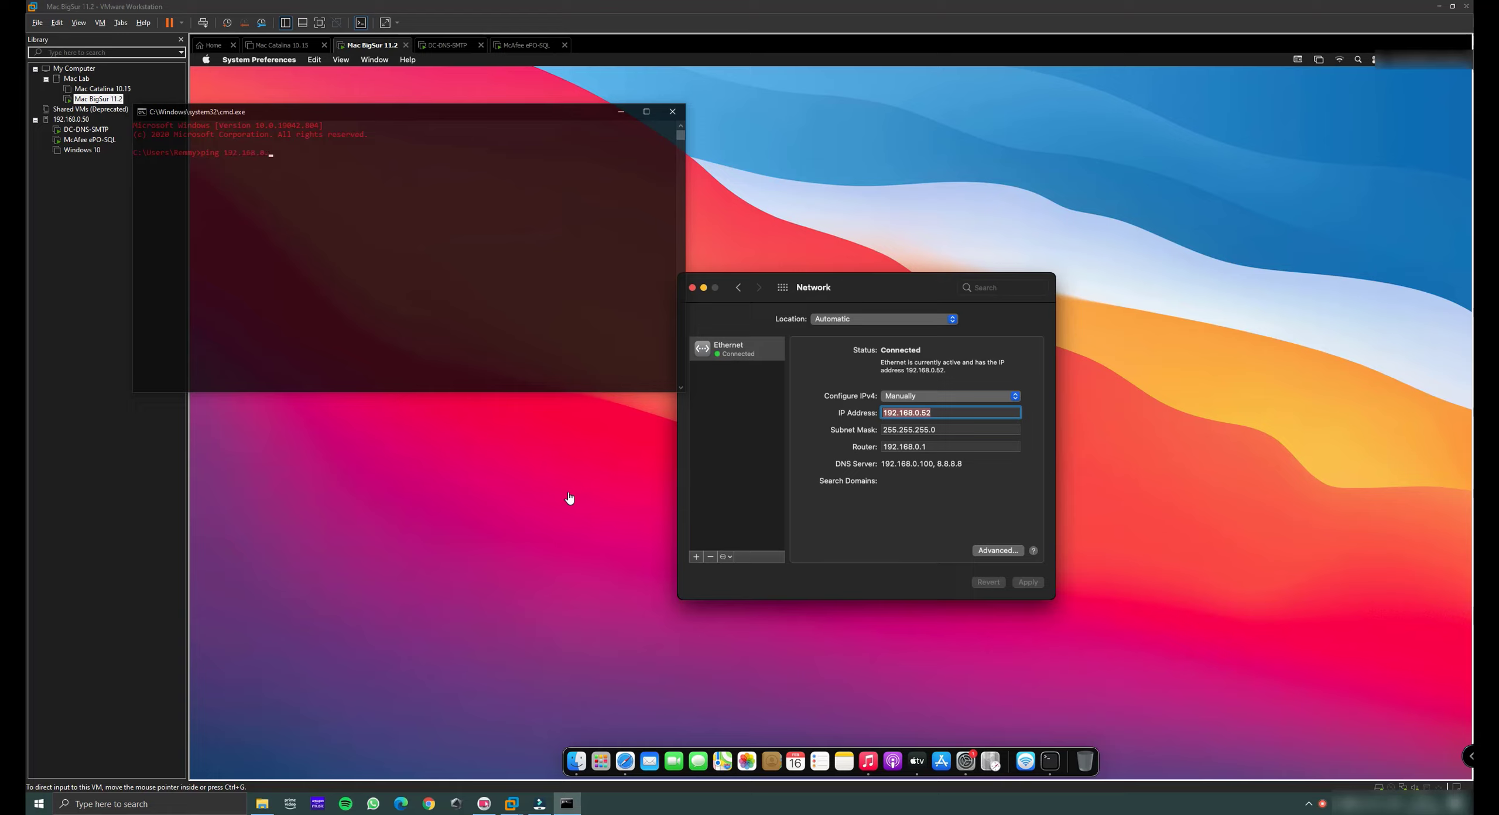
key(Enter)
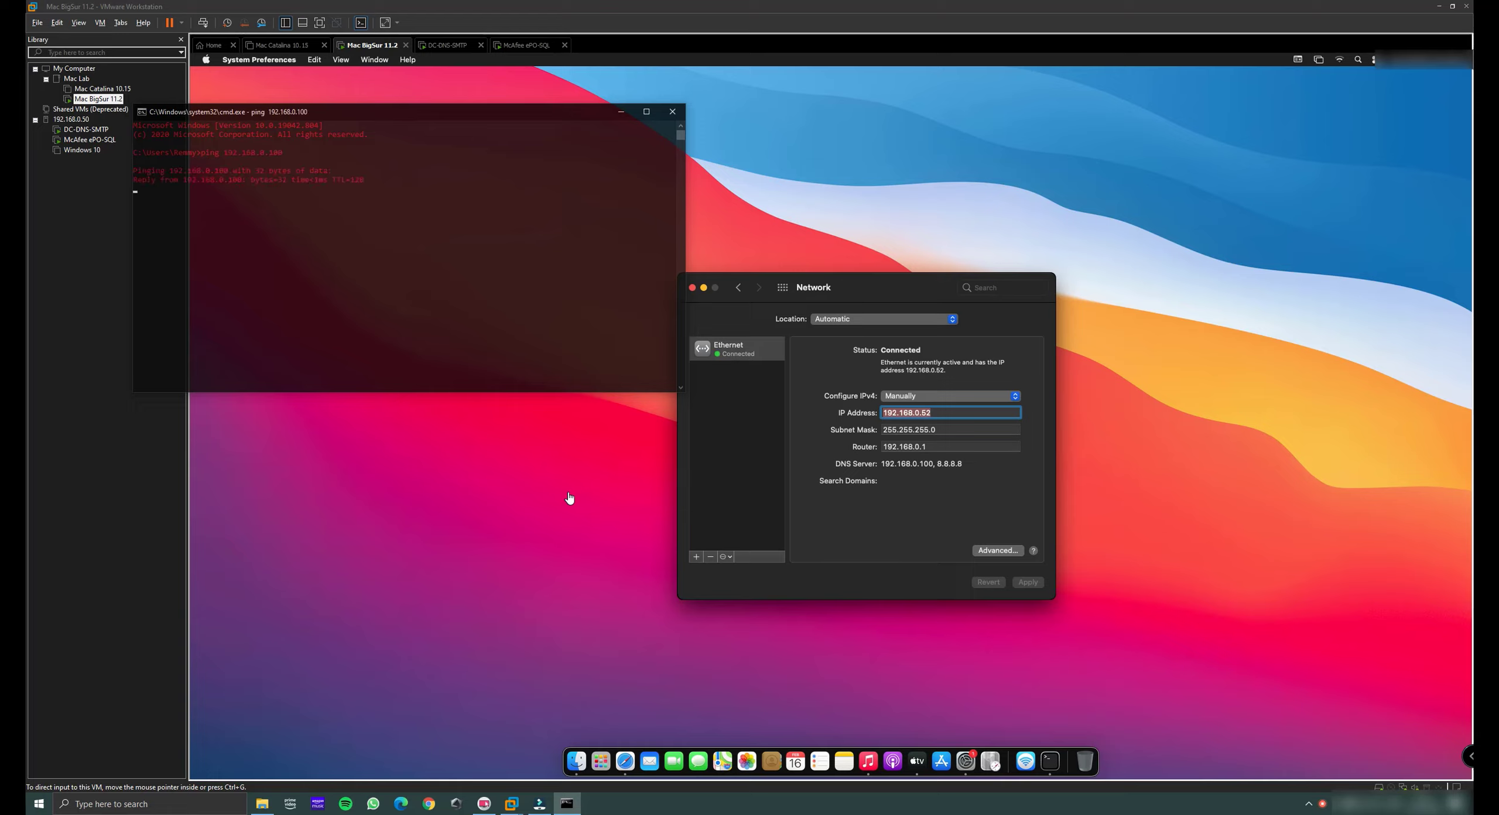
mouse_move(180, 173)
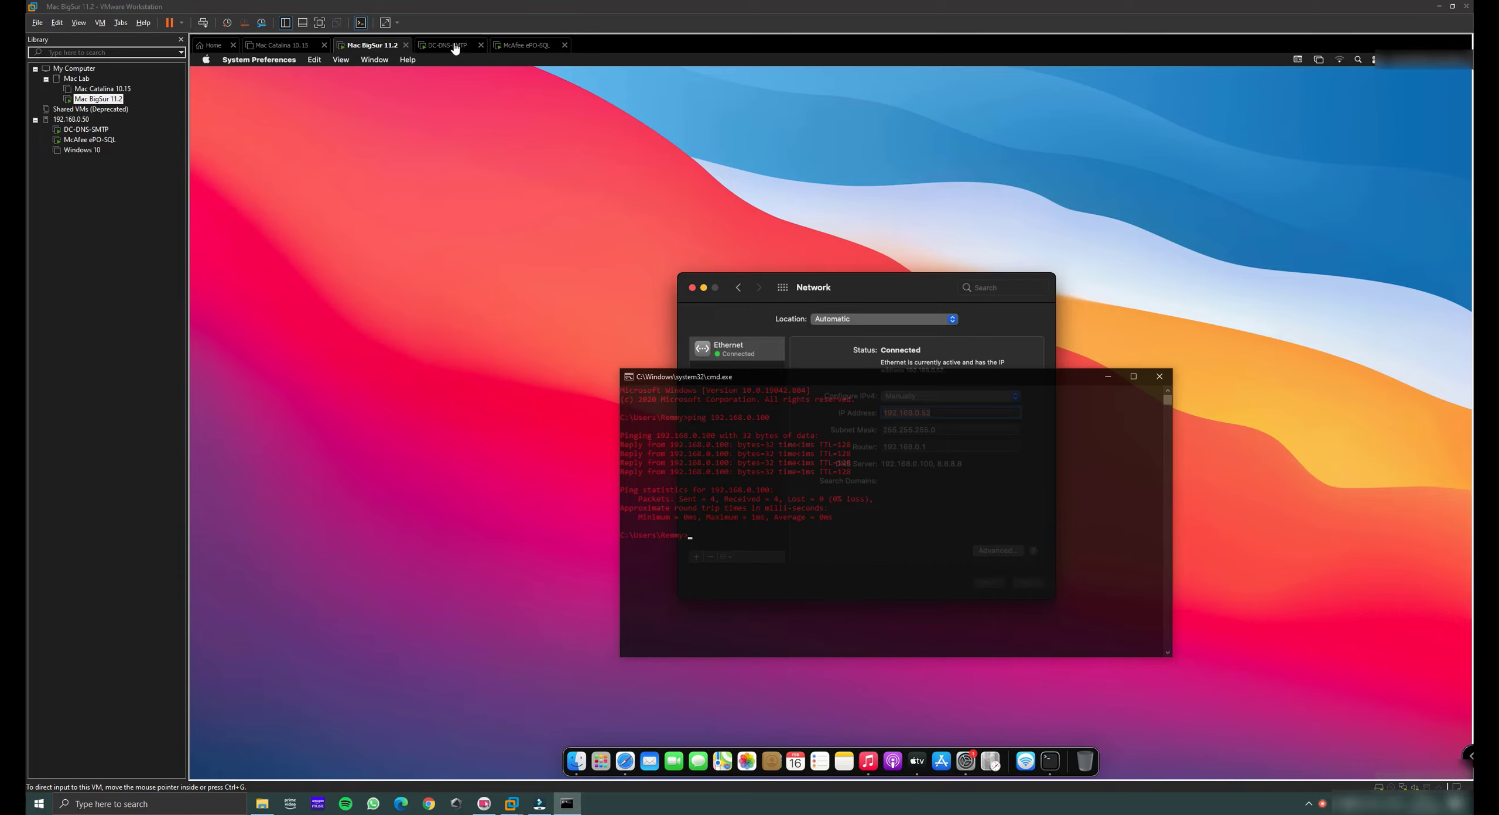
Sign in to the DC-DNS-SMTP server VM as INFOIT\Administrator.
click(449, 46)
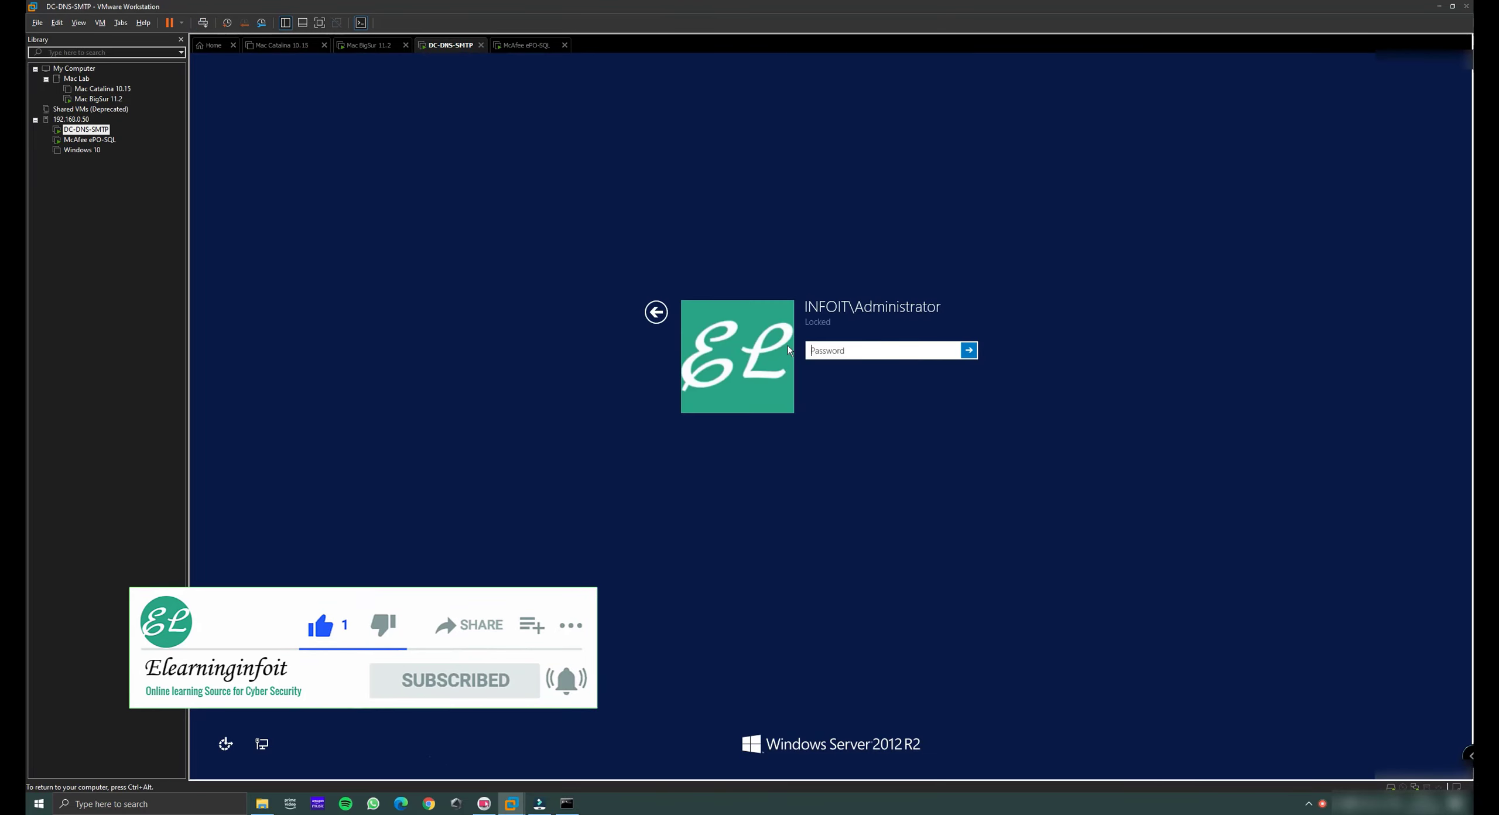
text(••••)
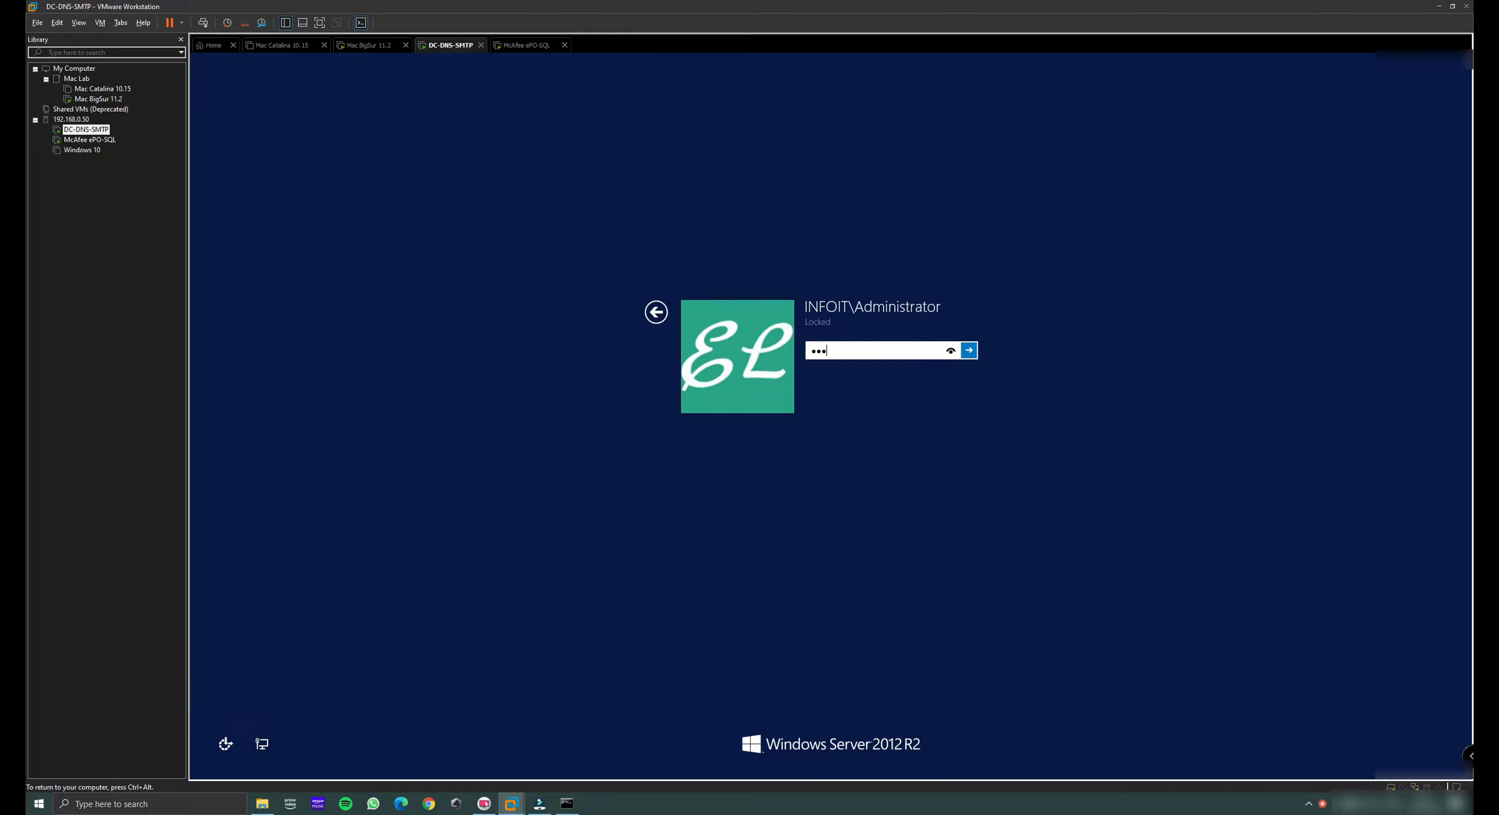
click(968, 350)
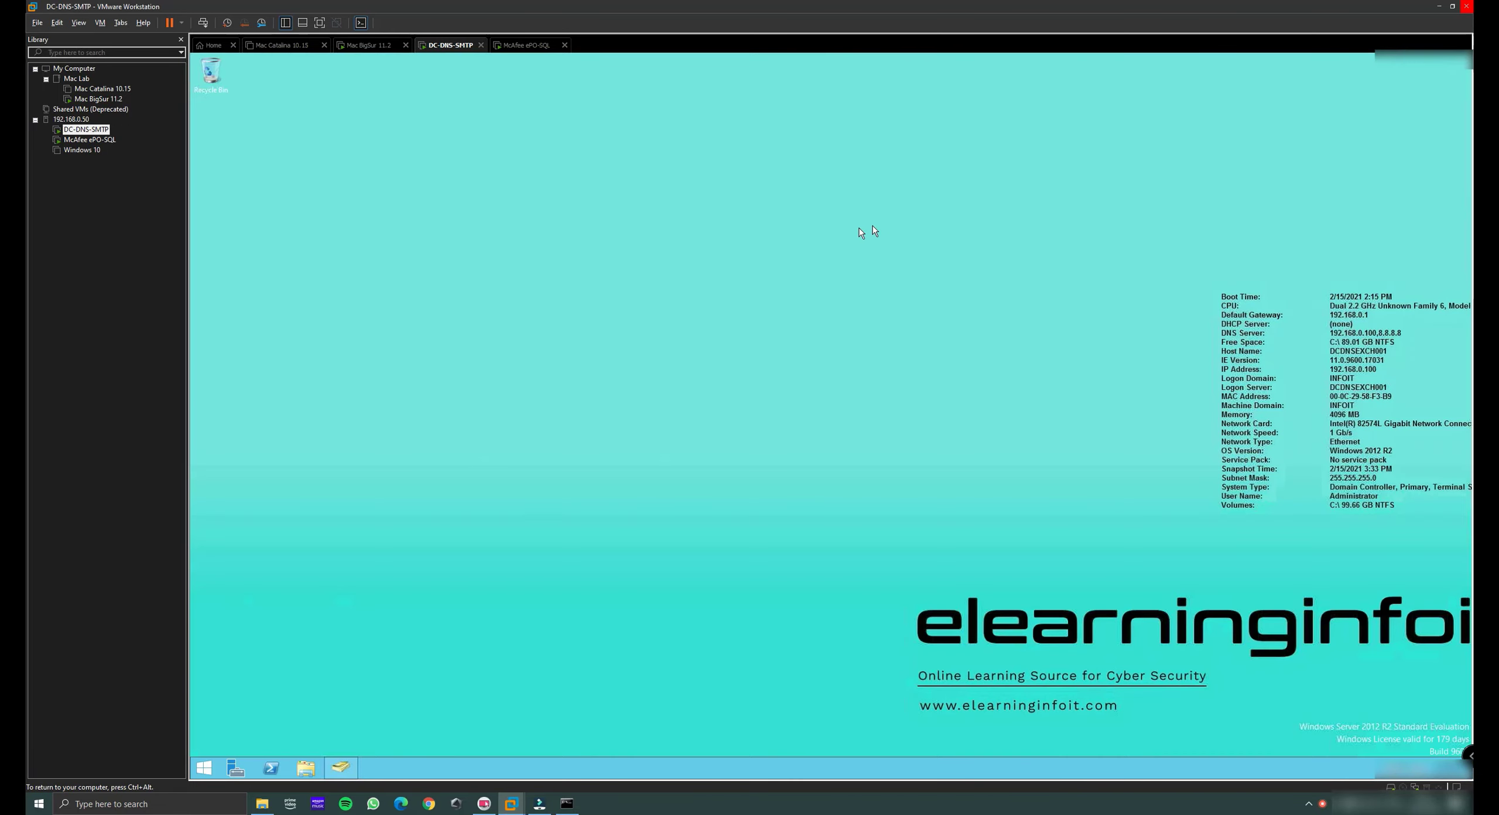
mouse_move(916, 391)
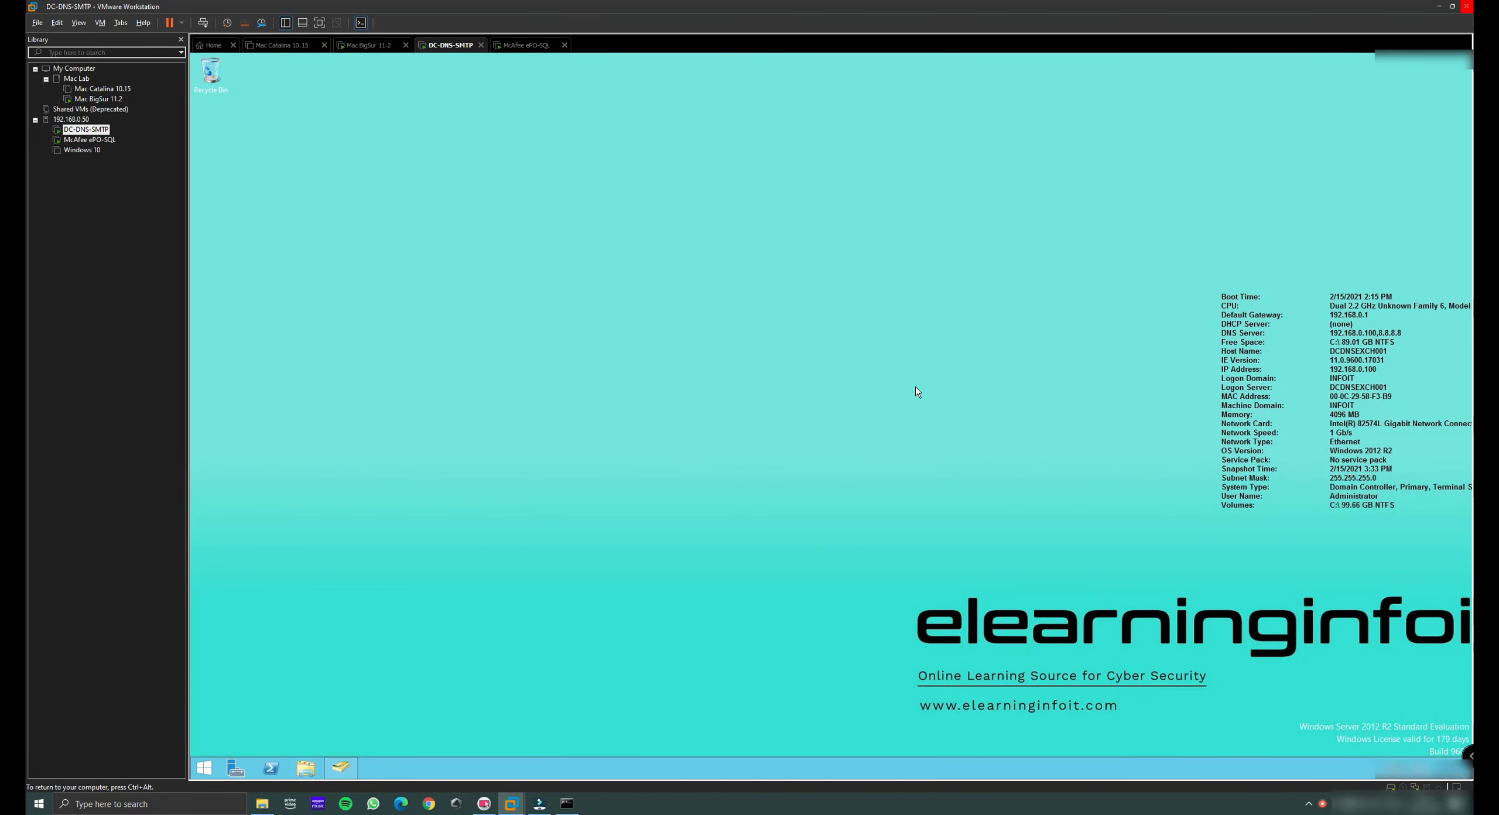
Run nslookup and ipconfig on the server, confirming address 192.168.0.100.
text(c)
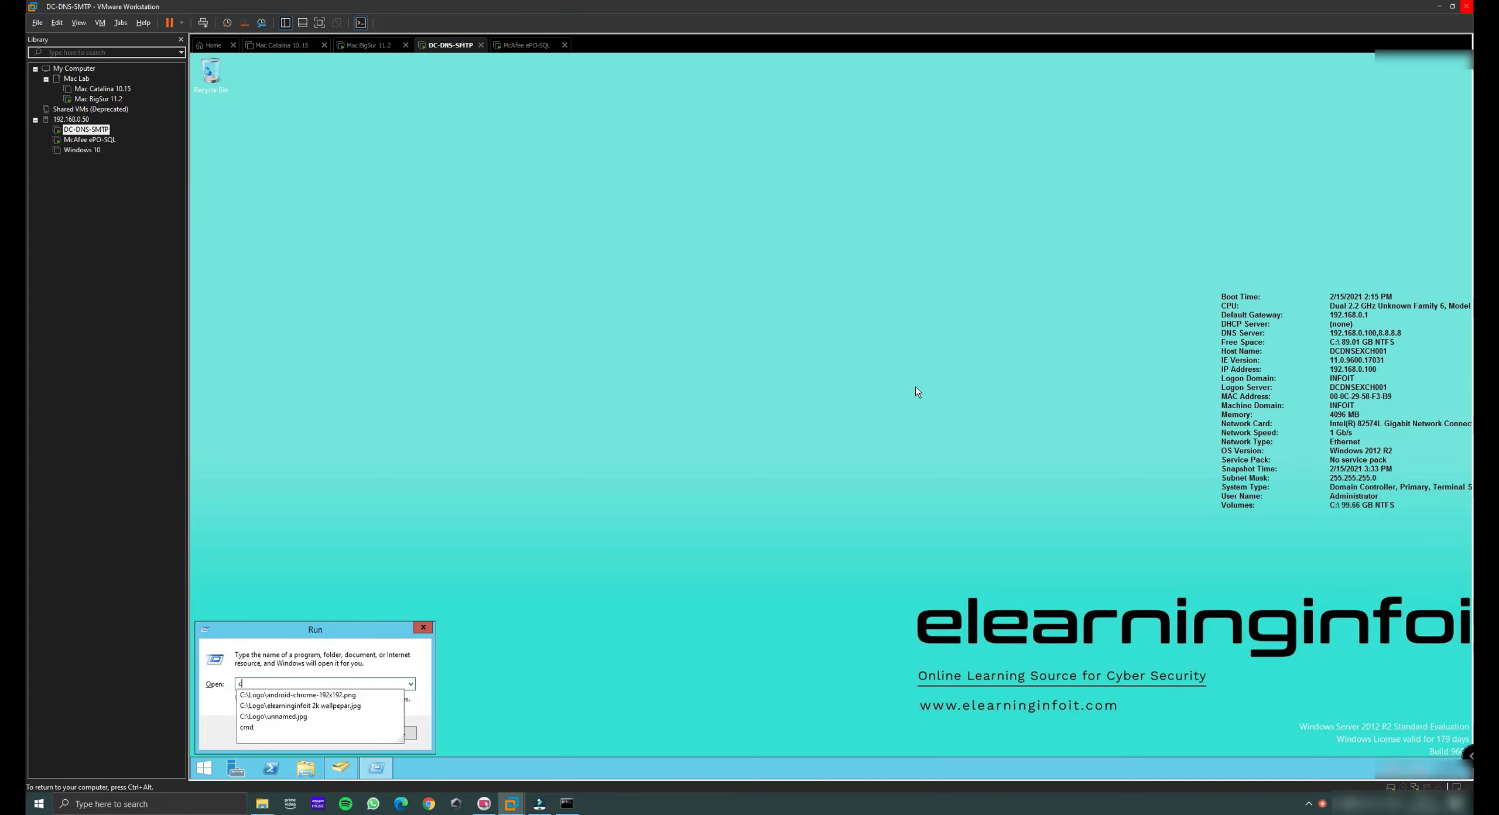
key(Enter)
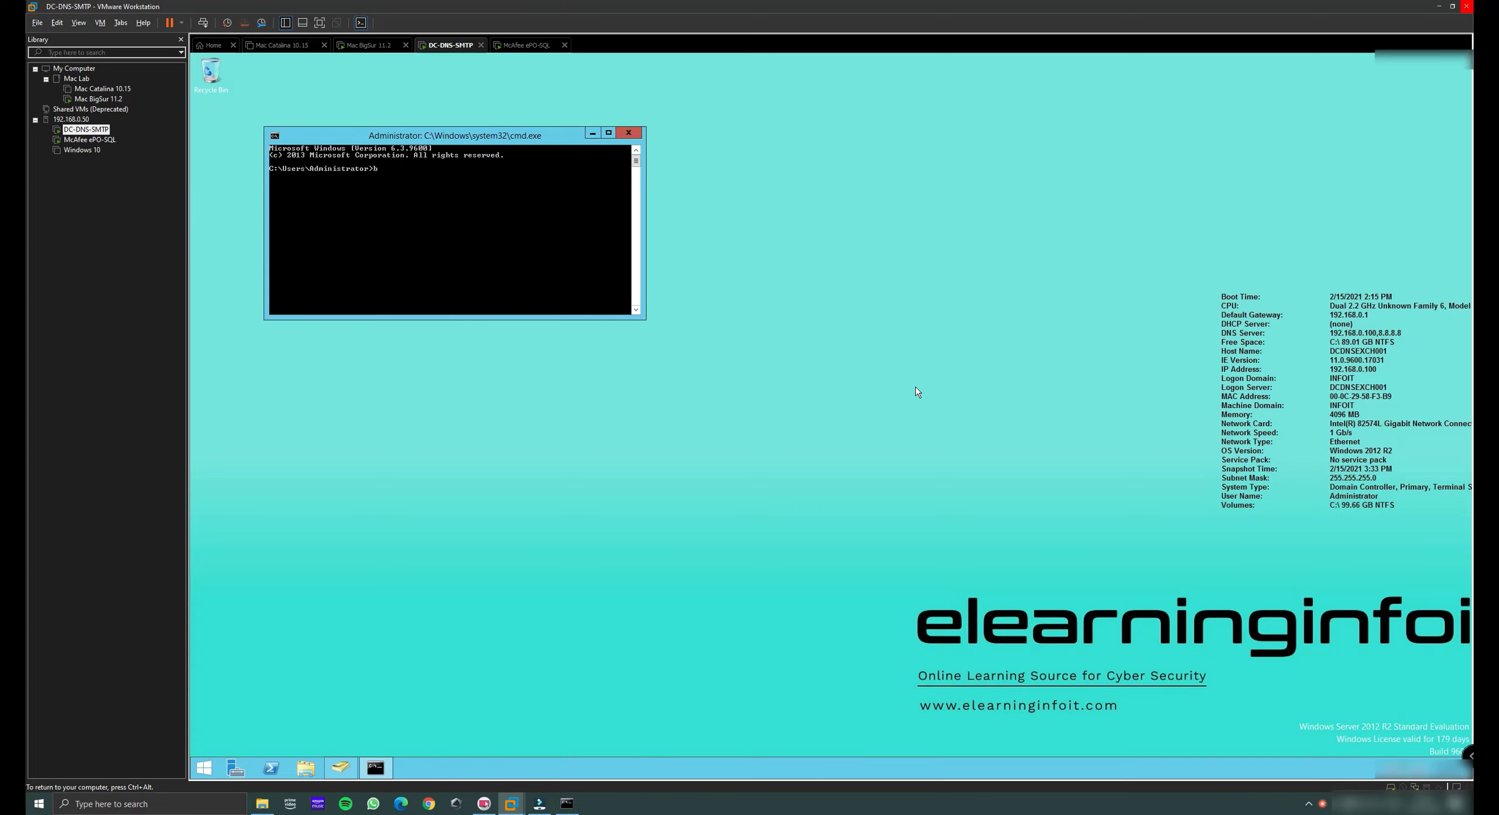
text(slookup)
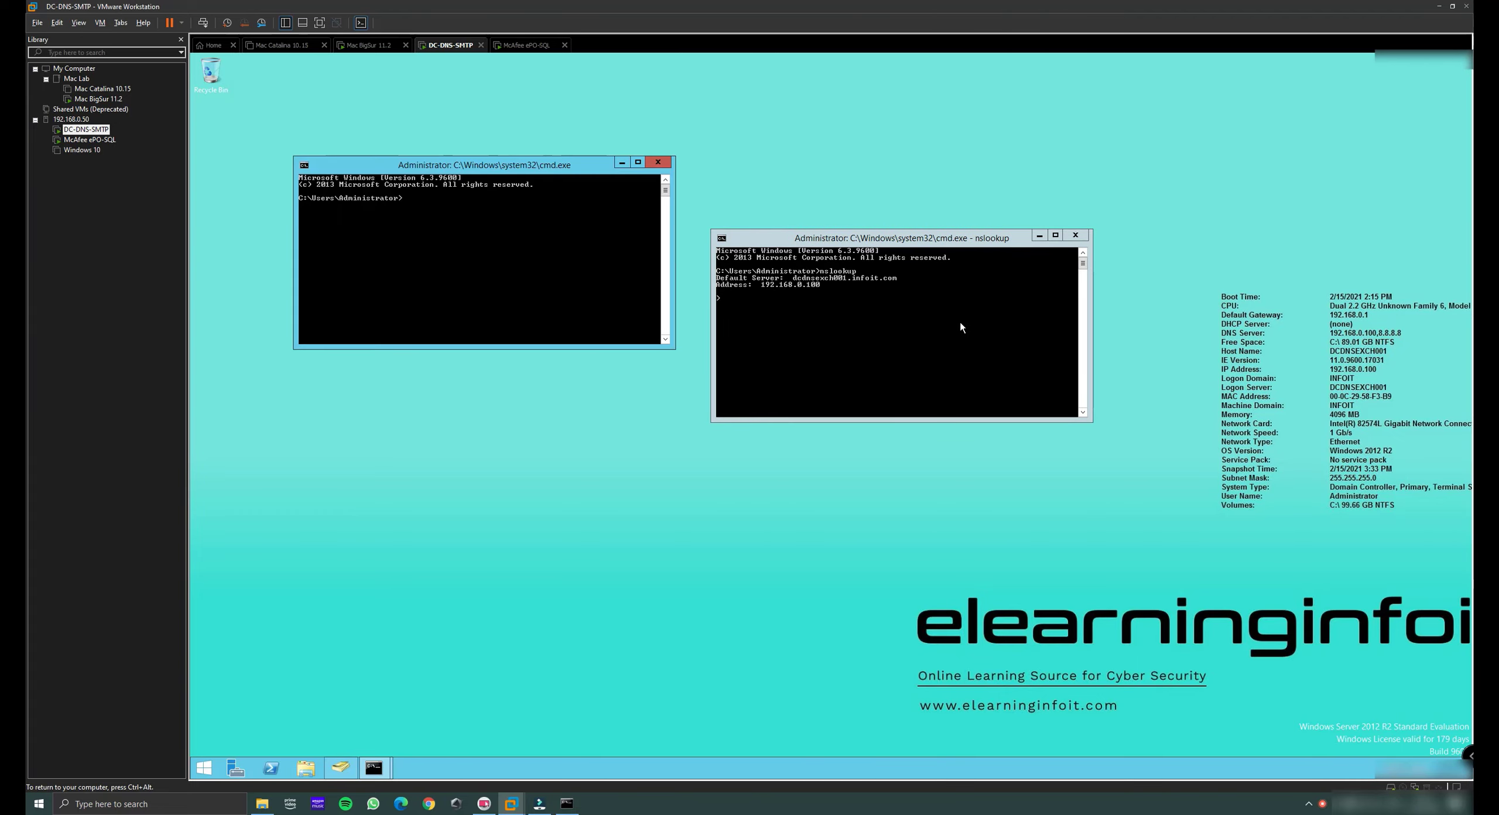
text(ipconfig)
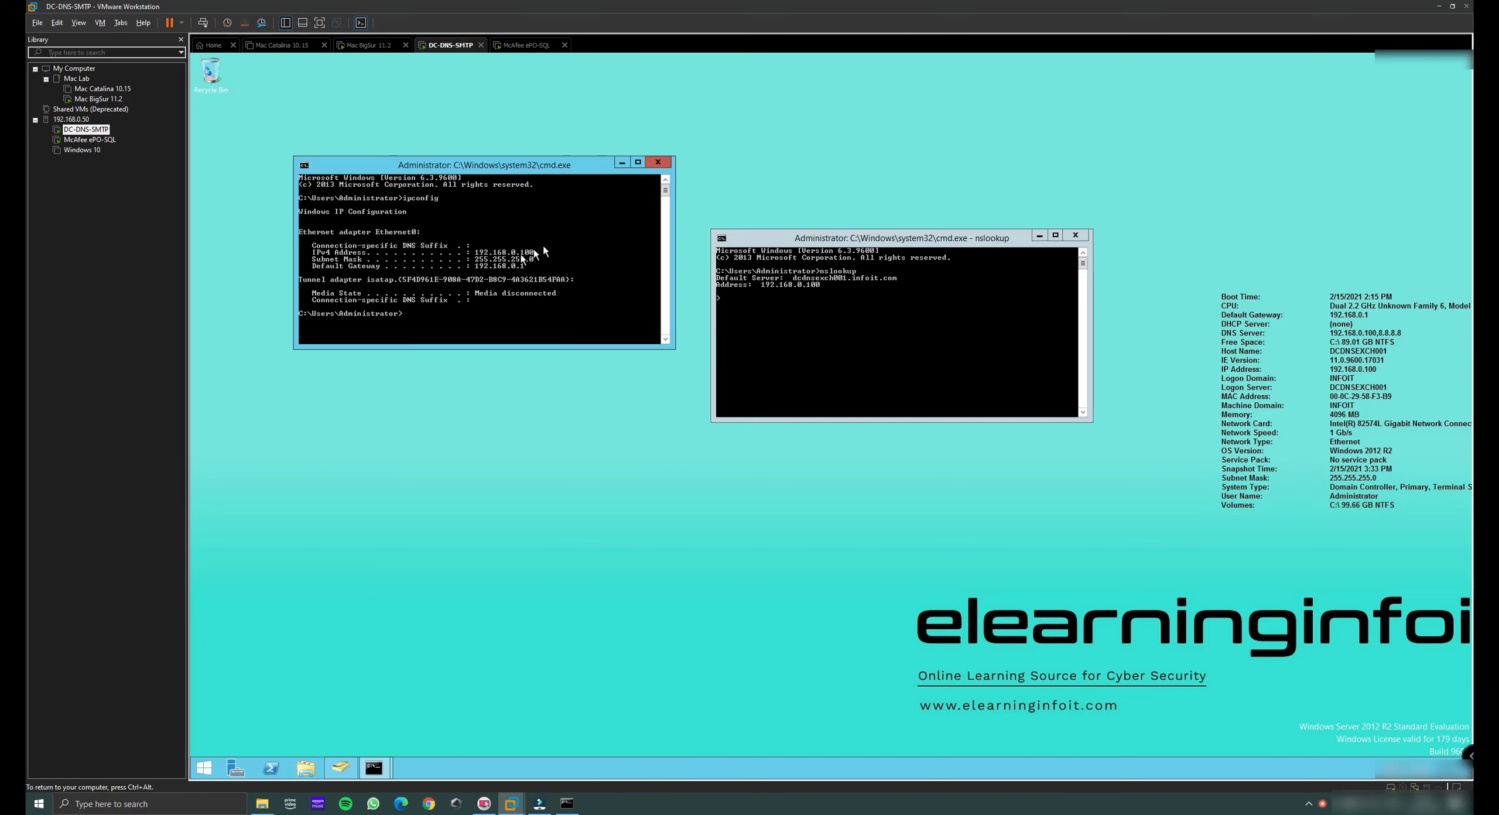
mouse_move(806, 288)
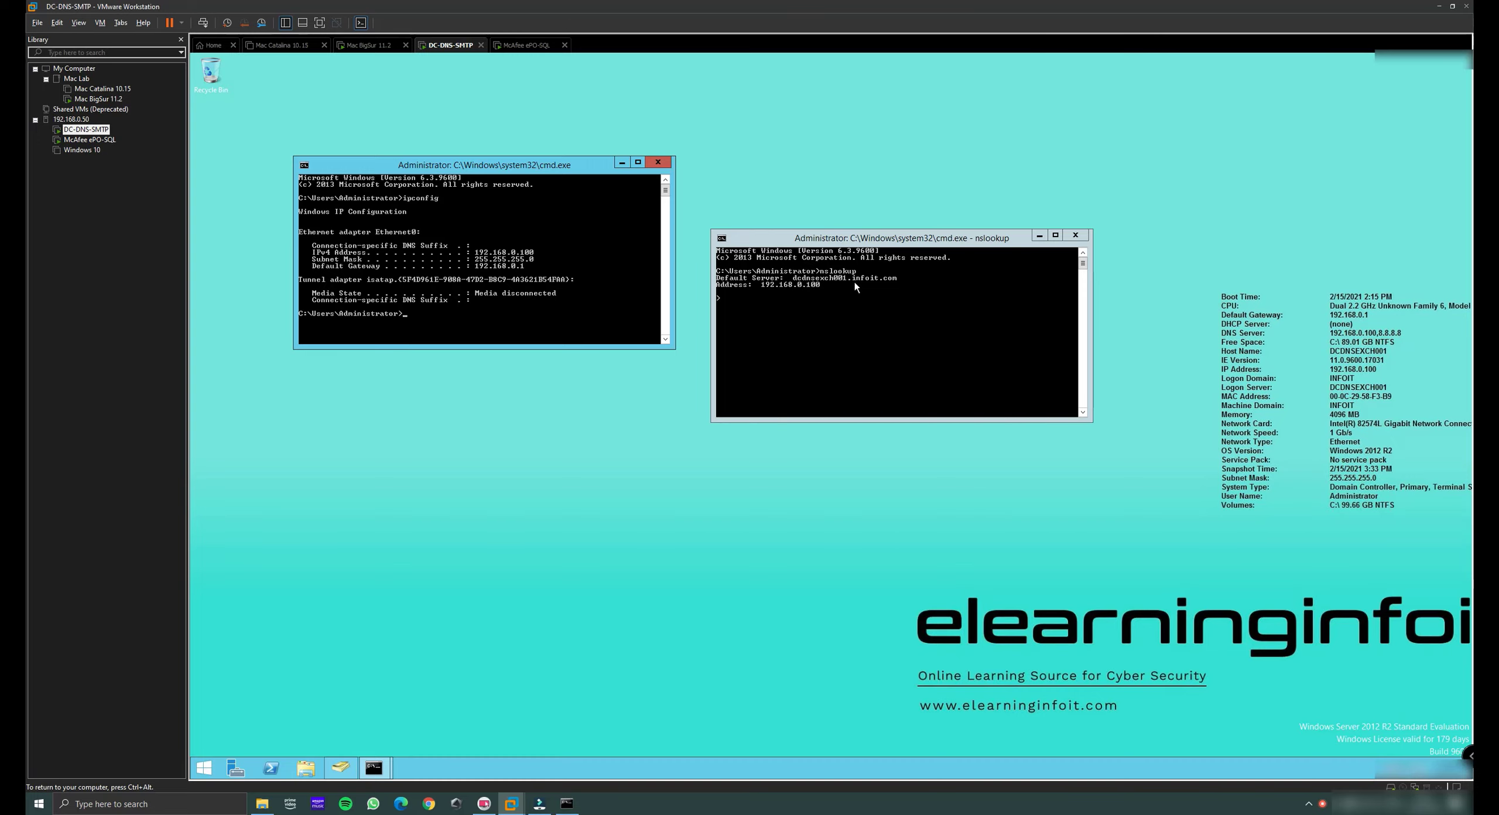
mouse_move(771, 296)
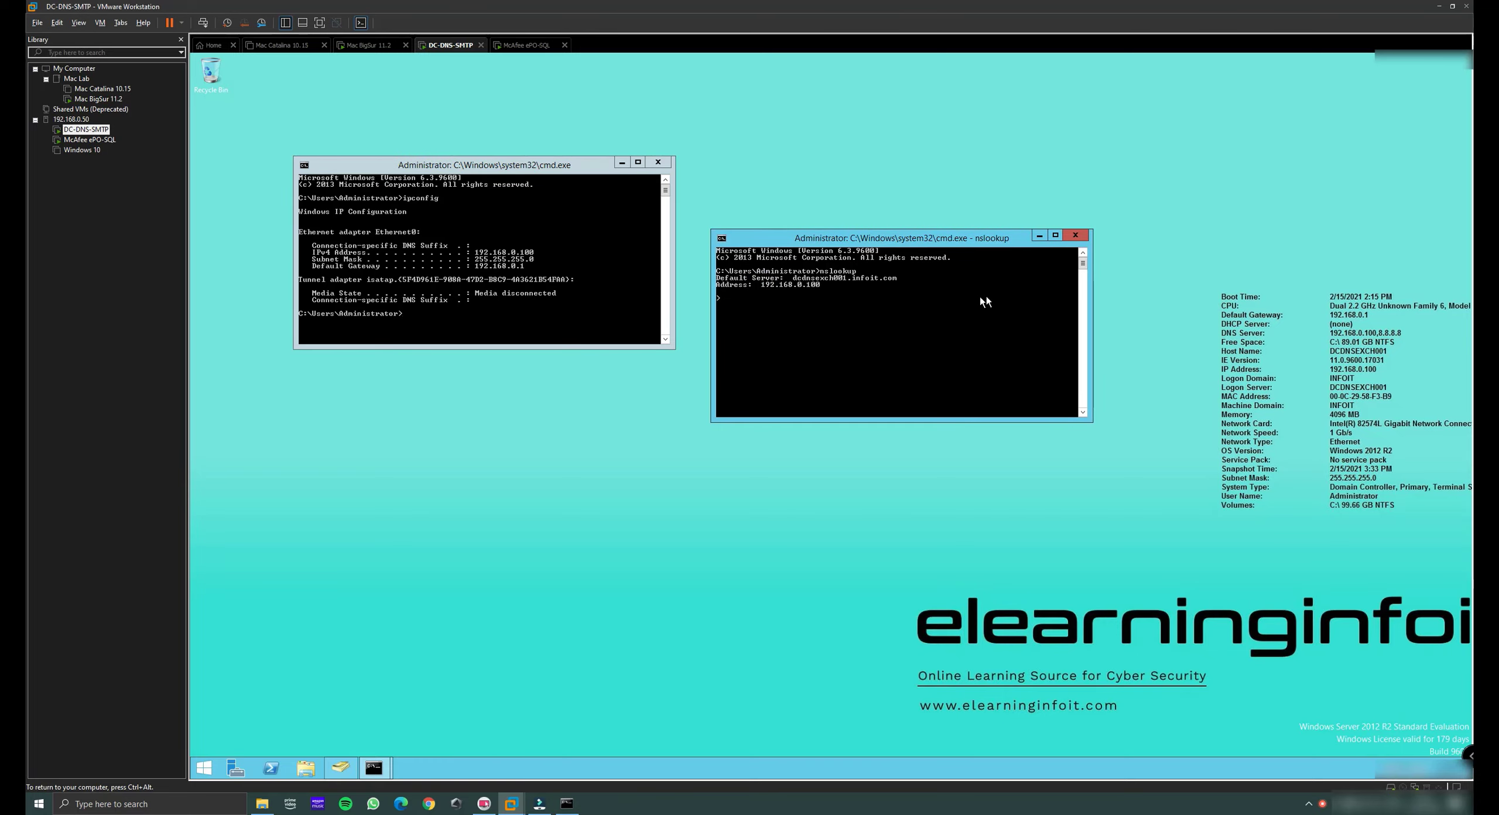
mouse_move(977, 165)
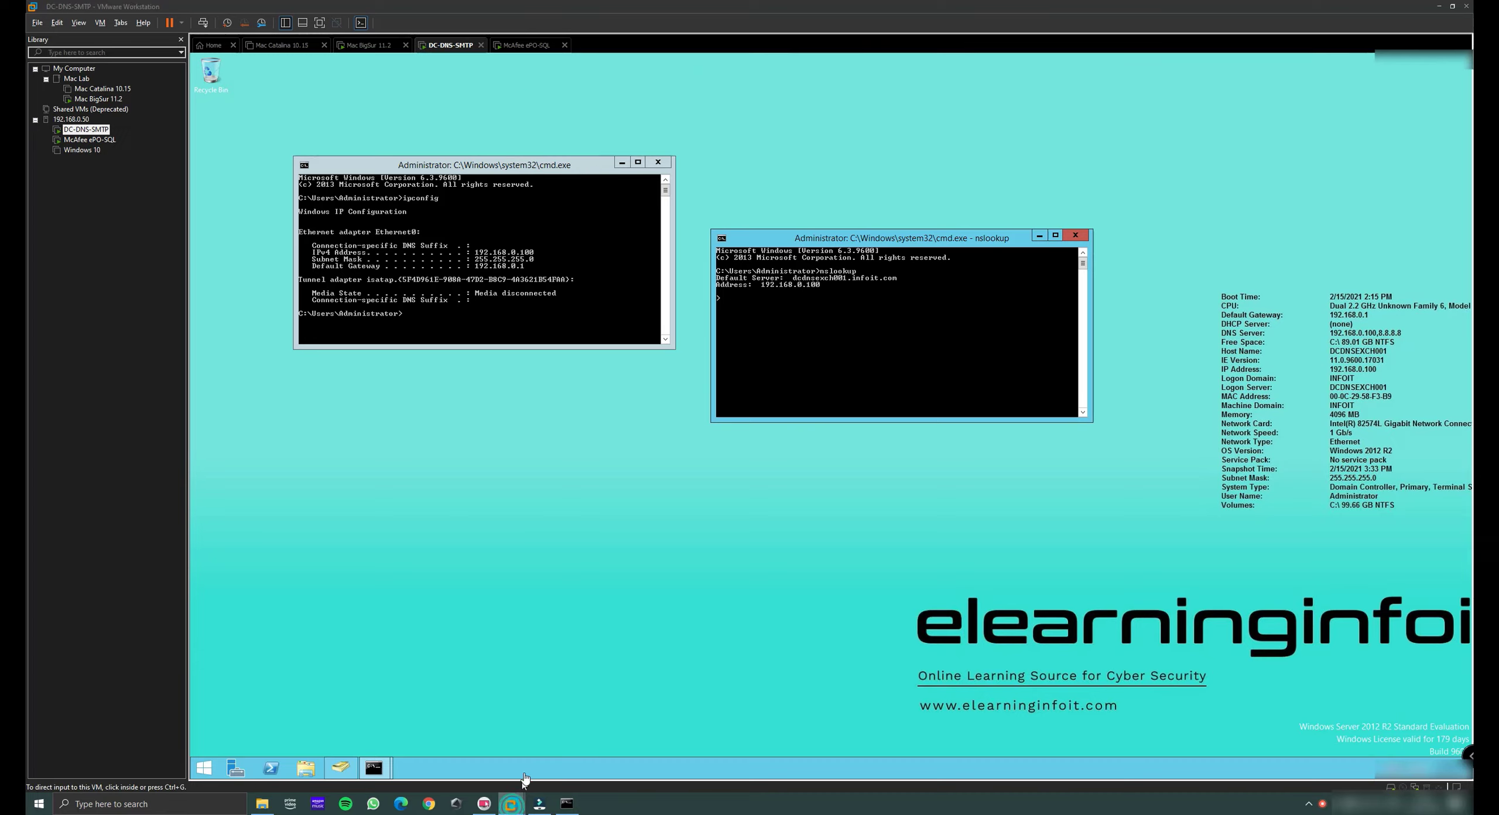
Bring back the Mac BigSur 11.2 VM with its Network preferences showing.
click(367, 46)
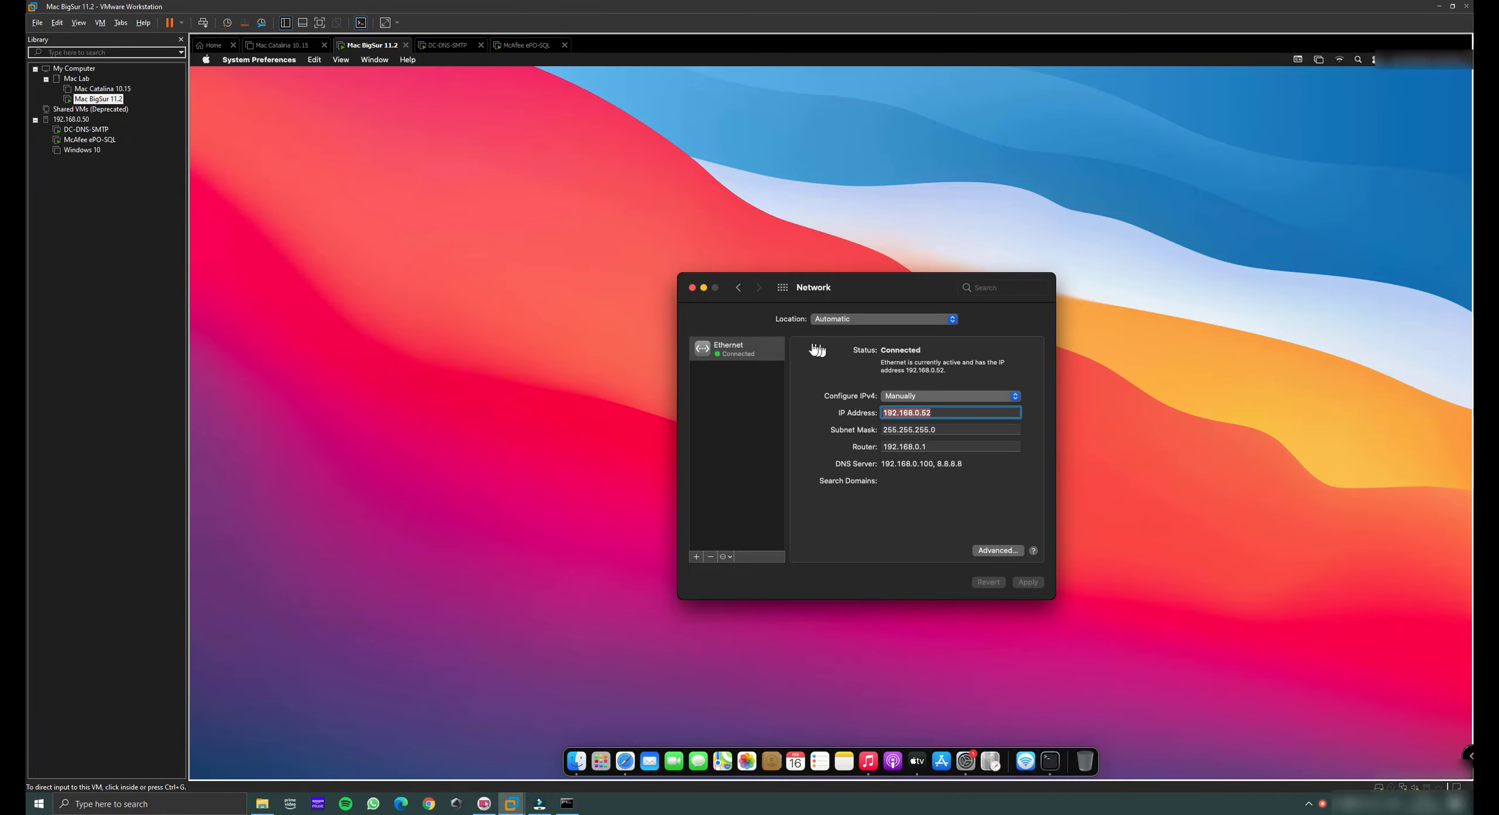
mouse_move(1437, 9)
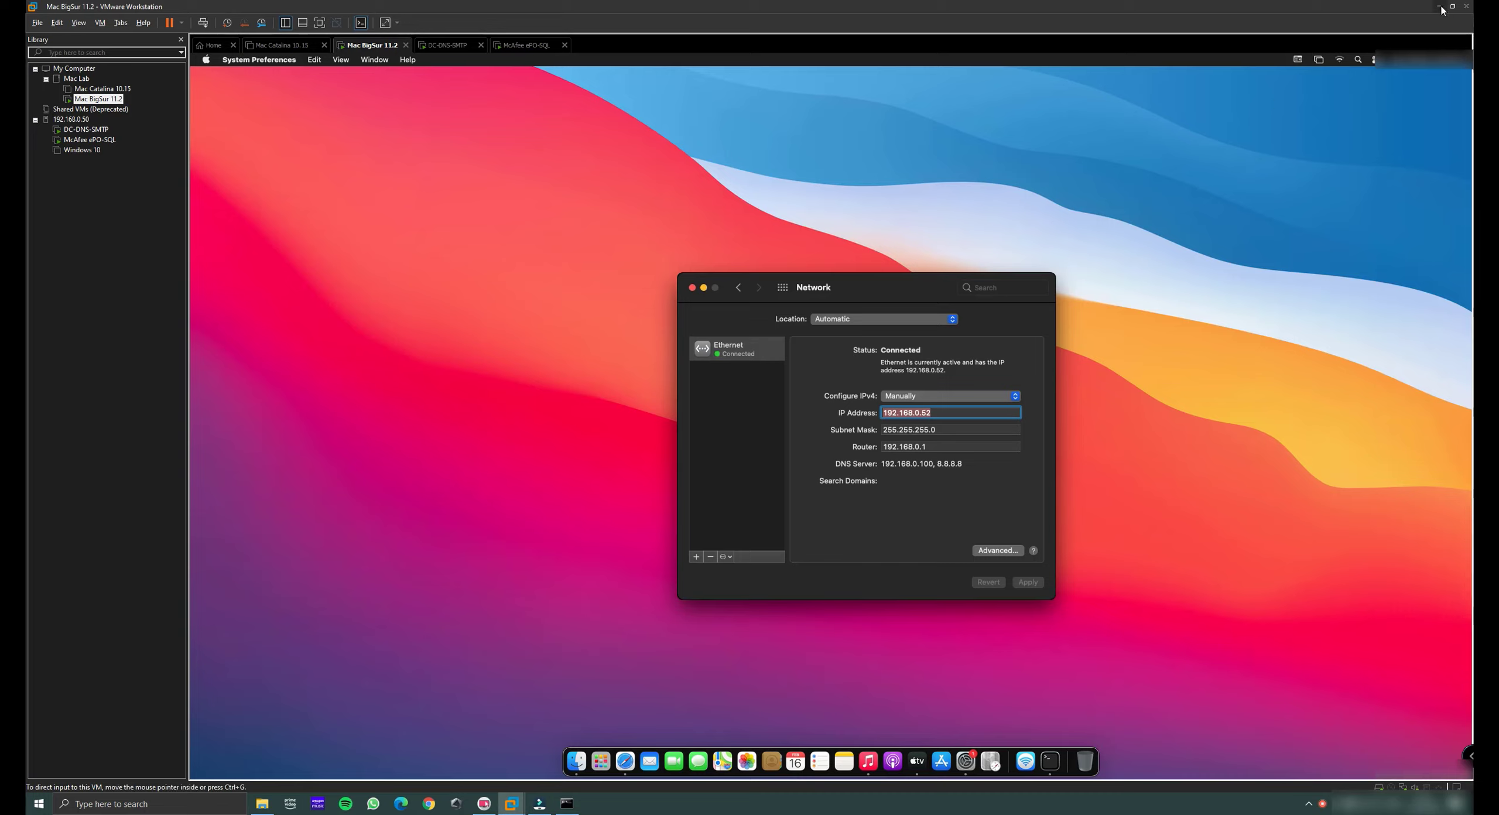
mouse_move(413, 9)
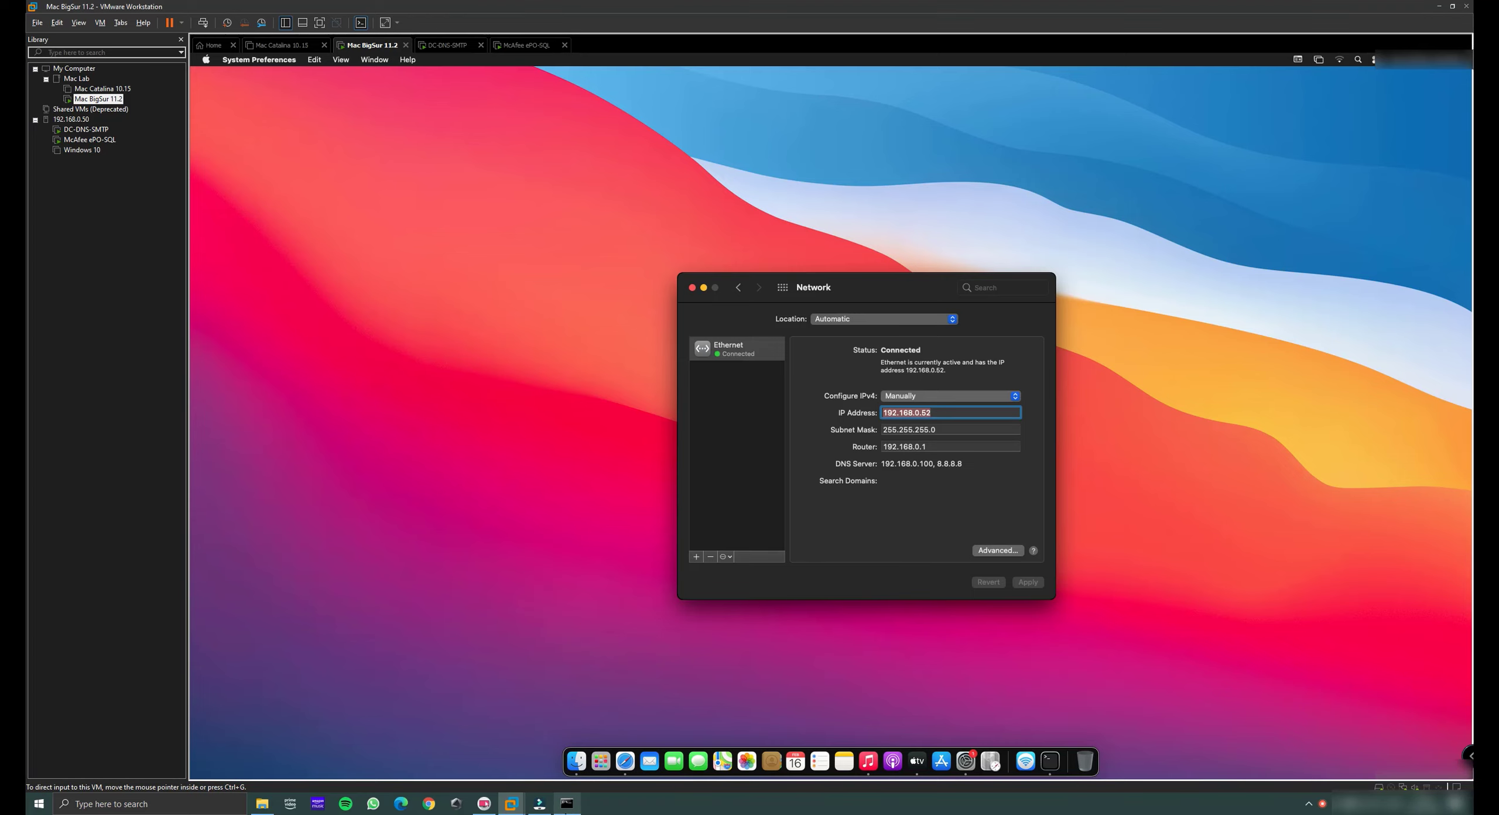
From the domain controller's command prompt, ping the Mac at 192.168.0.52.
click(447, 45)
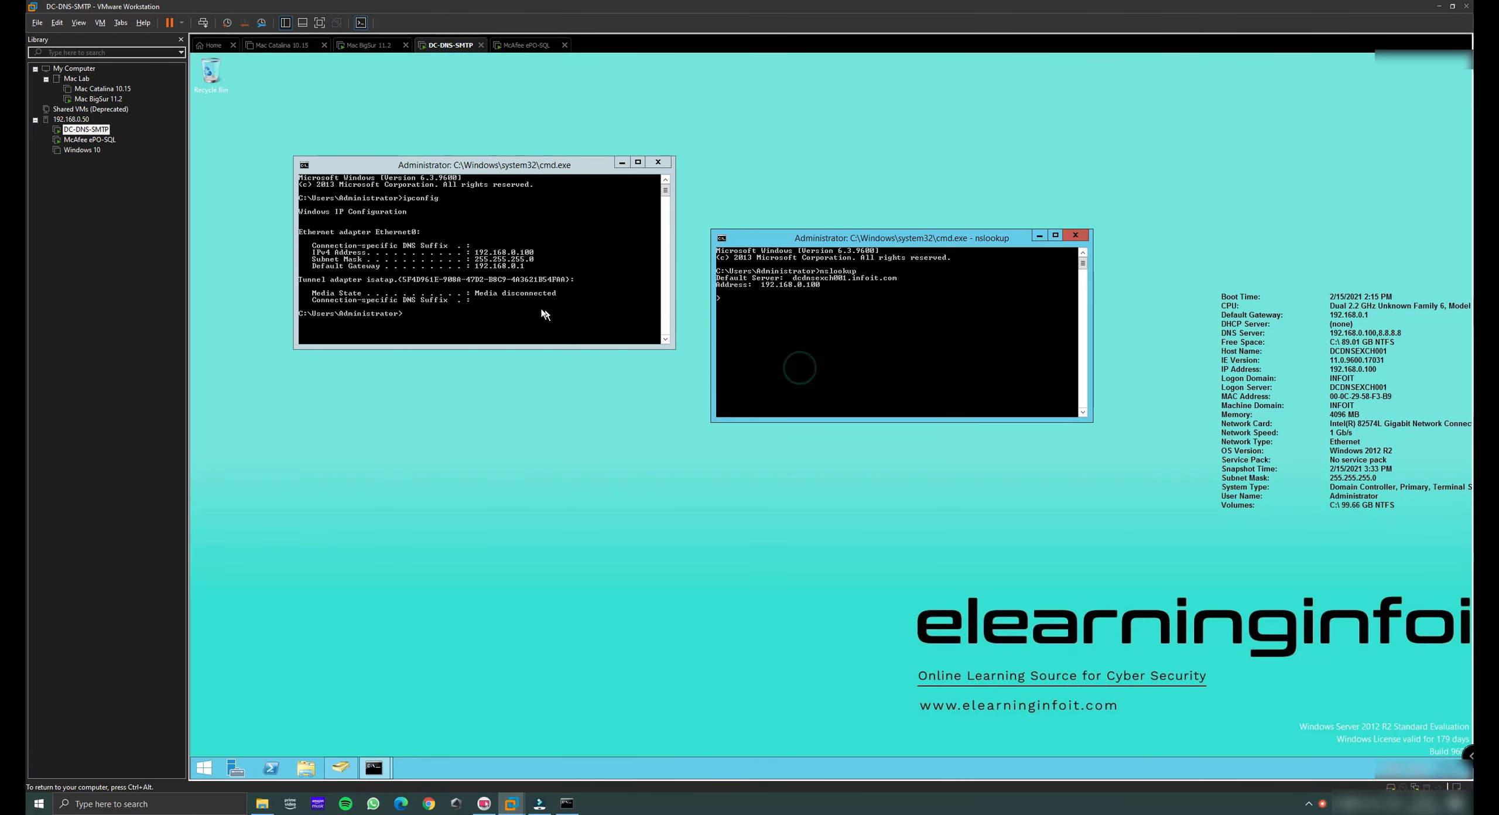
text(ping 1)
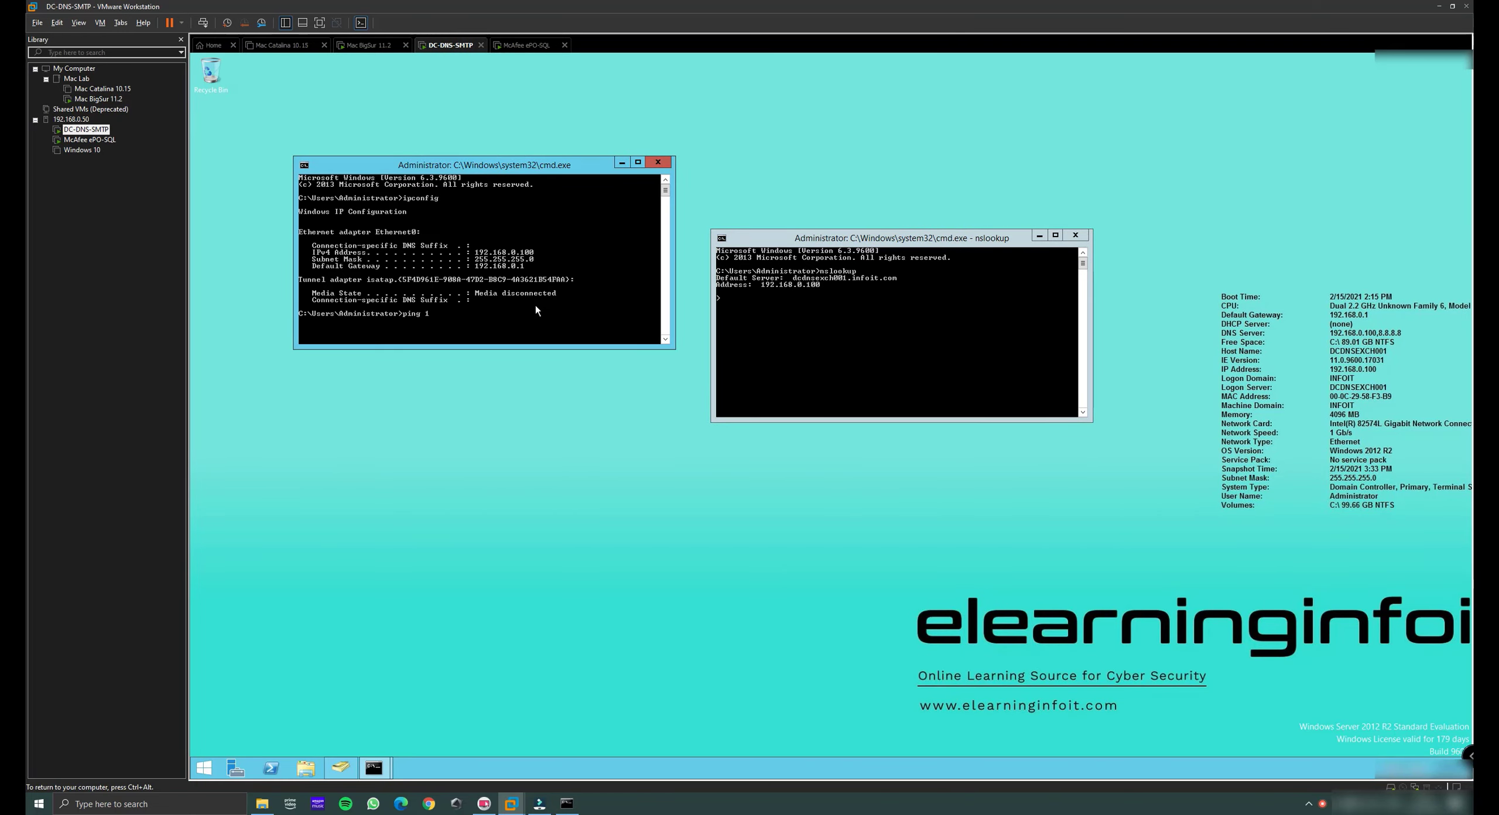
text(92.168.0.1)
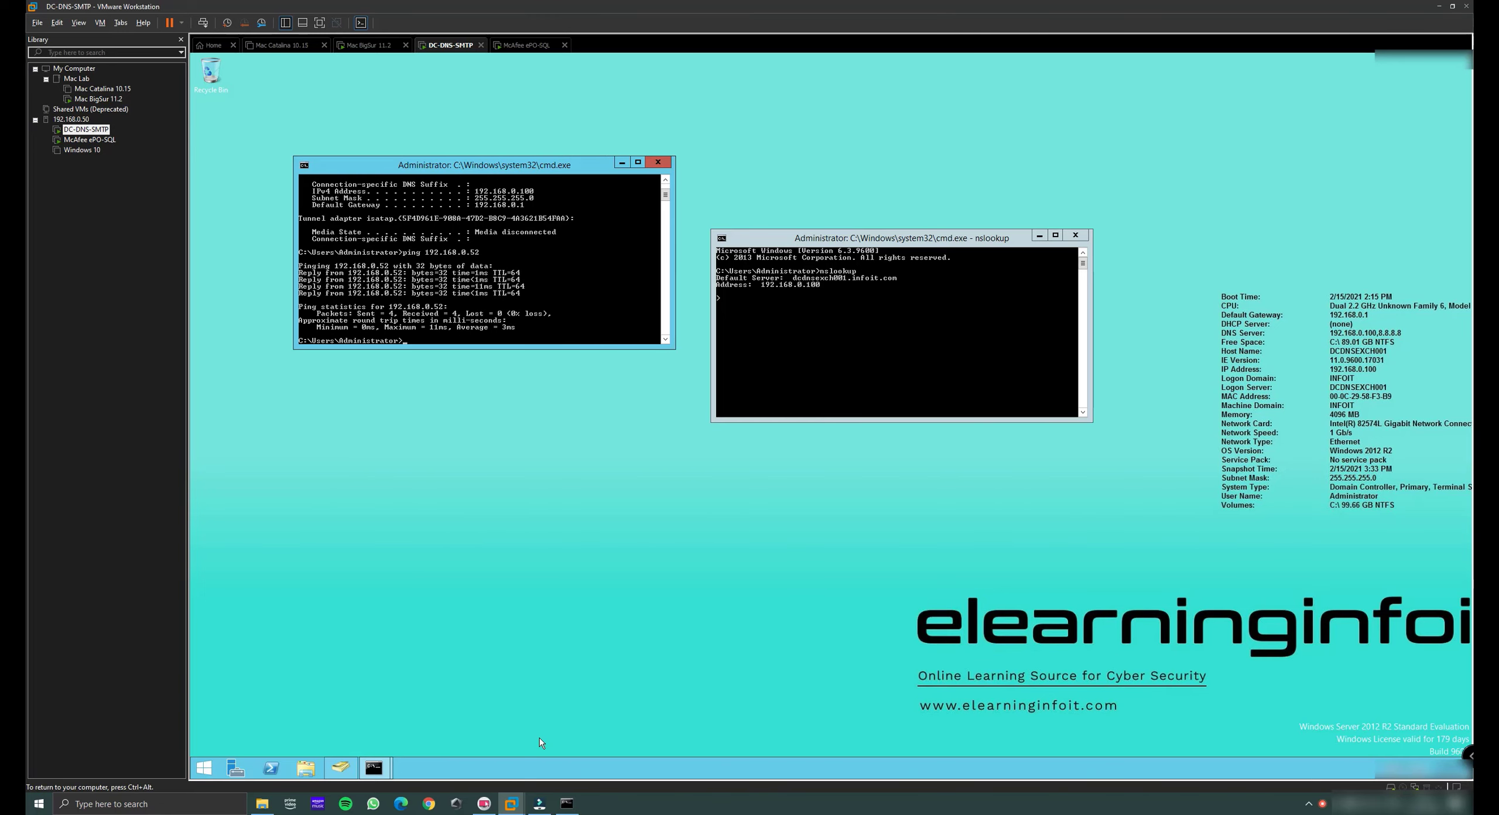
mouse_move(523, 513)
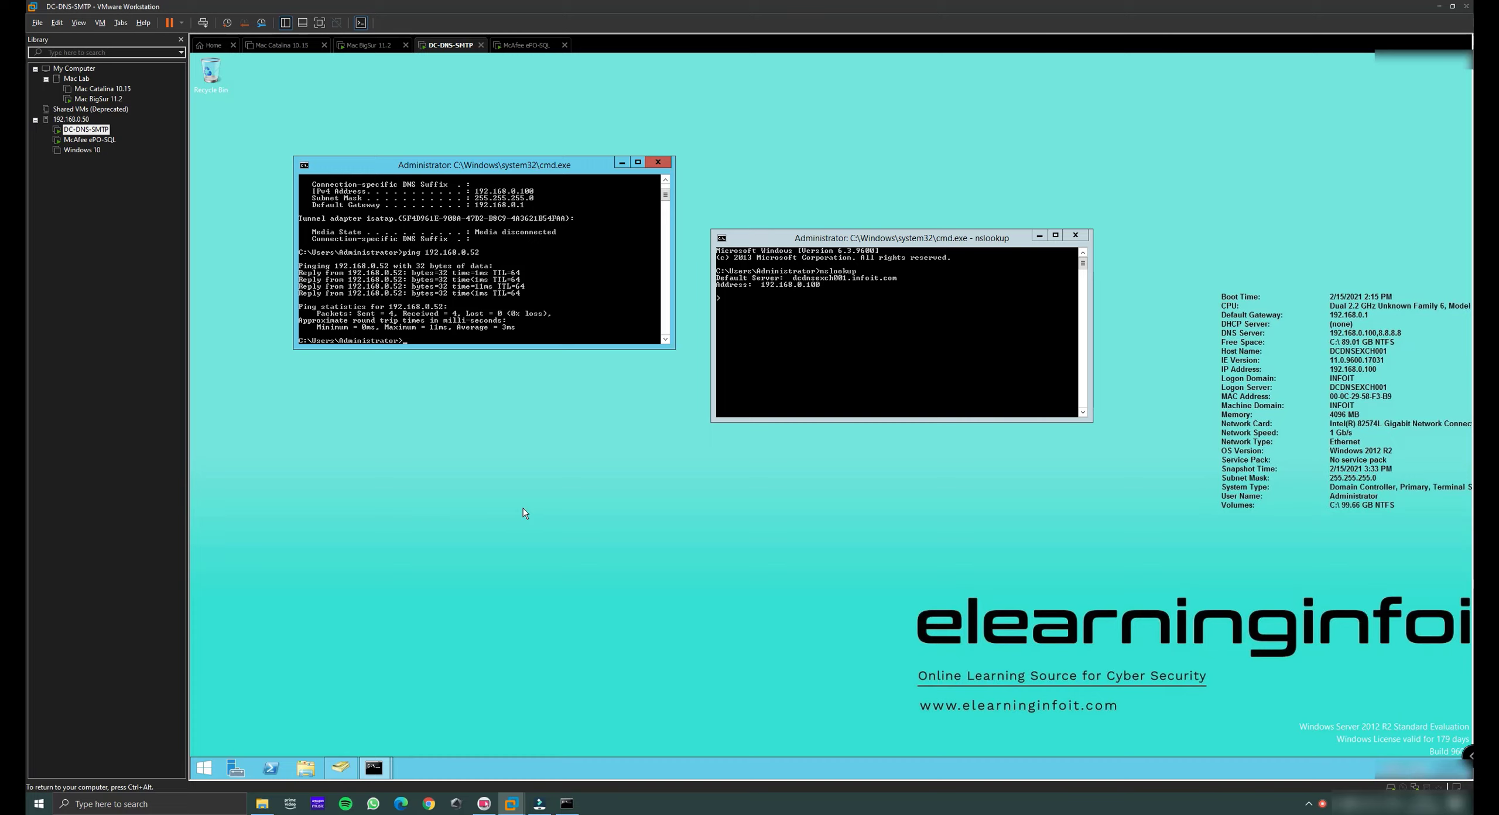
mouse_move(627, 227)
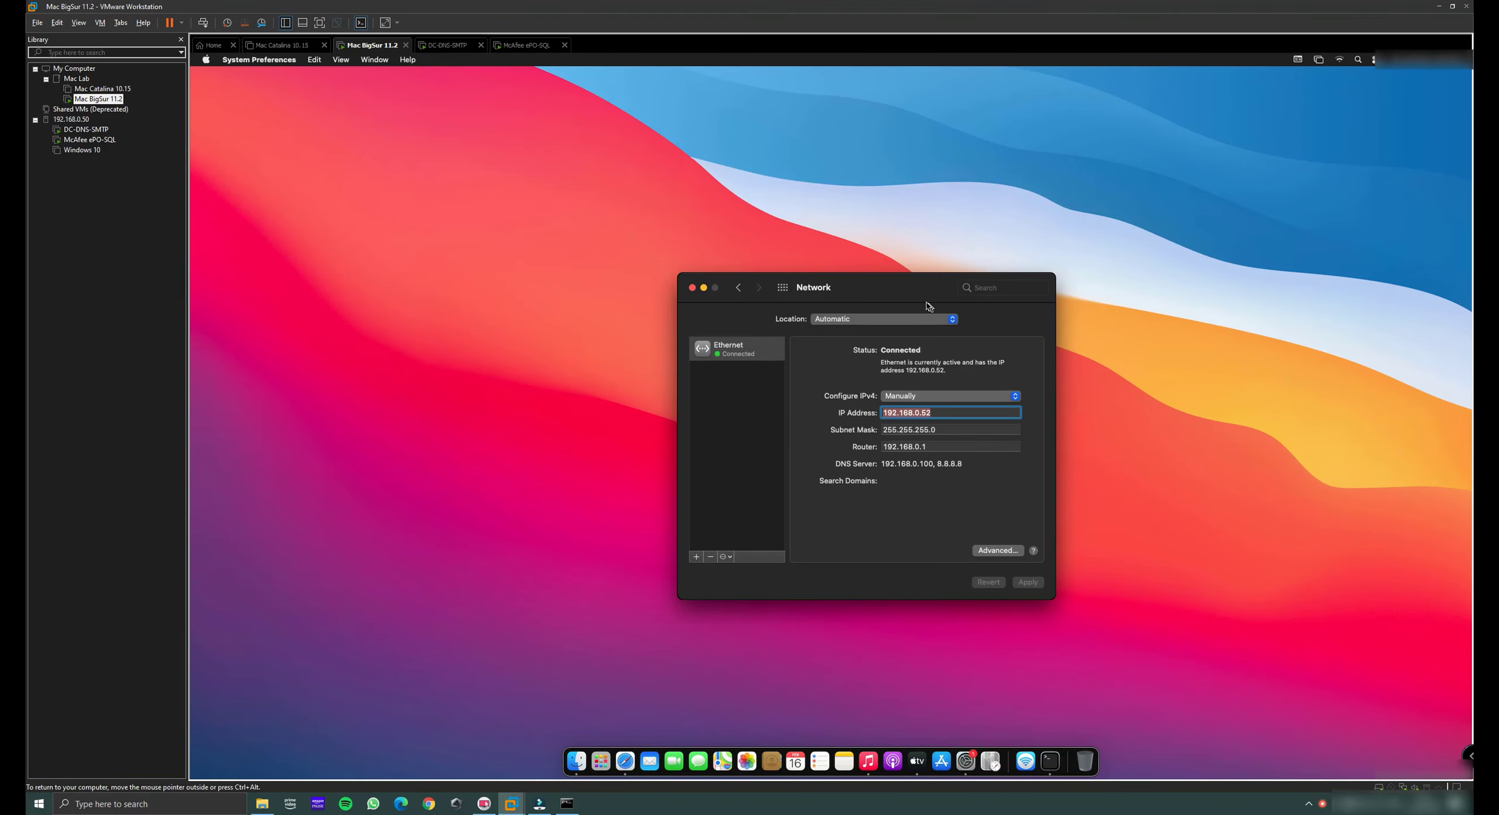
mouse_move(1085, 504)
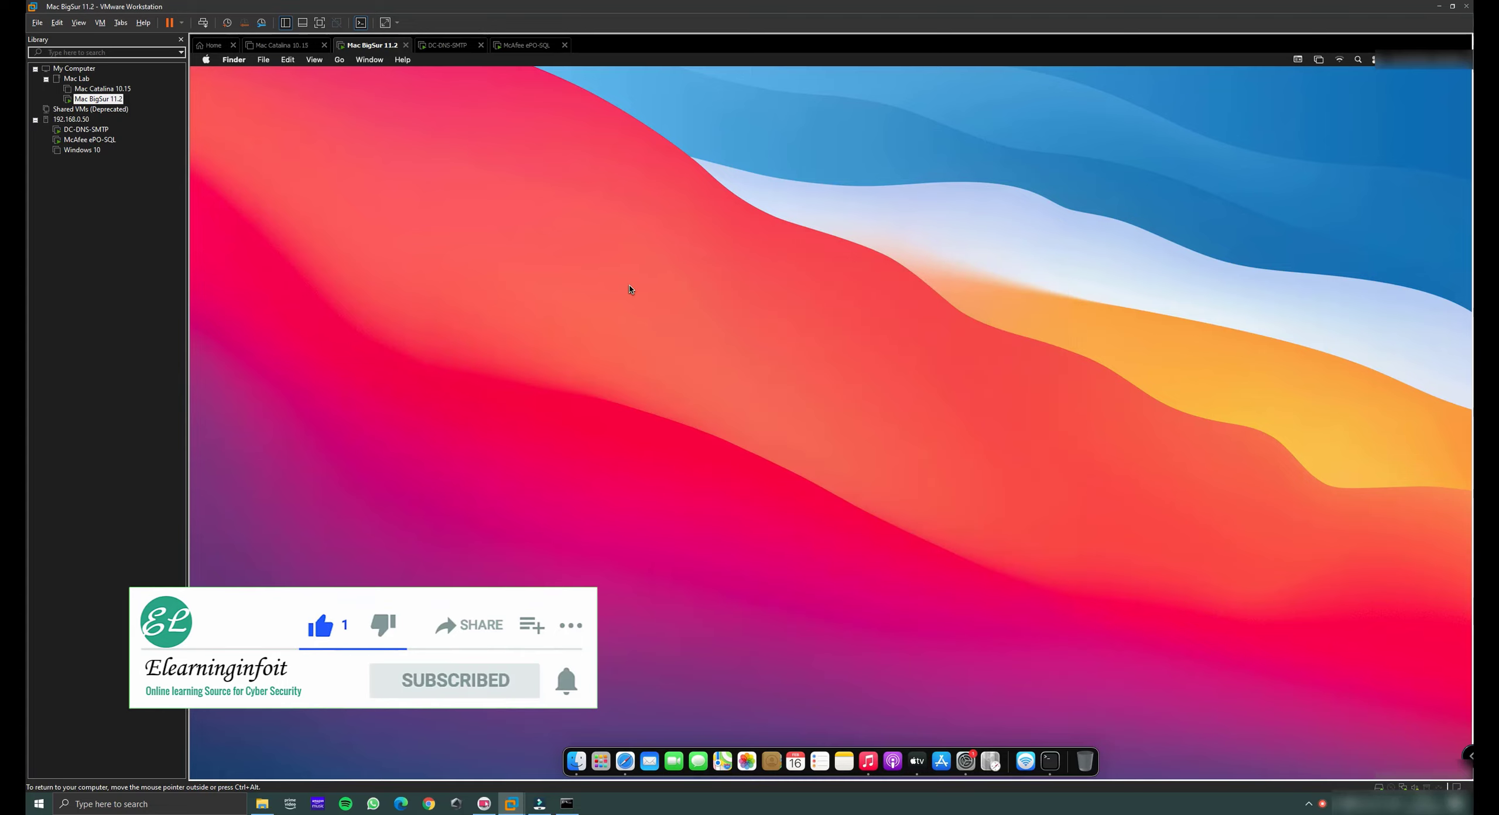
Open System Preferences on the Mac and go to Users & Groups.
click(207, 59)
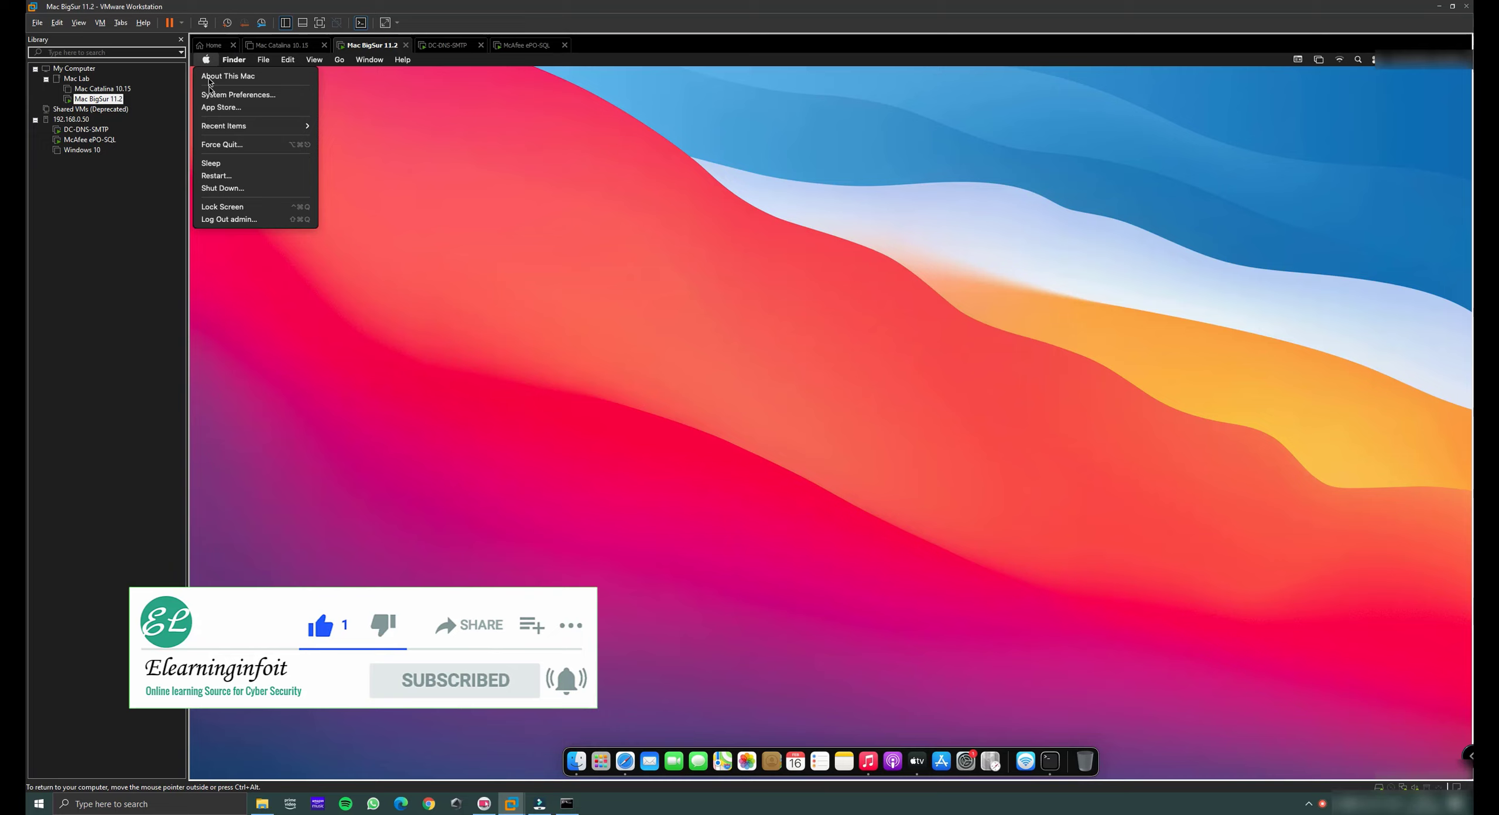
click(237, 94)
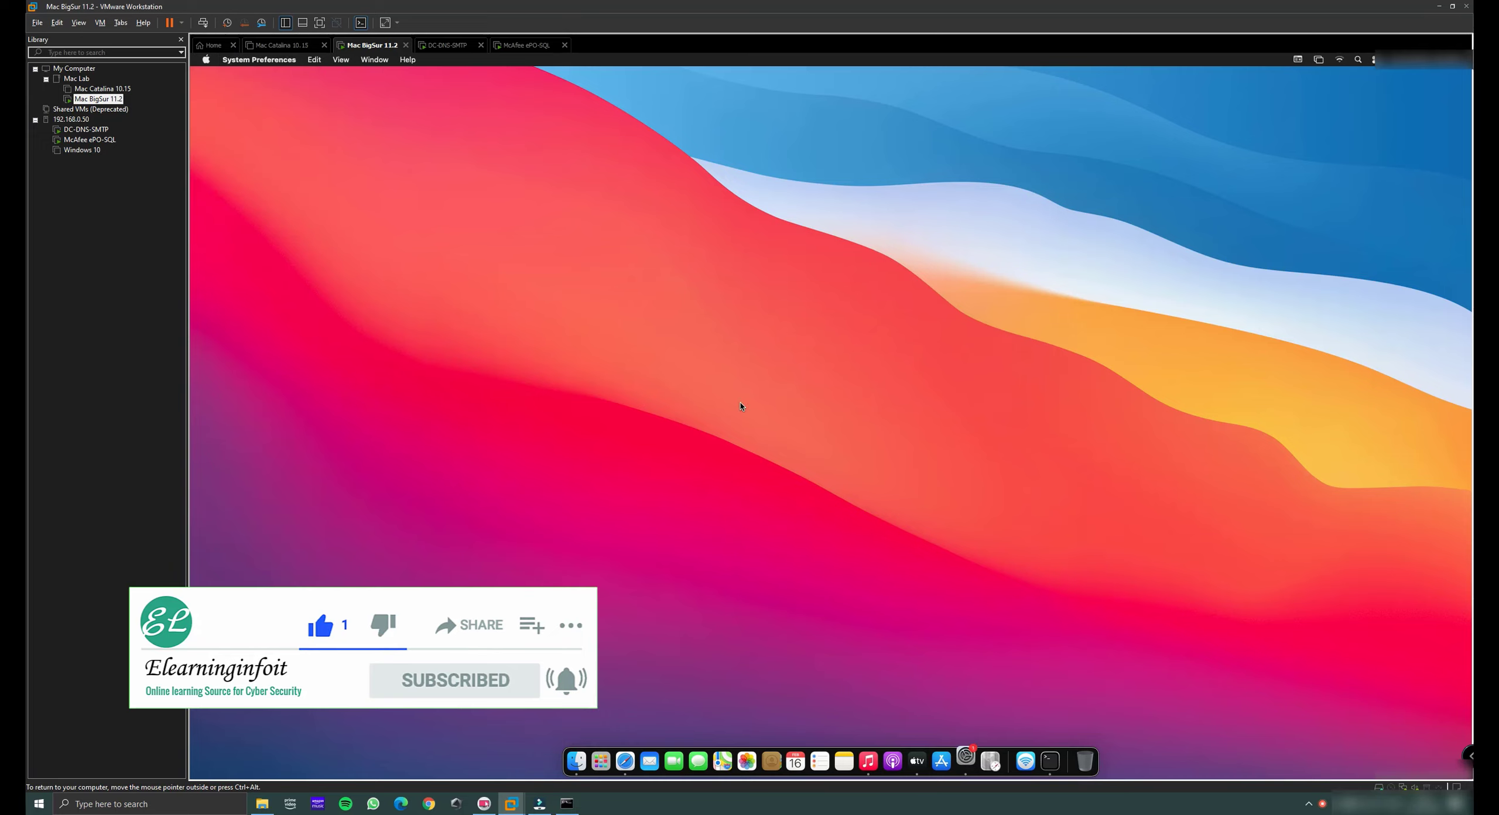
click(966, 760)
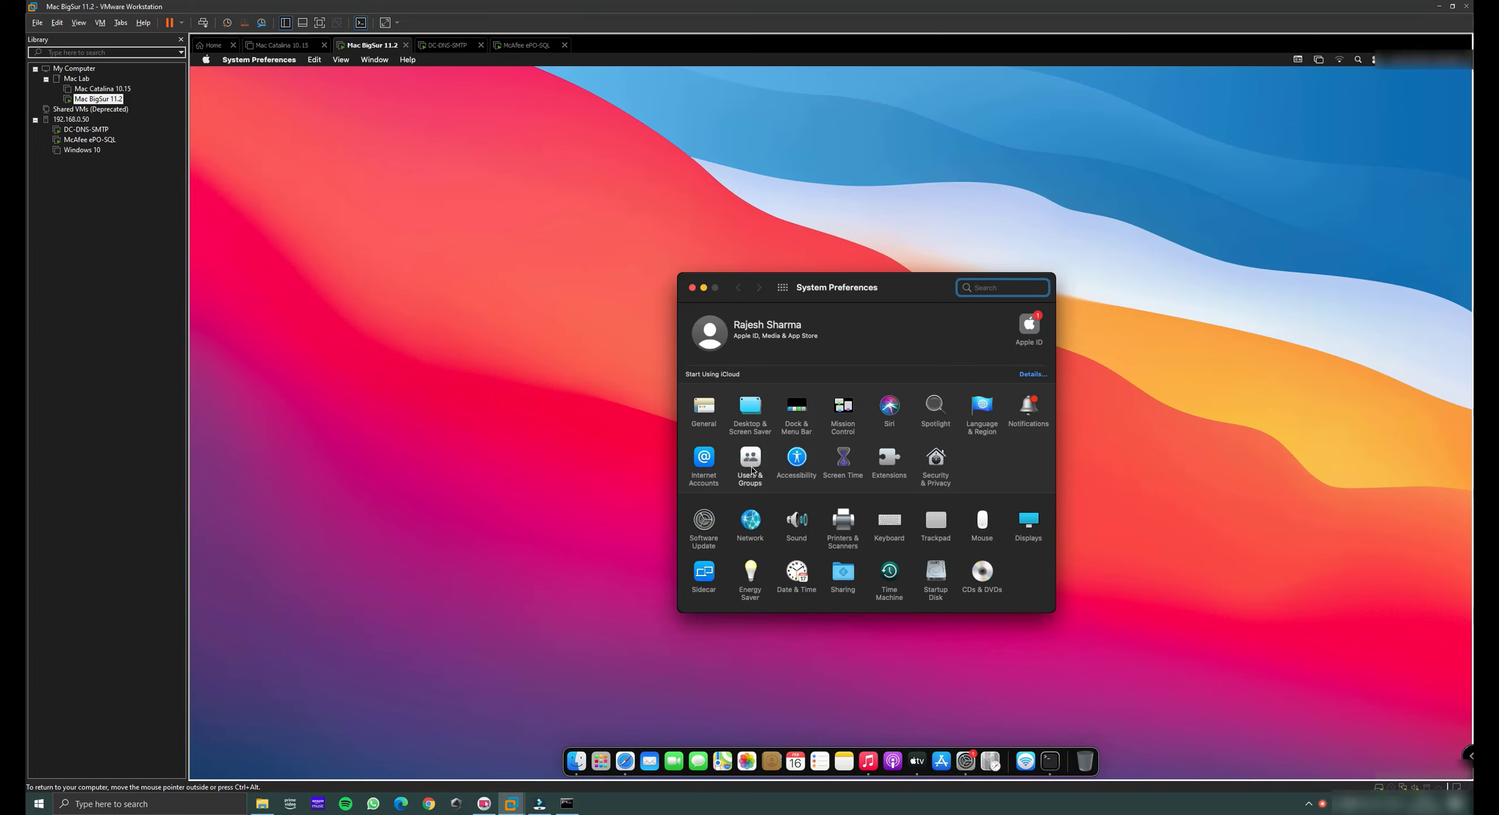
click(750, 458)
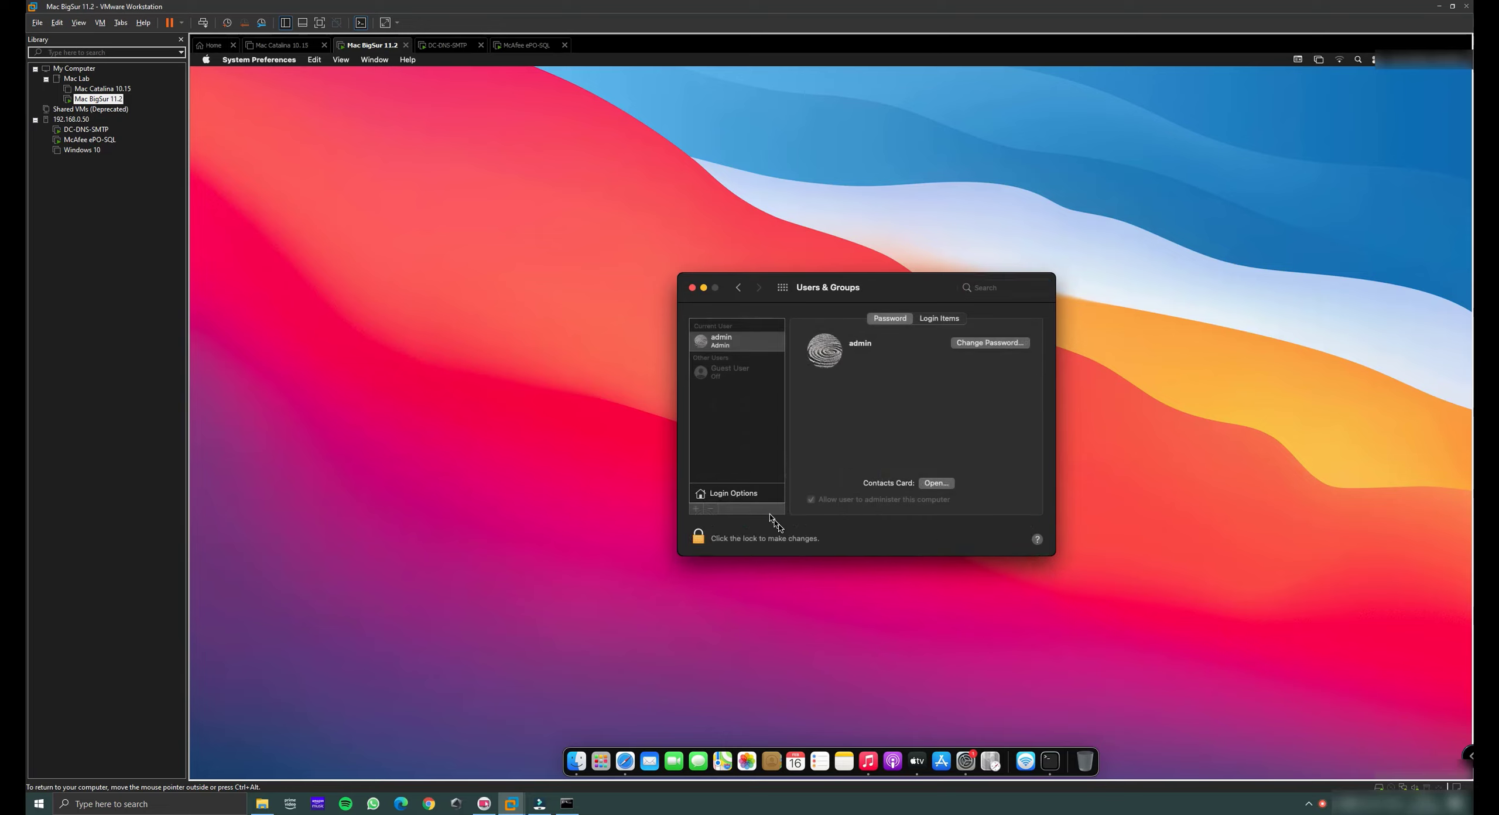
mouse_move(759, 496)
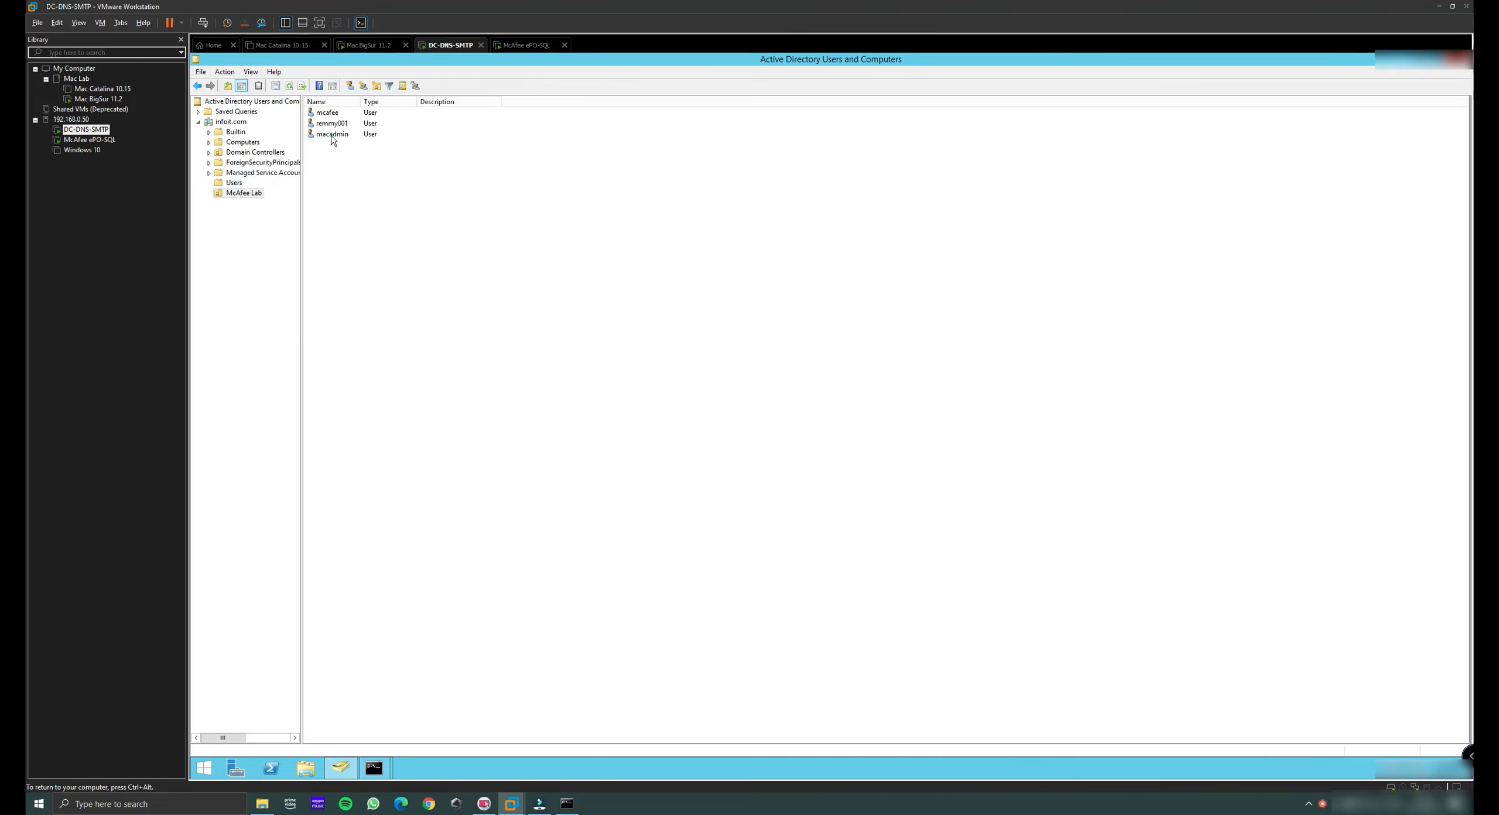
Open macadmin's Properties and view its Member Of groups, including Domain Admins.
click(334, 133)
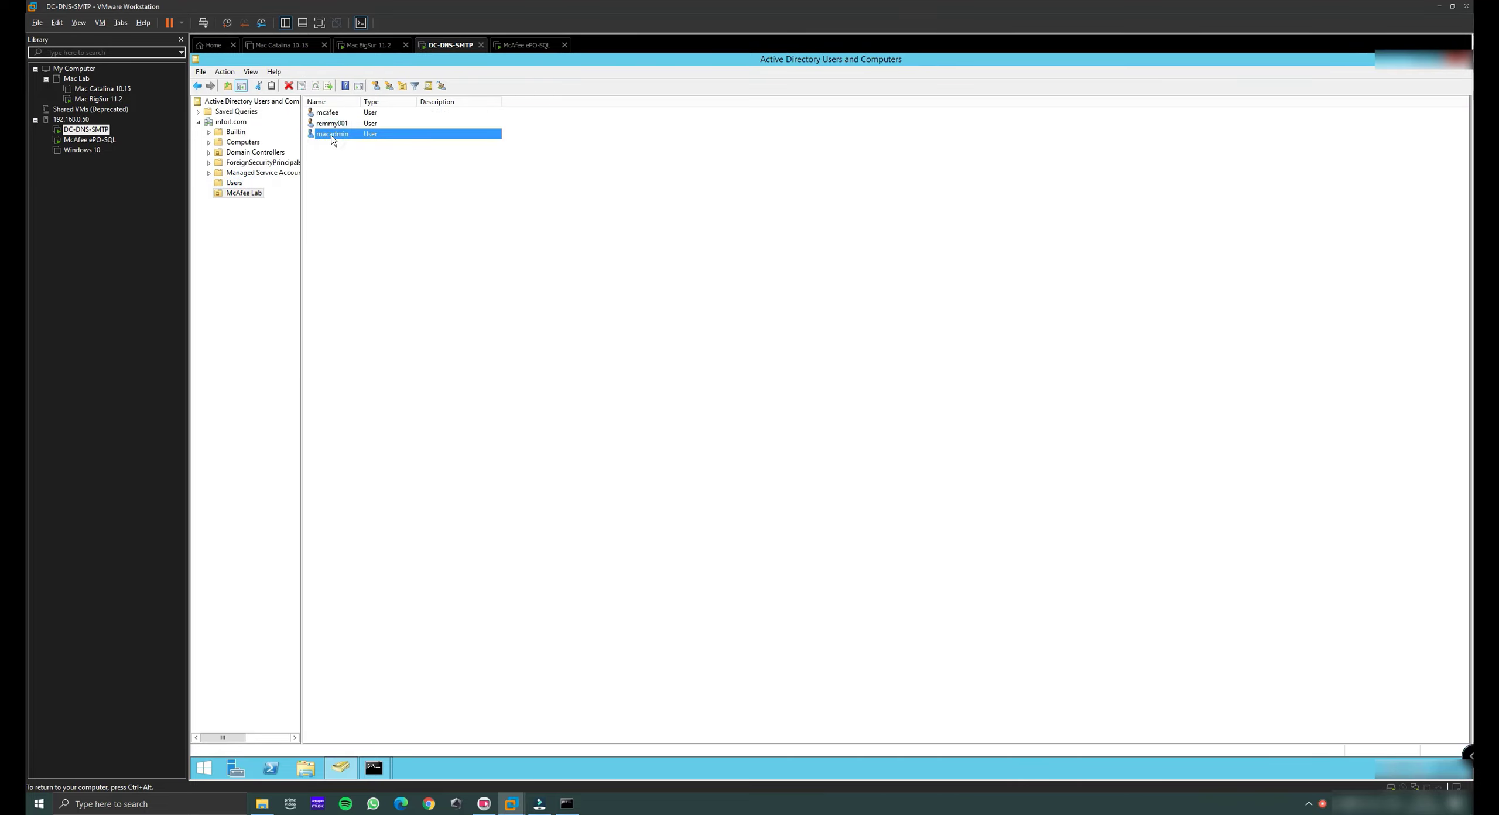
right_click(332, 133)
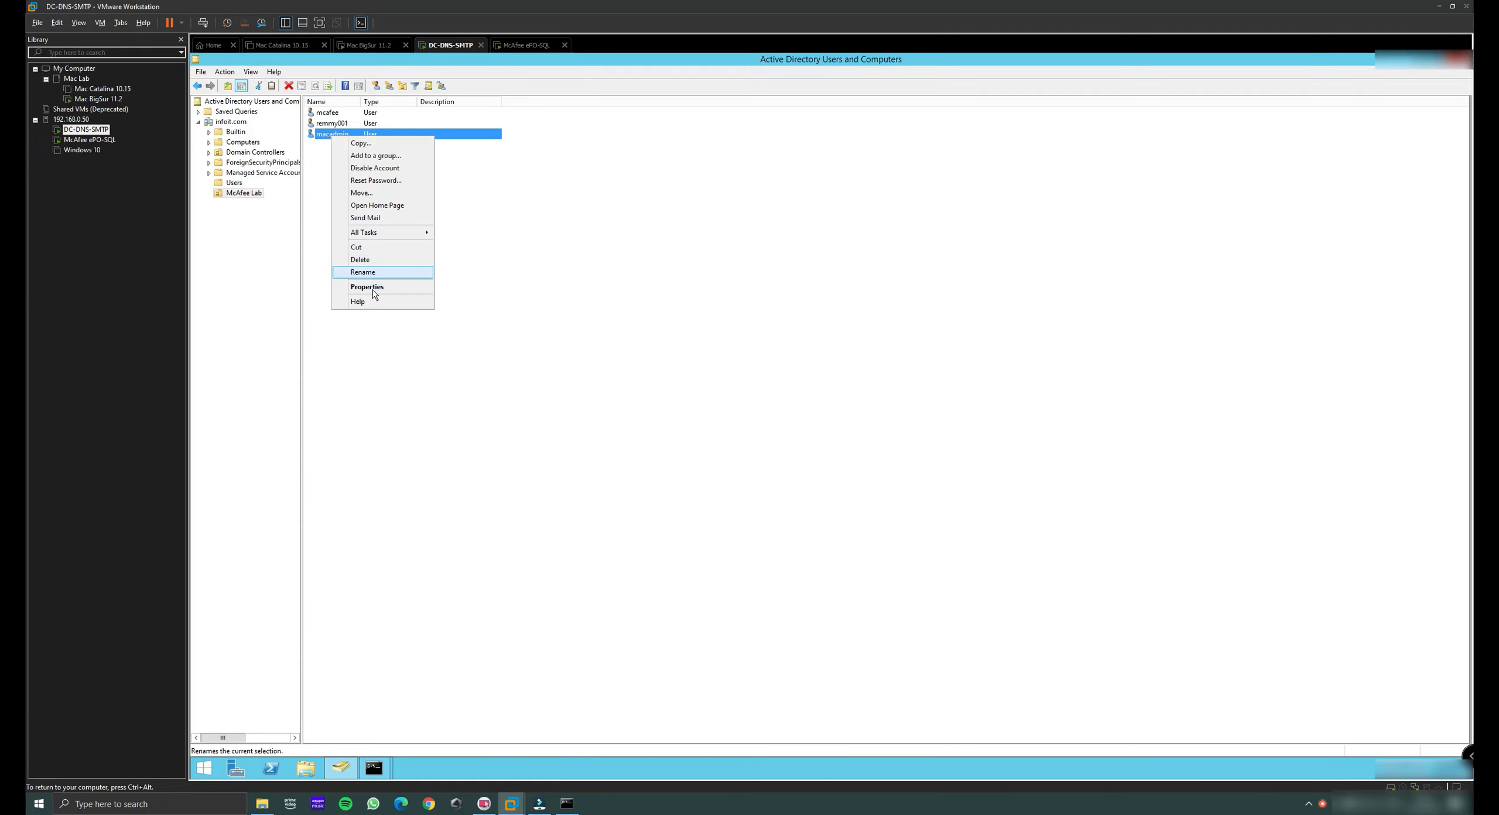
click(366, 286)
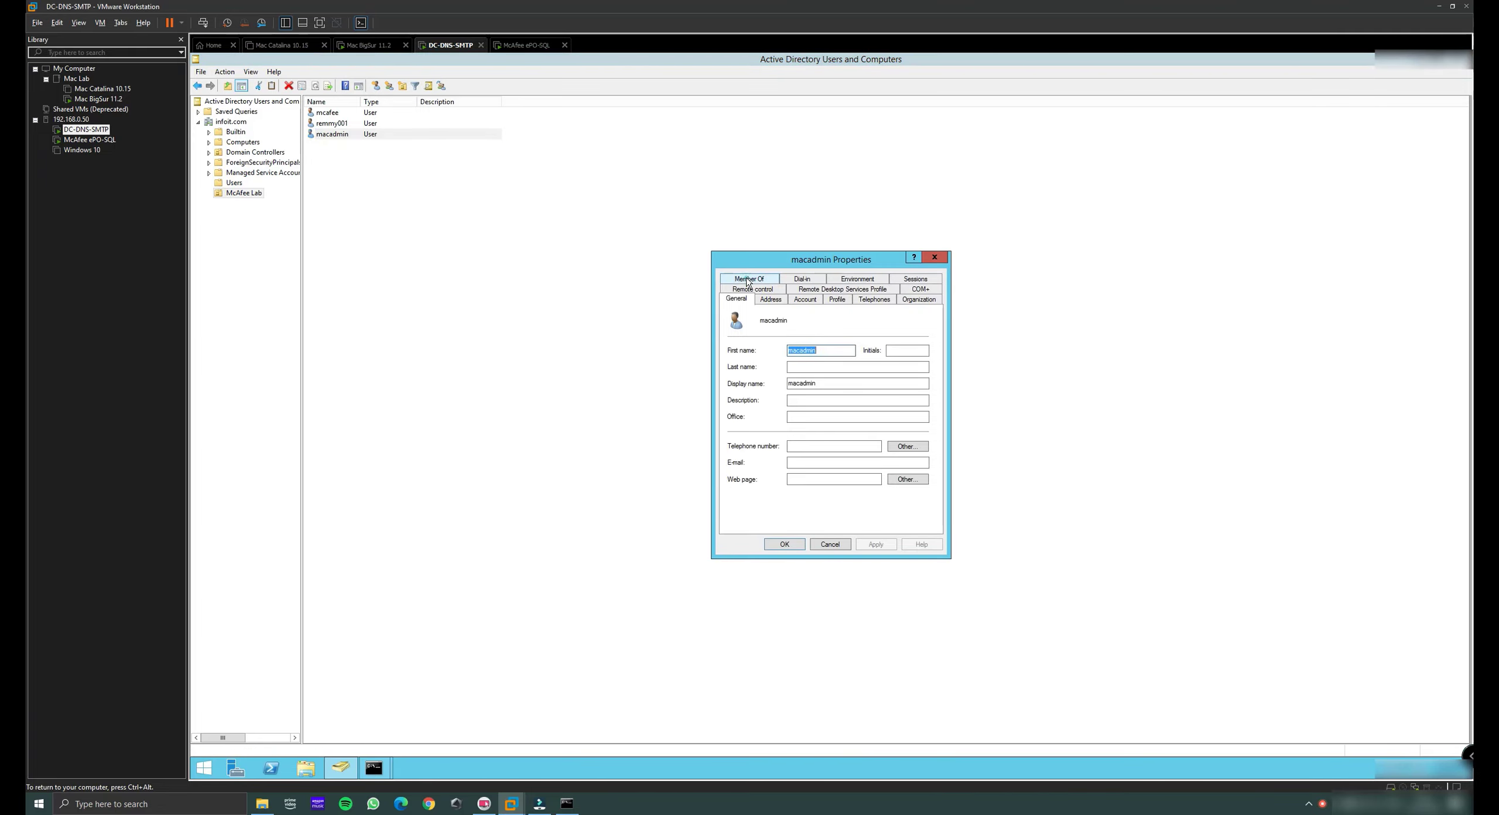
click(748, 279)
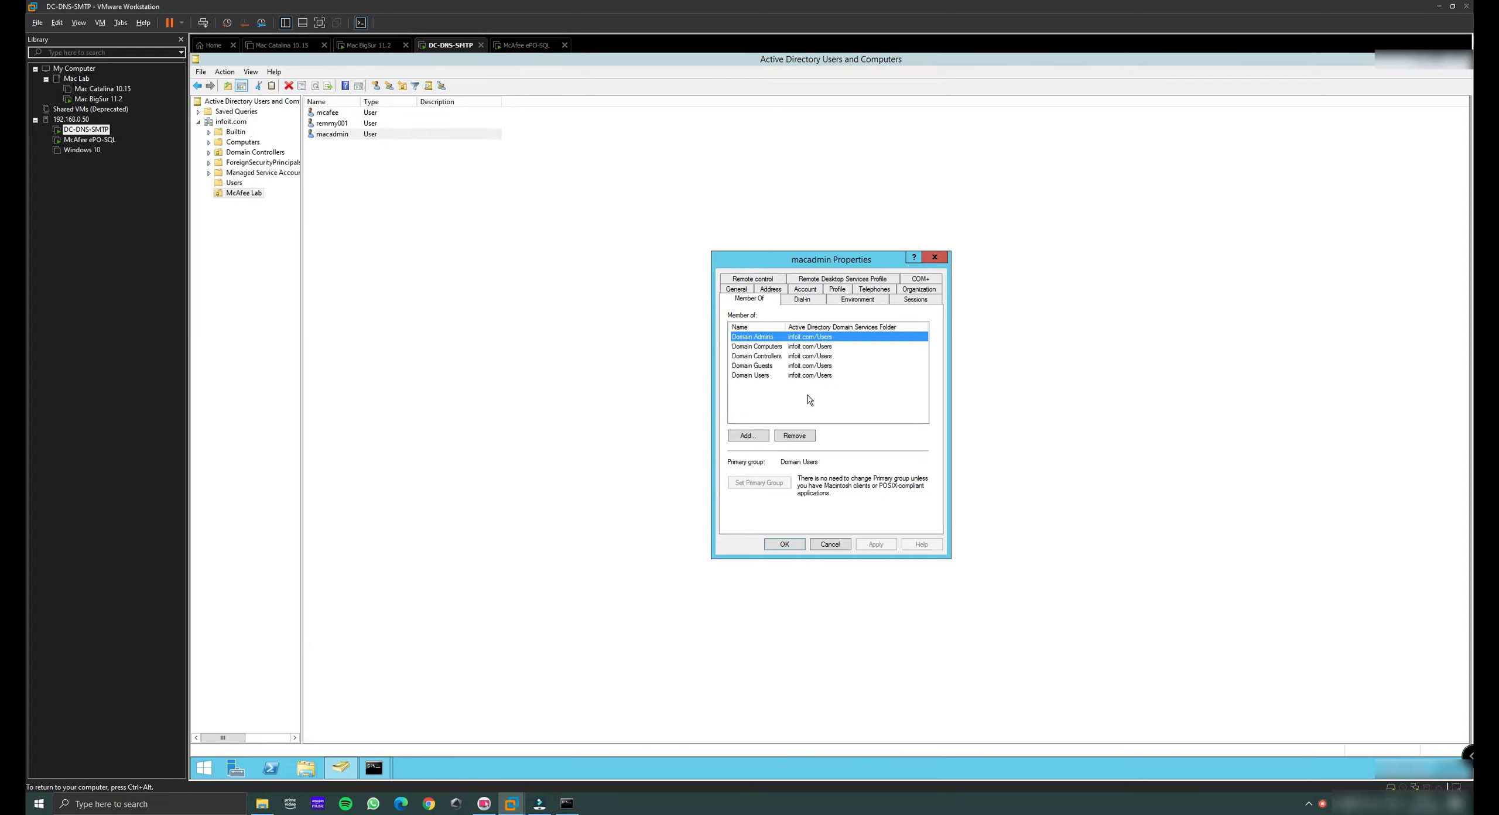
mouse_move(777, 360)
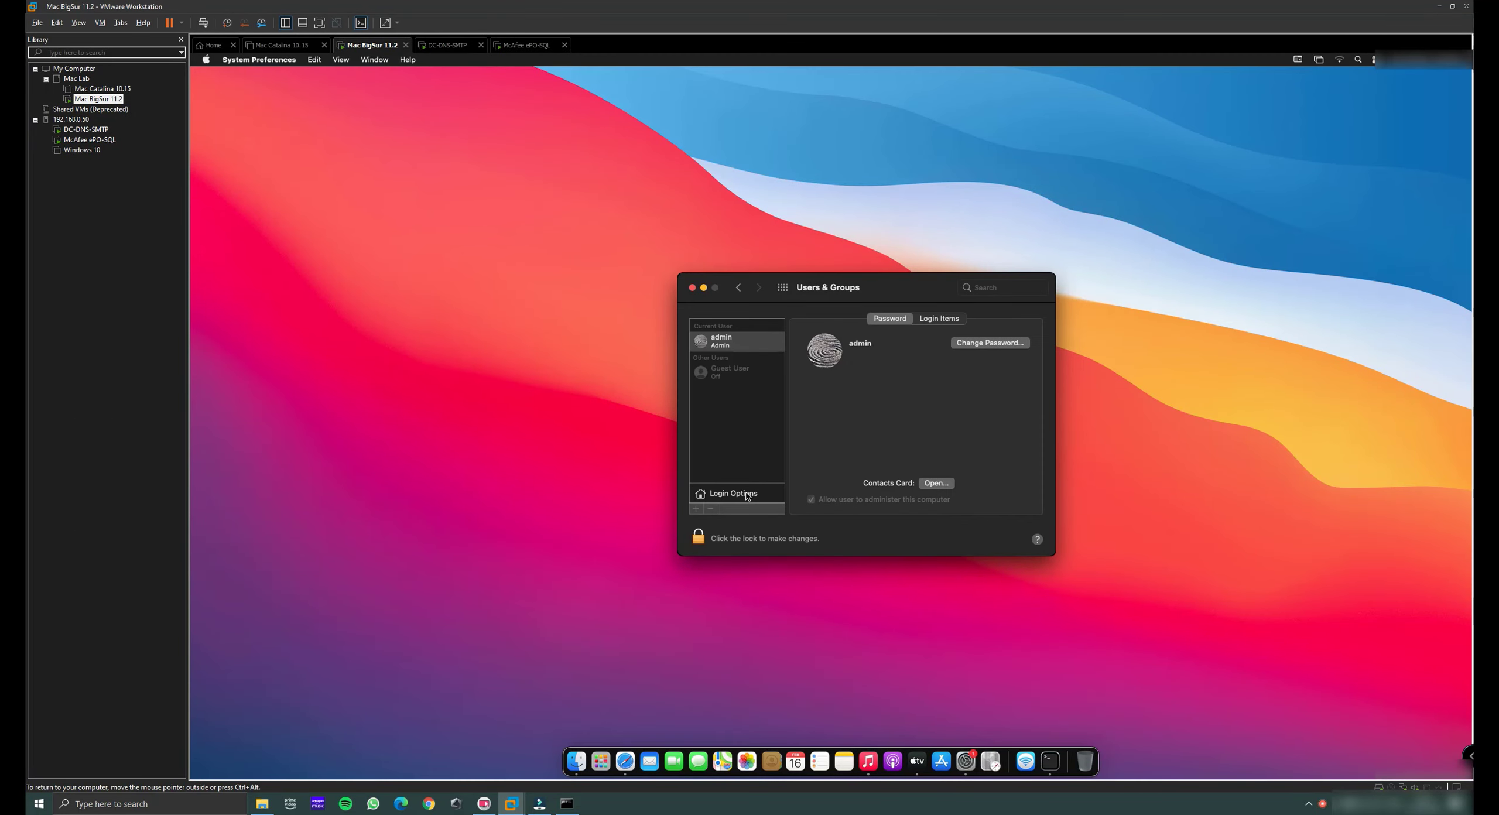
Show Login Options and unlock Users & Groups with the admin password.
click(733, 493)
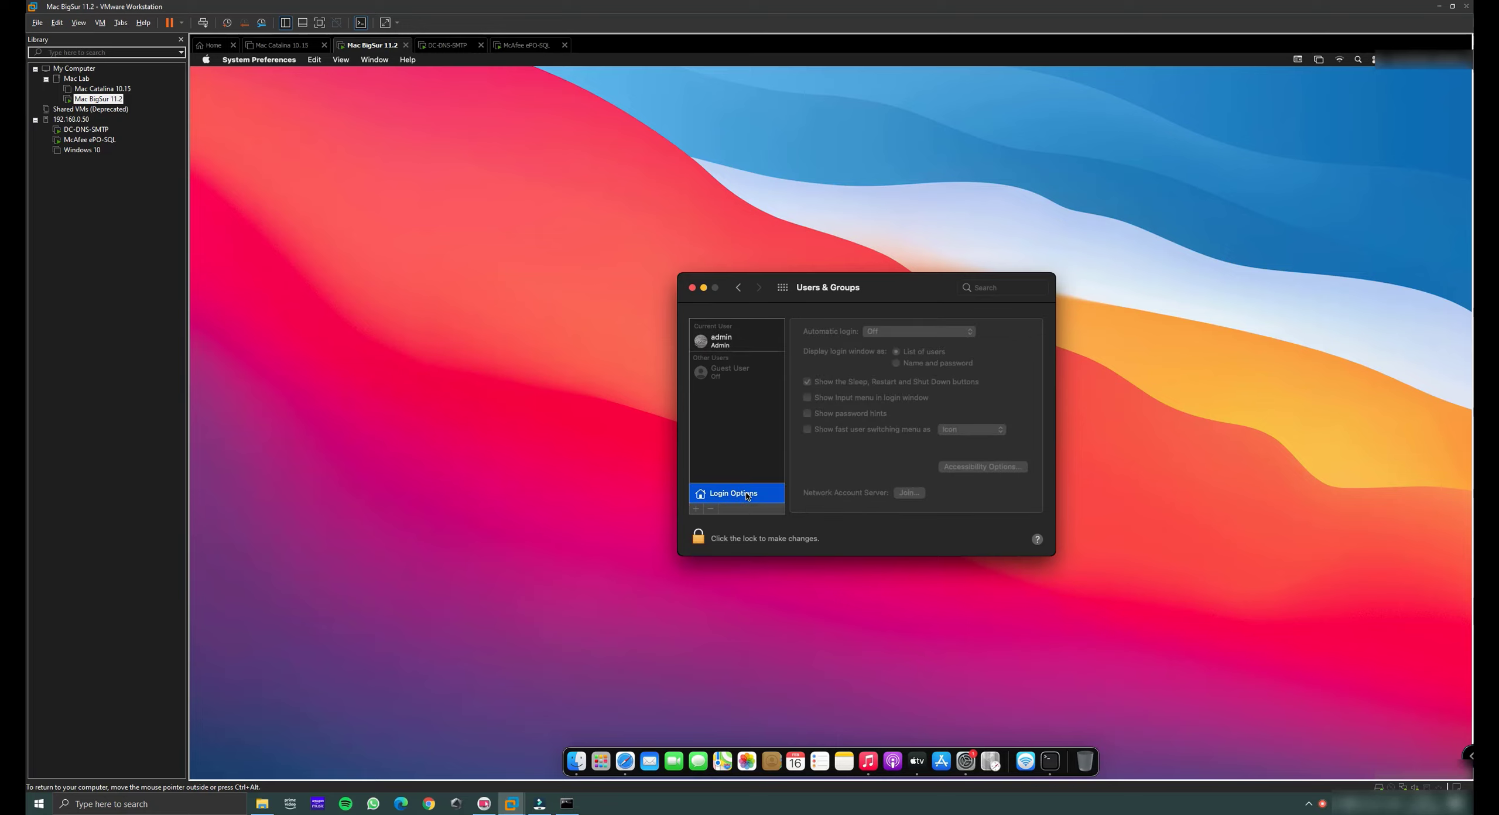
mouse_move(697, 544)
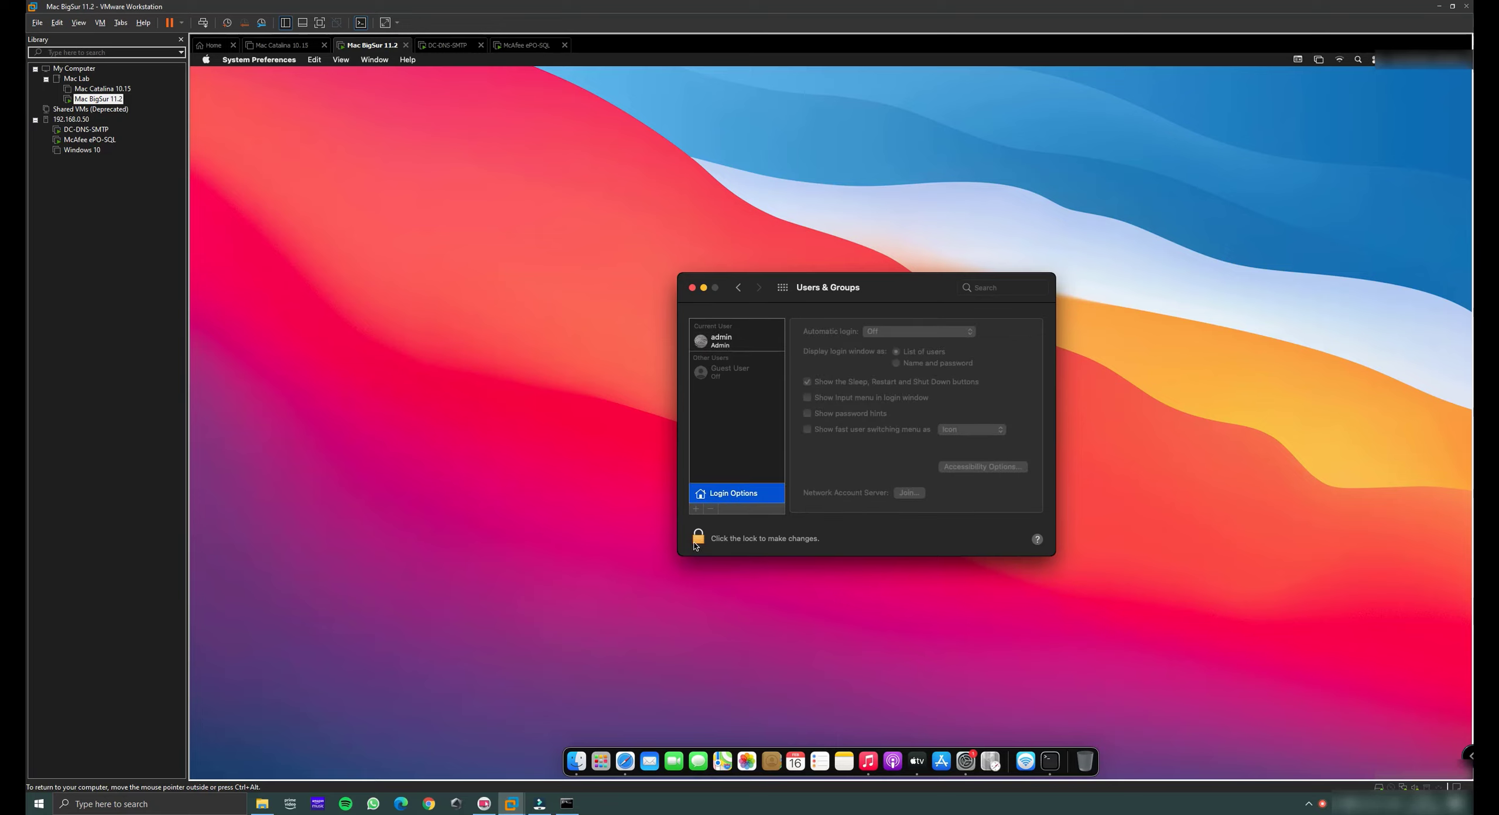
click(698, 538)
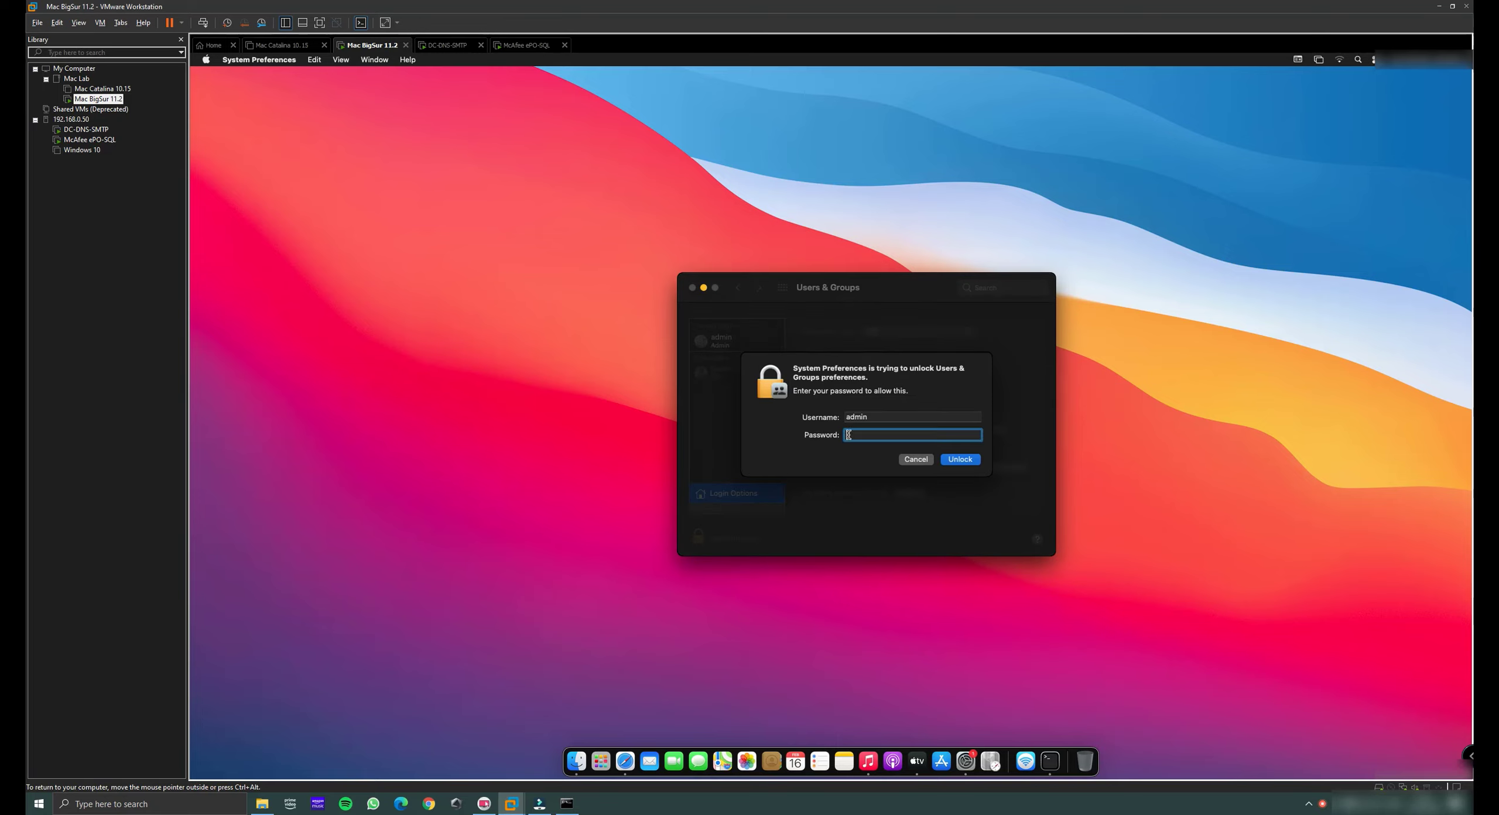
text(password)
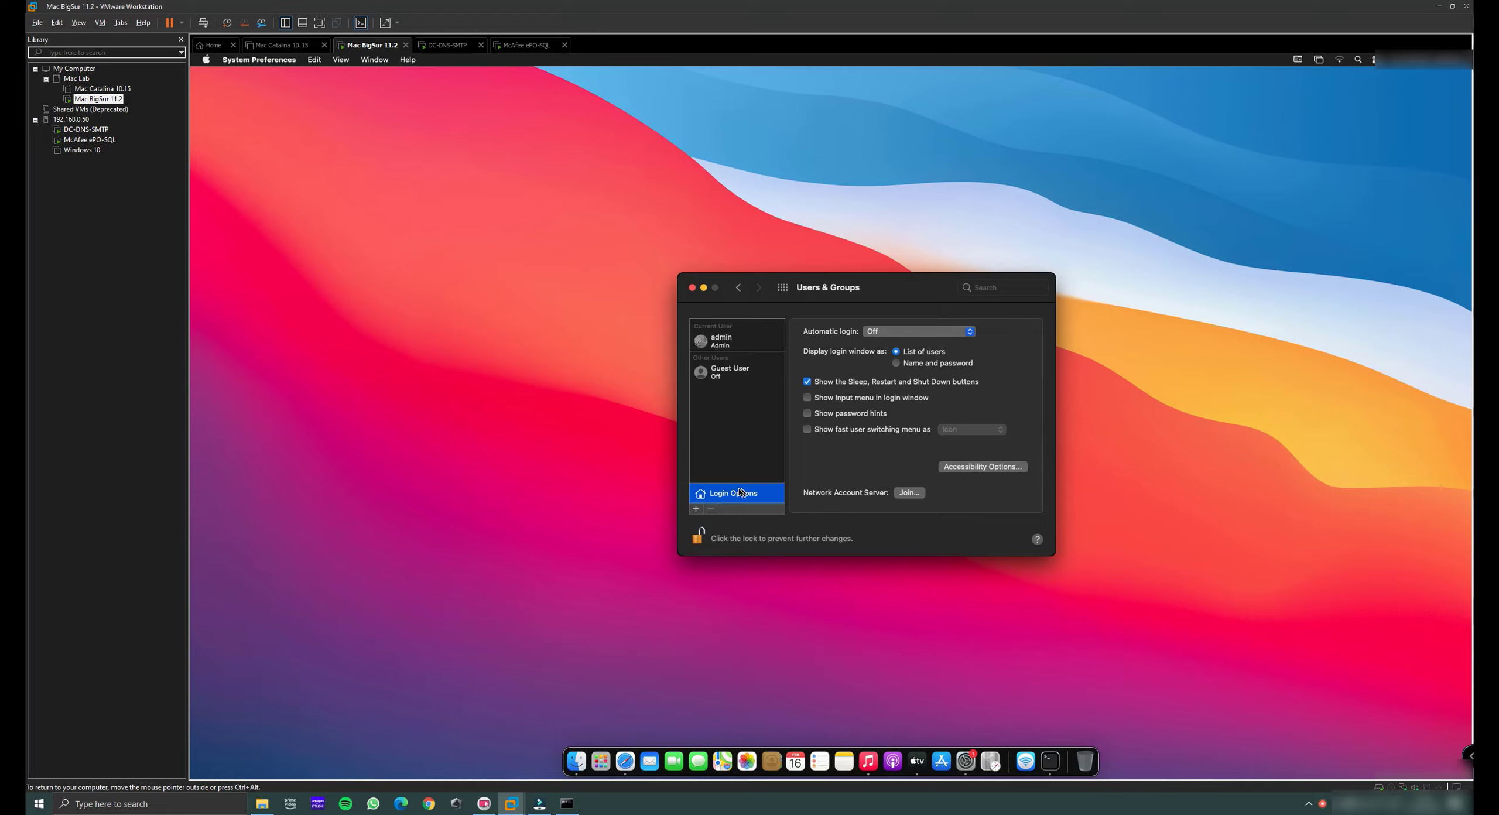
mouse_move(824, 501)
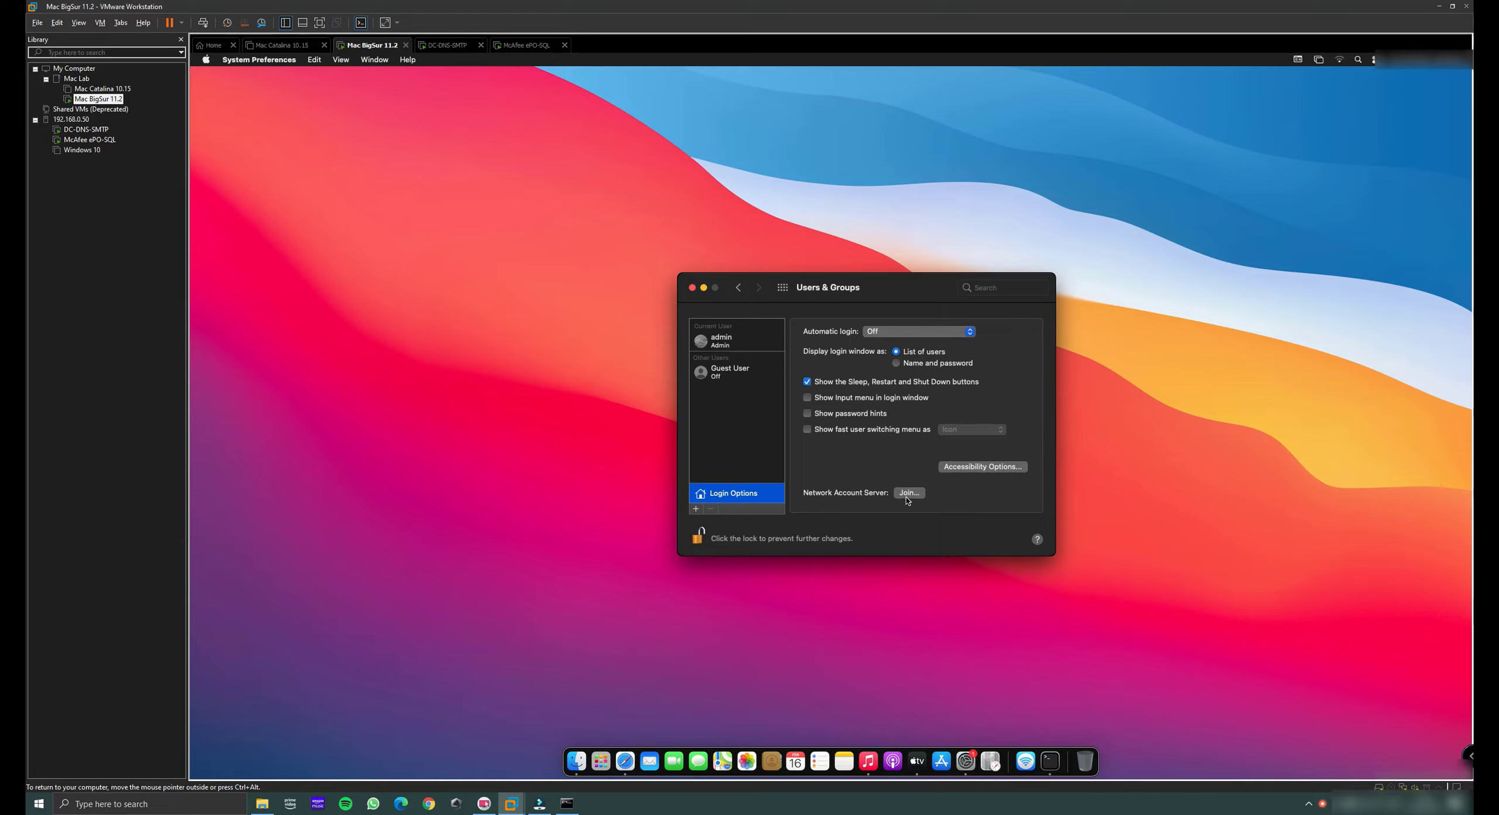
Fill the Mac's join form with server 192.168.0.100 and AD admin user macadmin.
click(909, 492)
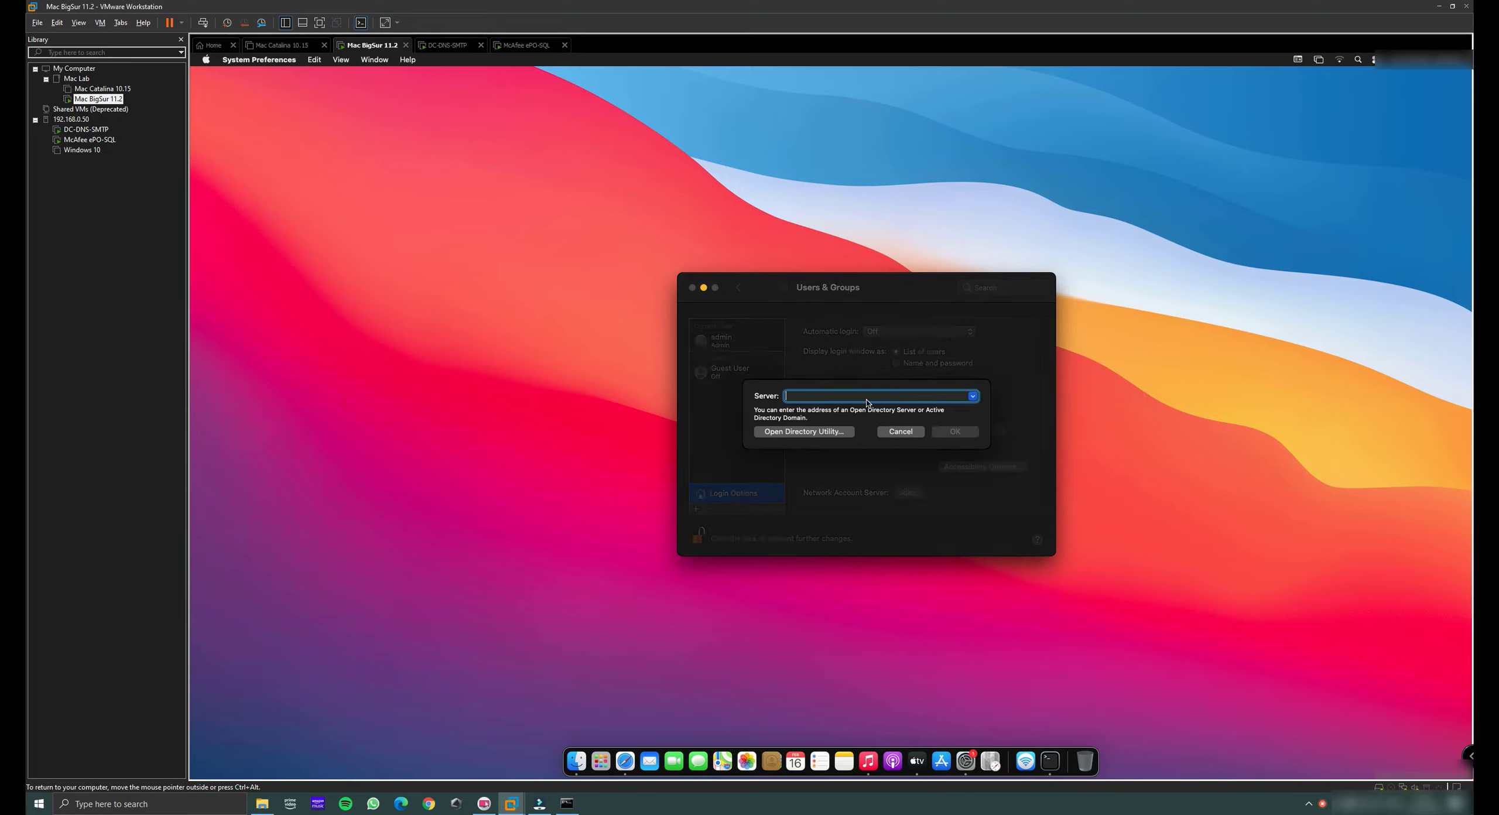
text(192.168.0.100)
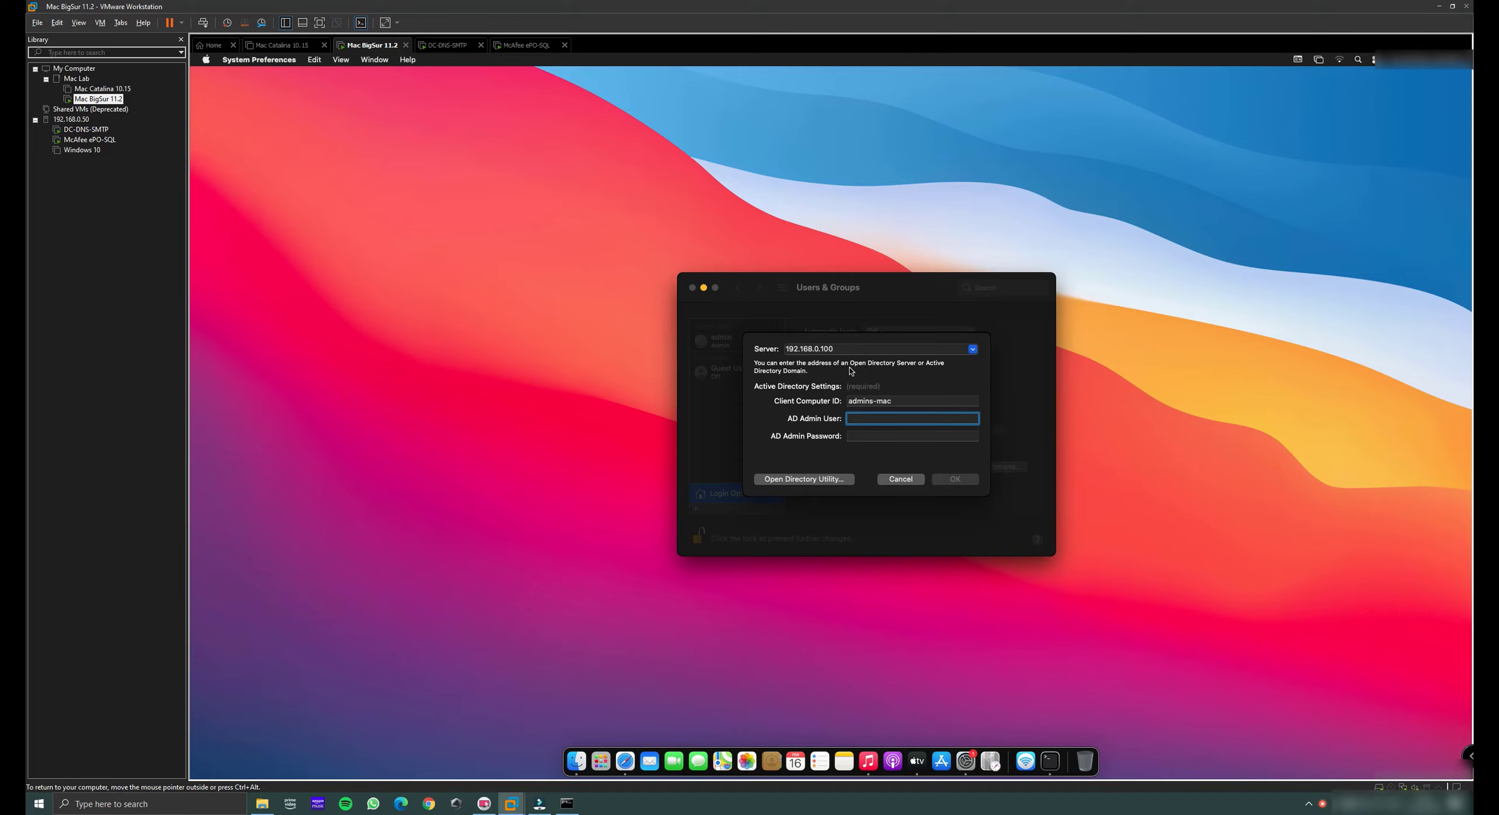
mouse_move(842, 373)
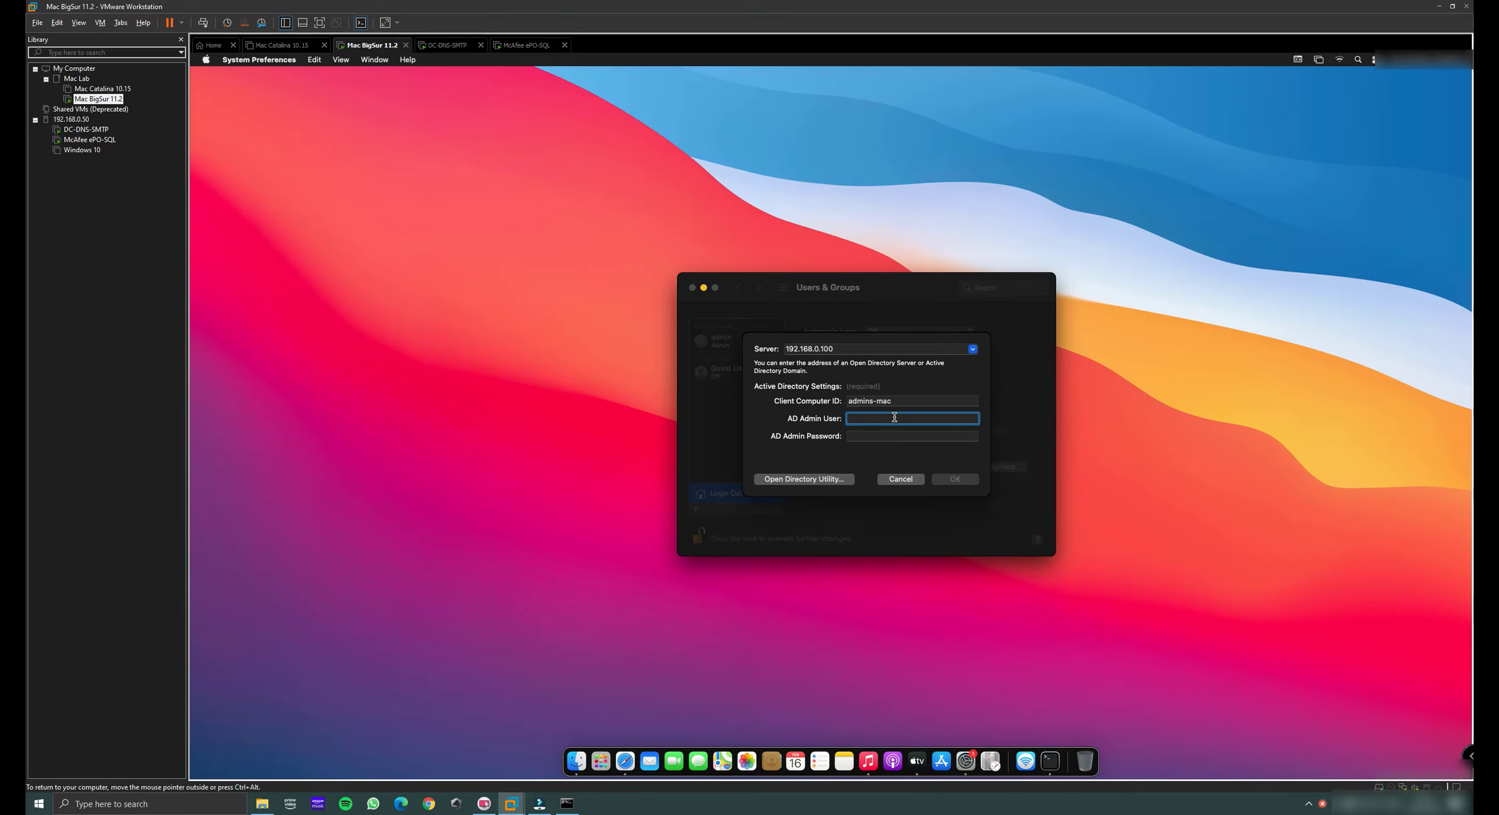
text(maca)
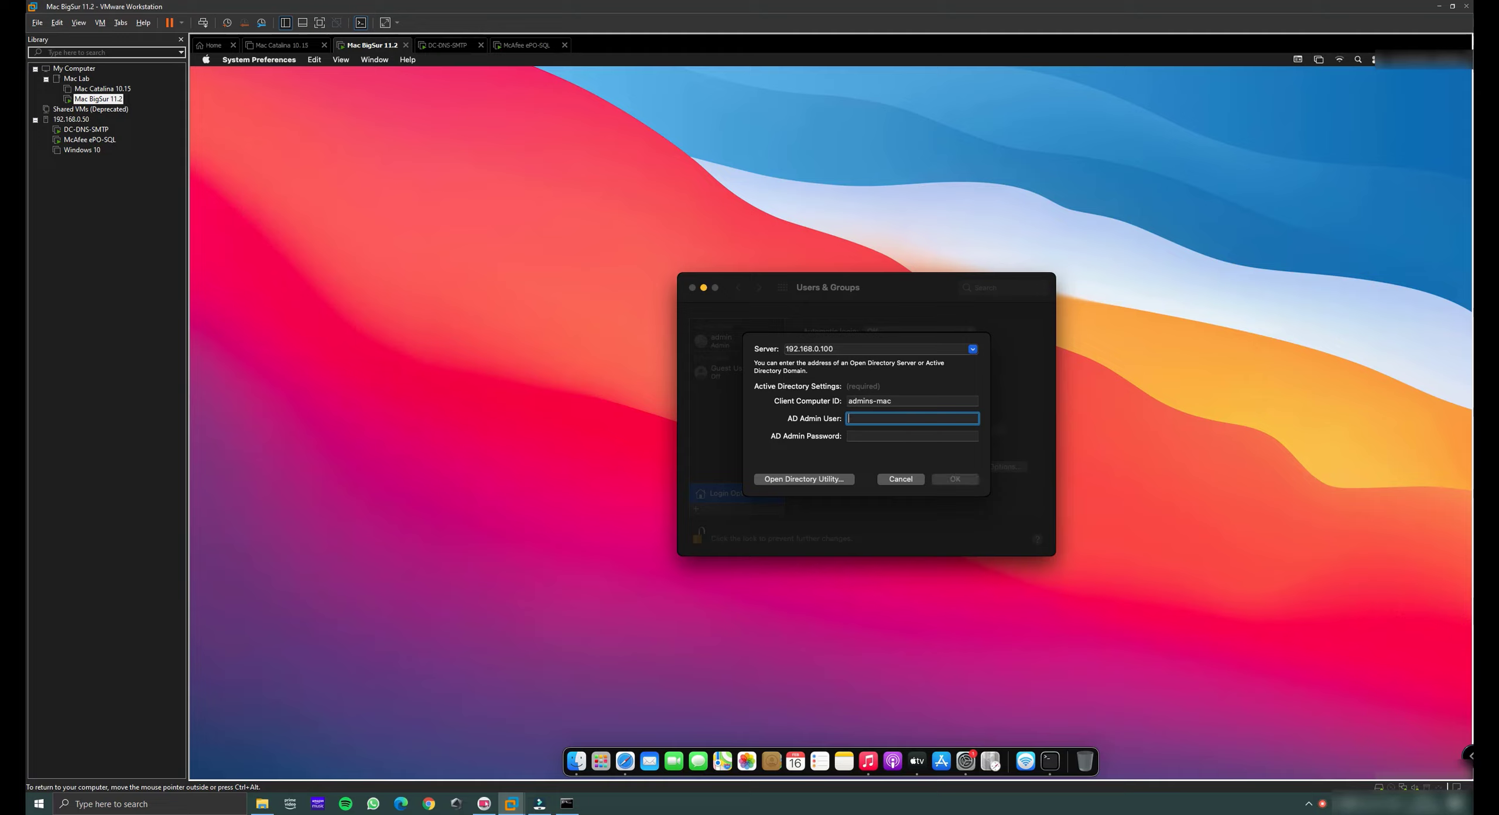
text(macadmin)
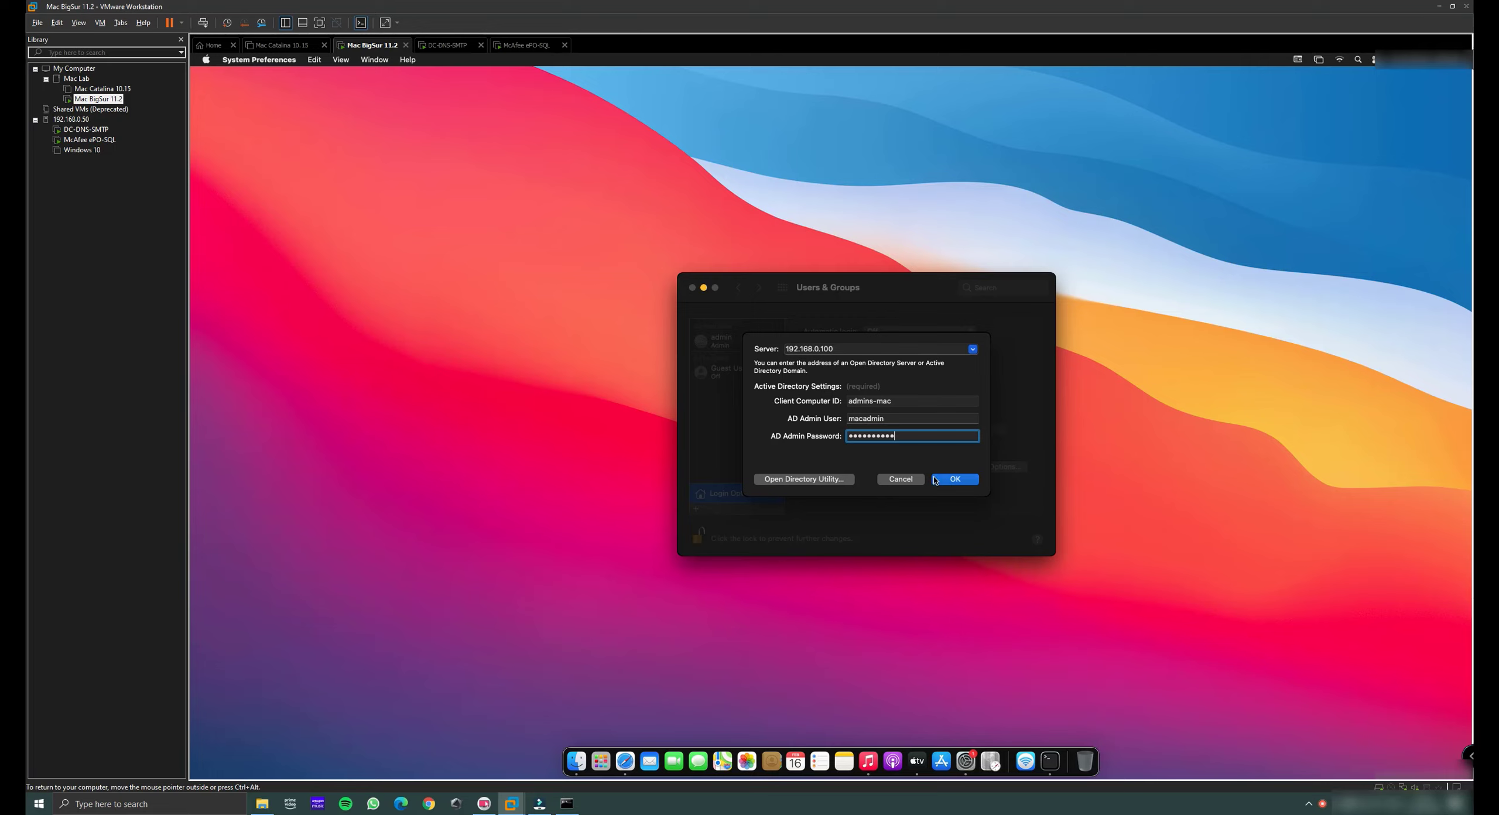
Submit the join, authorize it with the admin password, and bind the Mac to the domain.
click(955, 478)
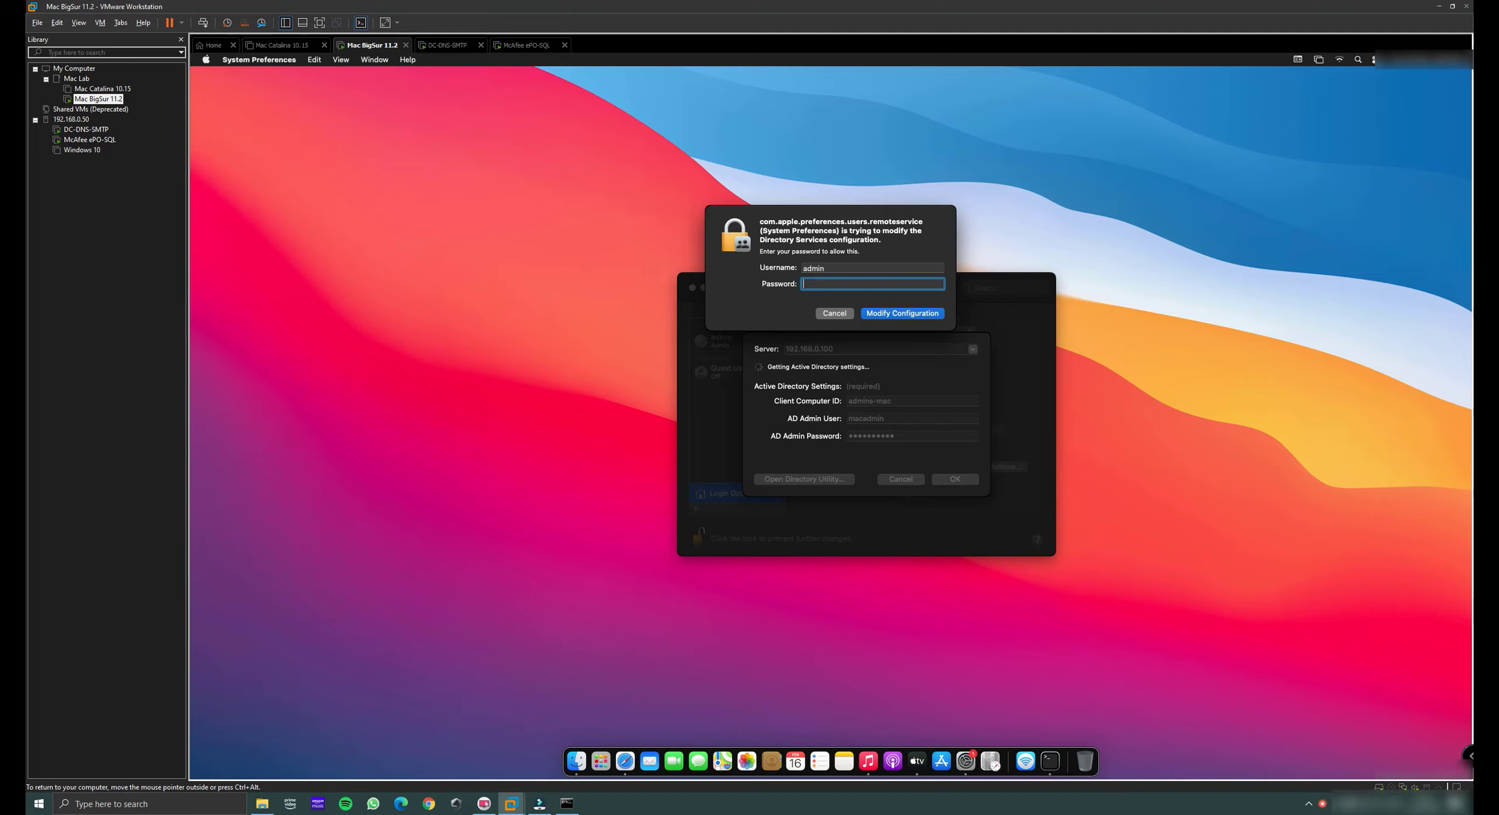
text(password)
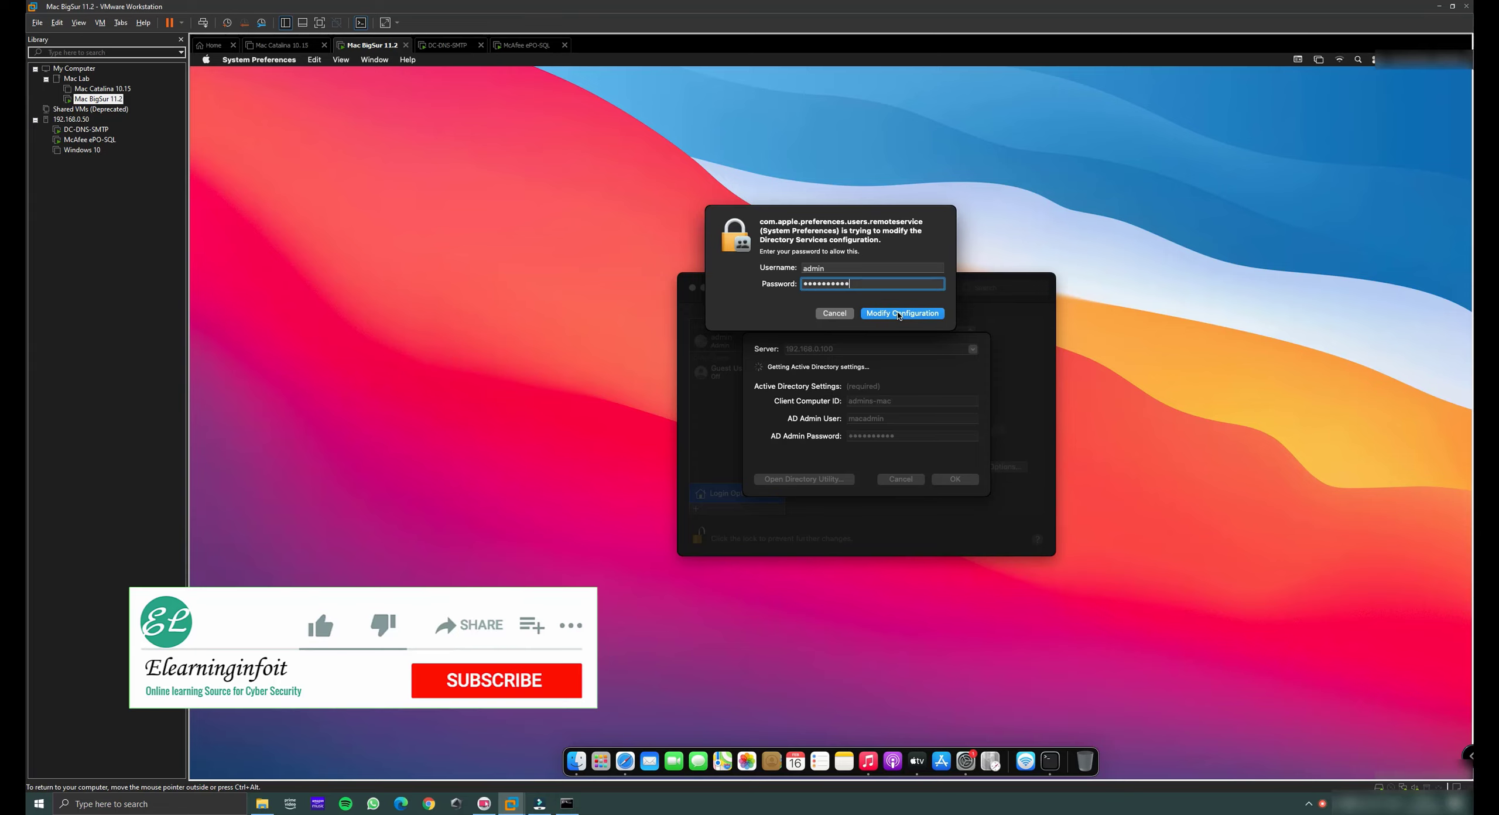
click(902, 313)
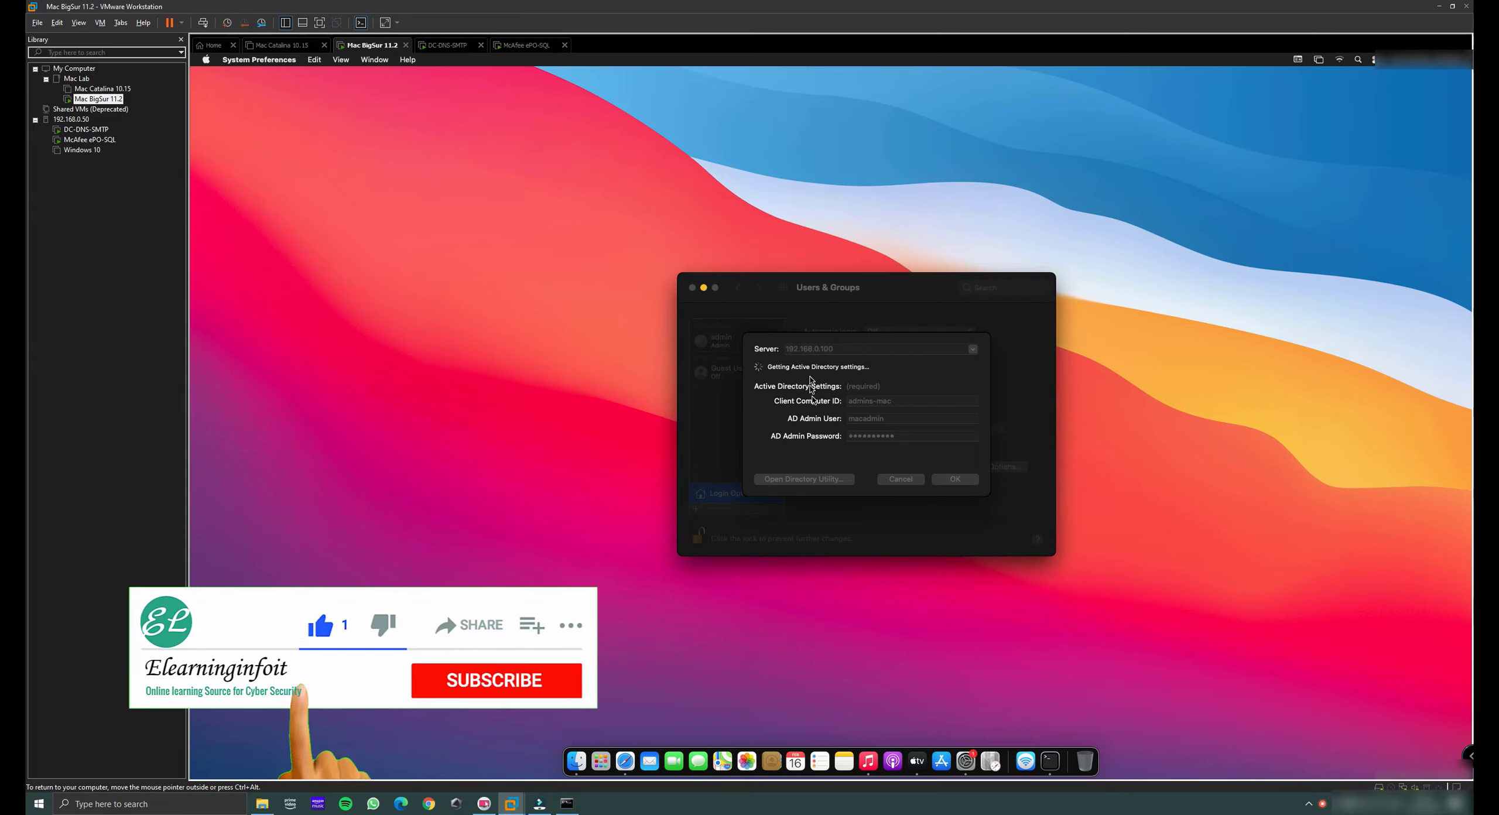
click(496, 680)
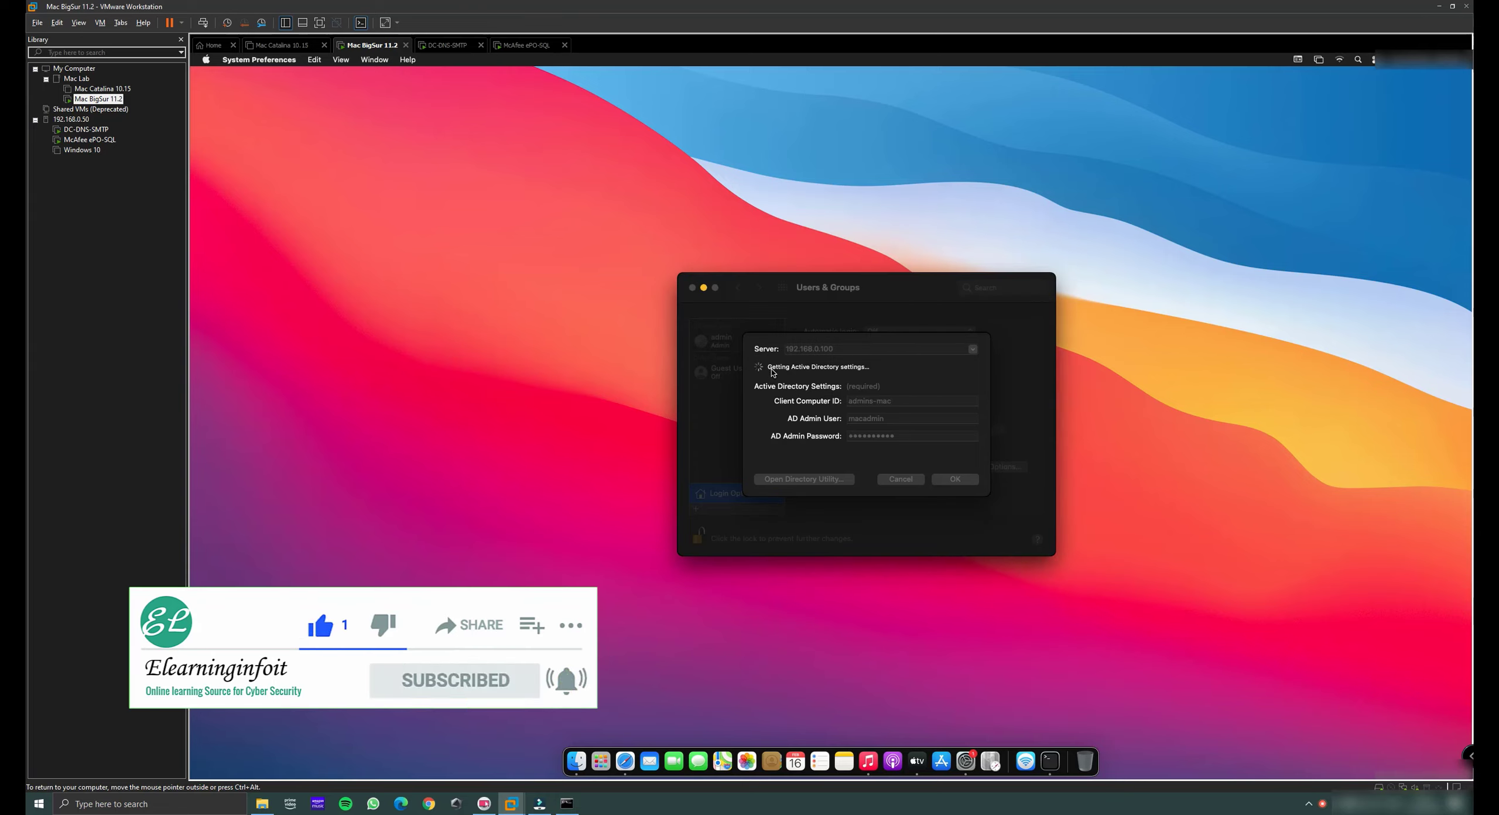
mouse_move(816, 373)
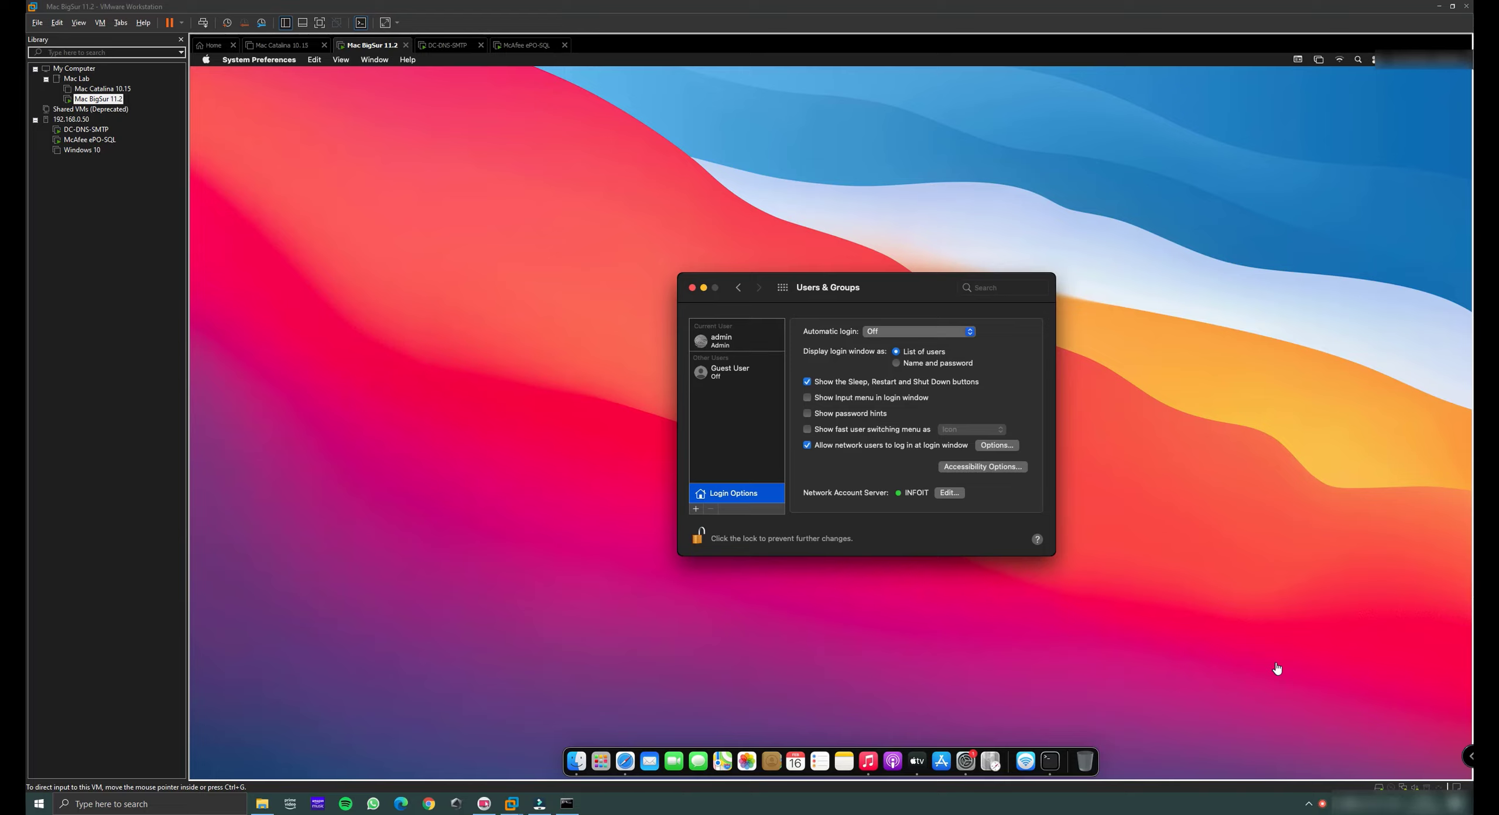
mouse_move(809, 499)
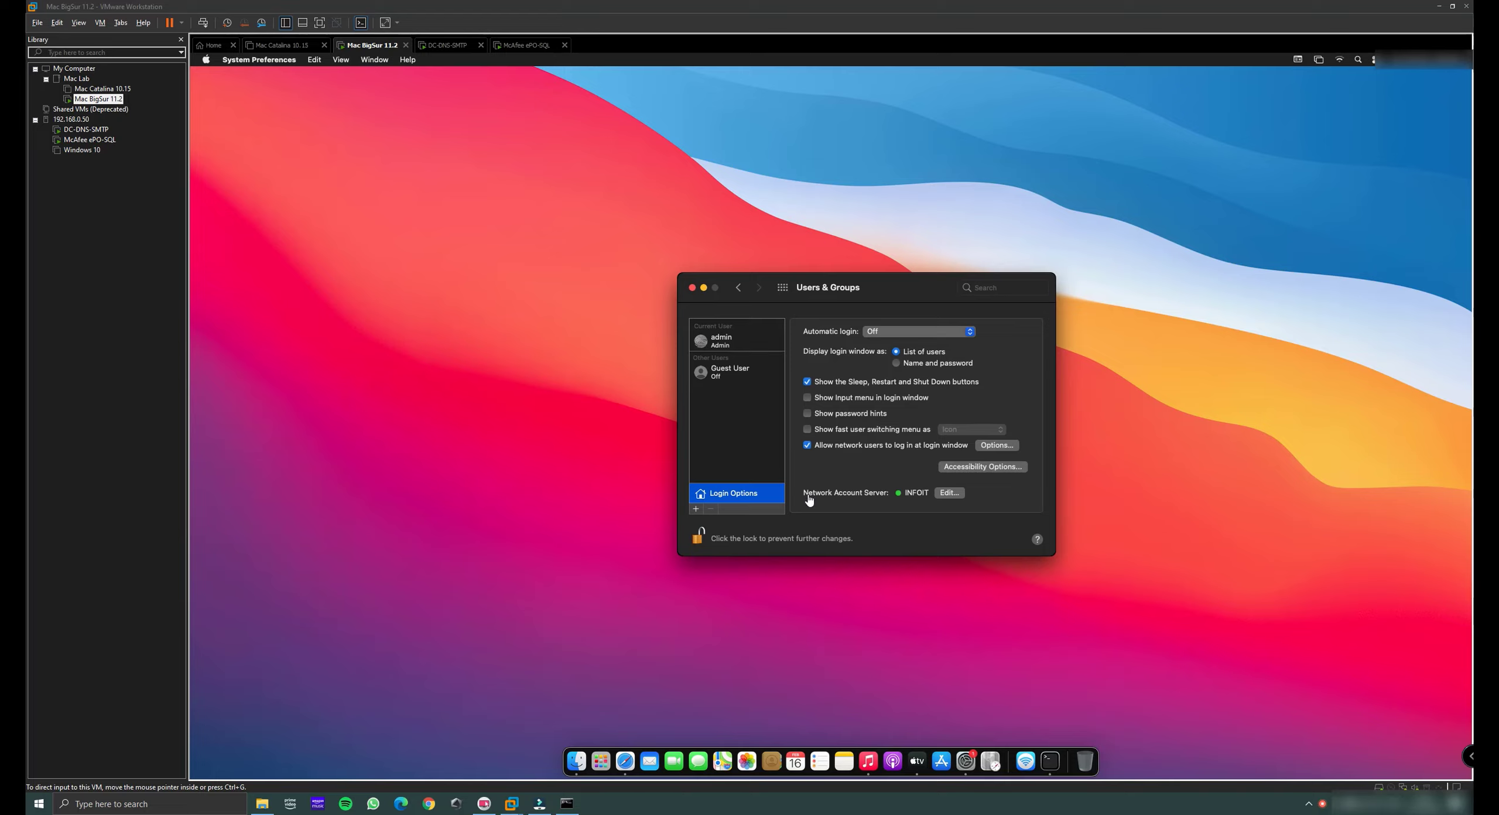
mouse_move(913, 498)
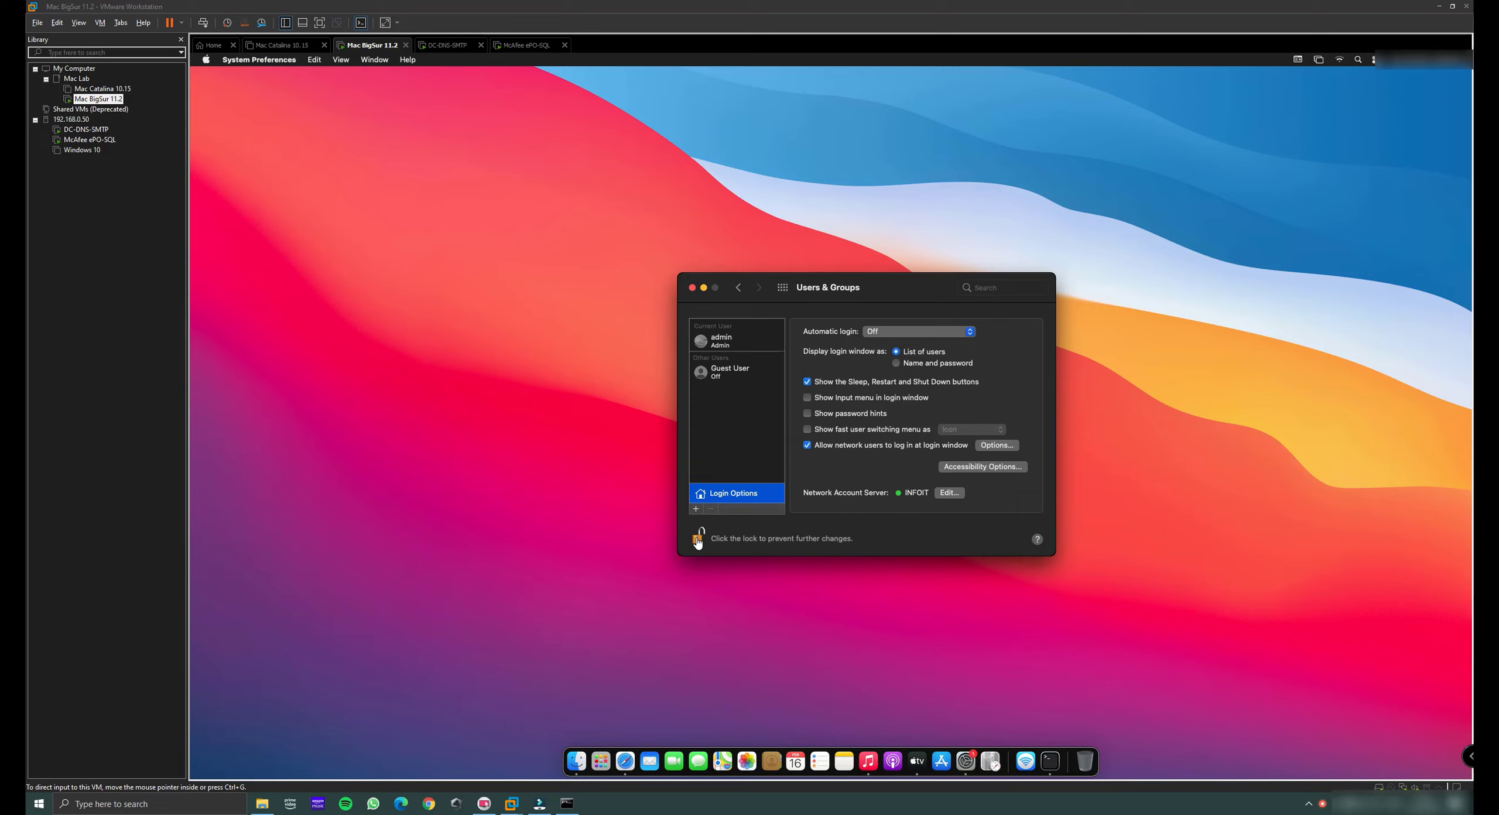
Relock the Users & Groups settings showing the INFOIT server and close the window.
click(698, 538)
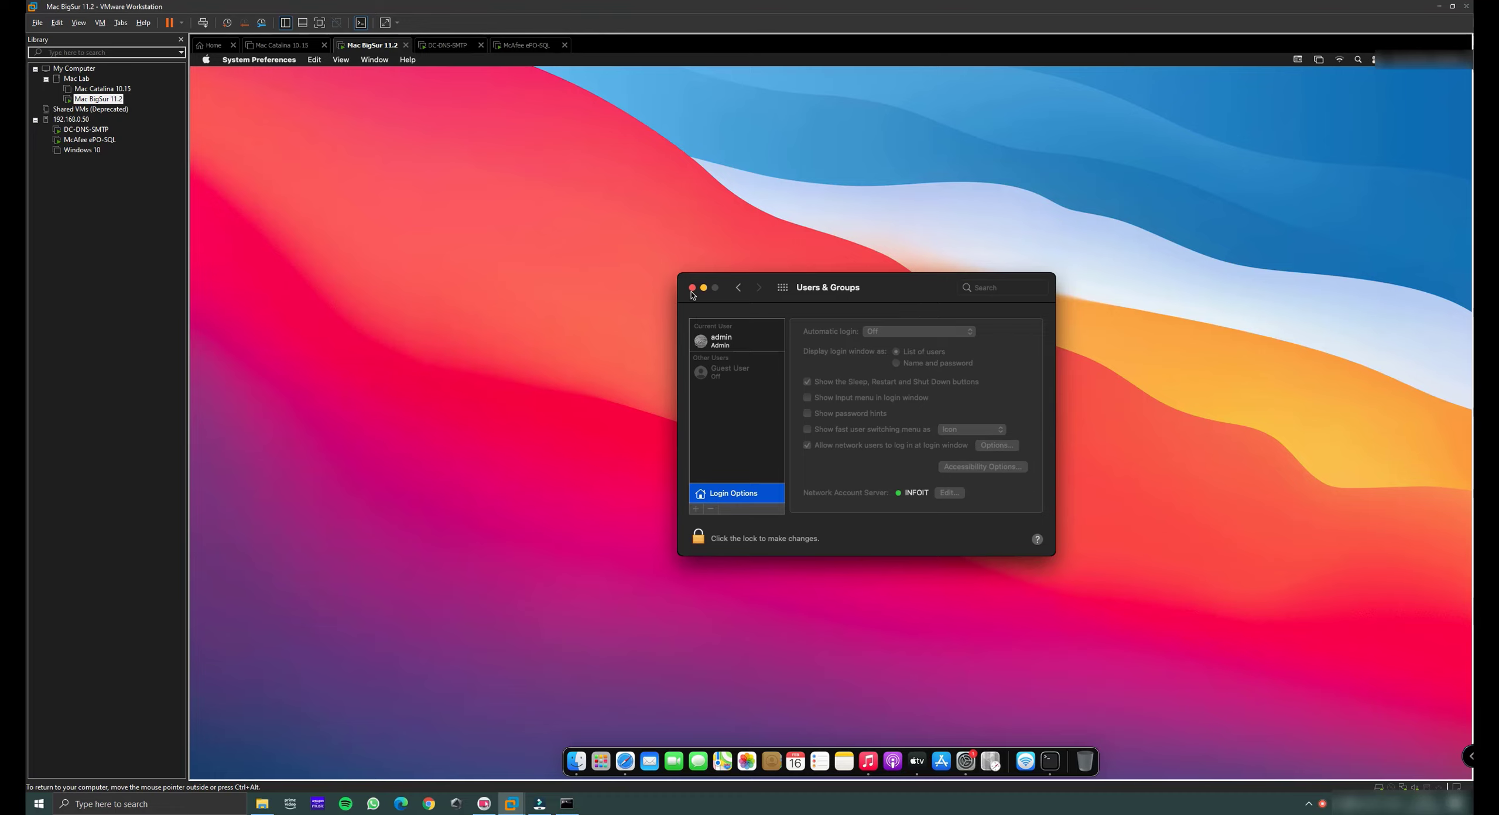
click(691, 287)
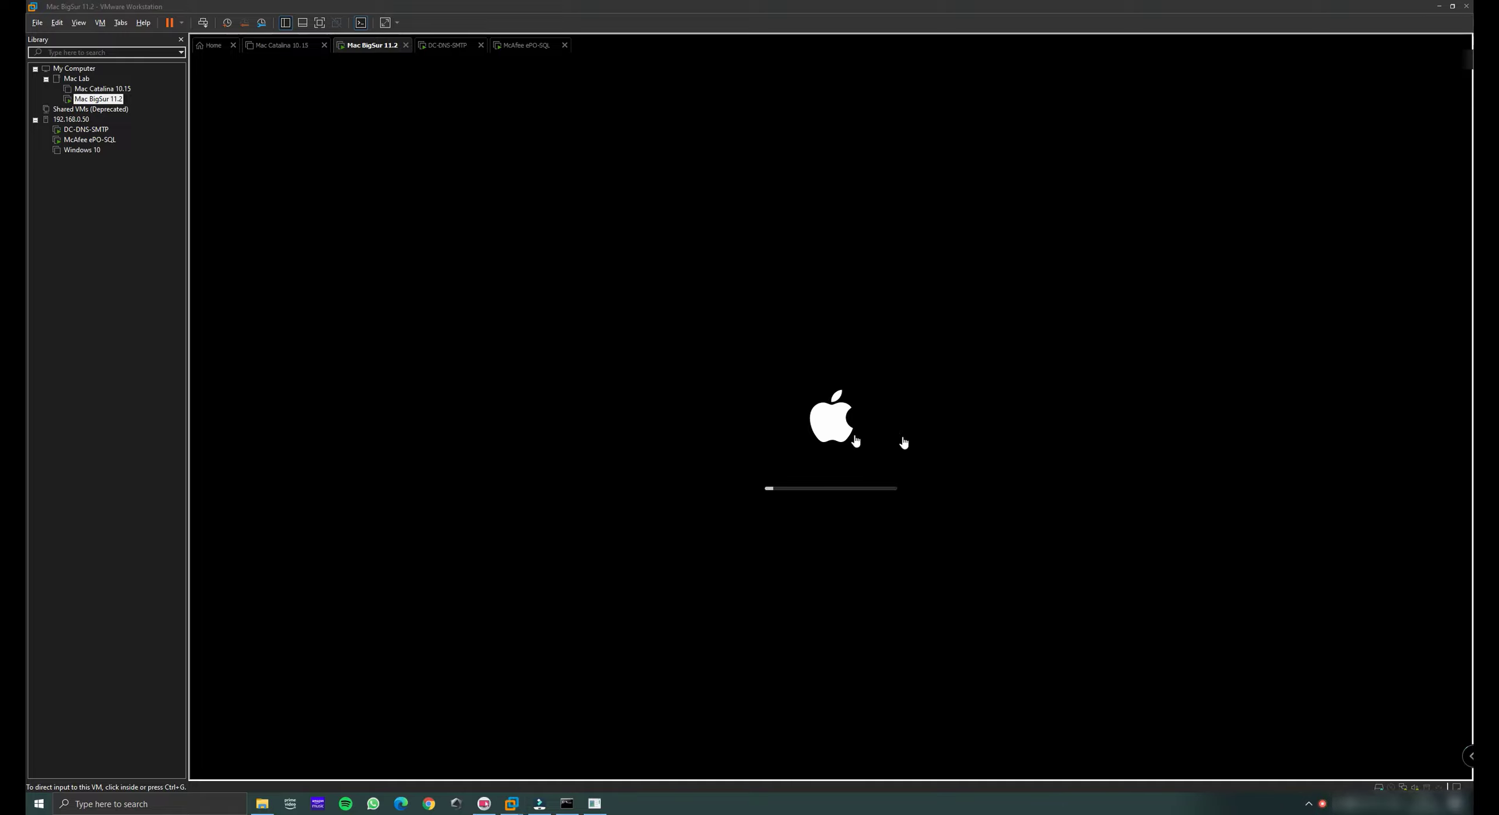
mouse_move(740, 387)
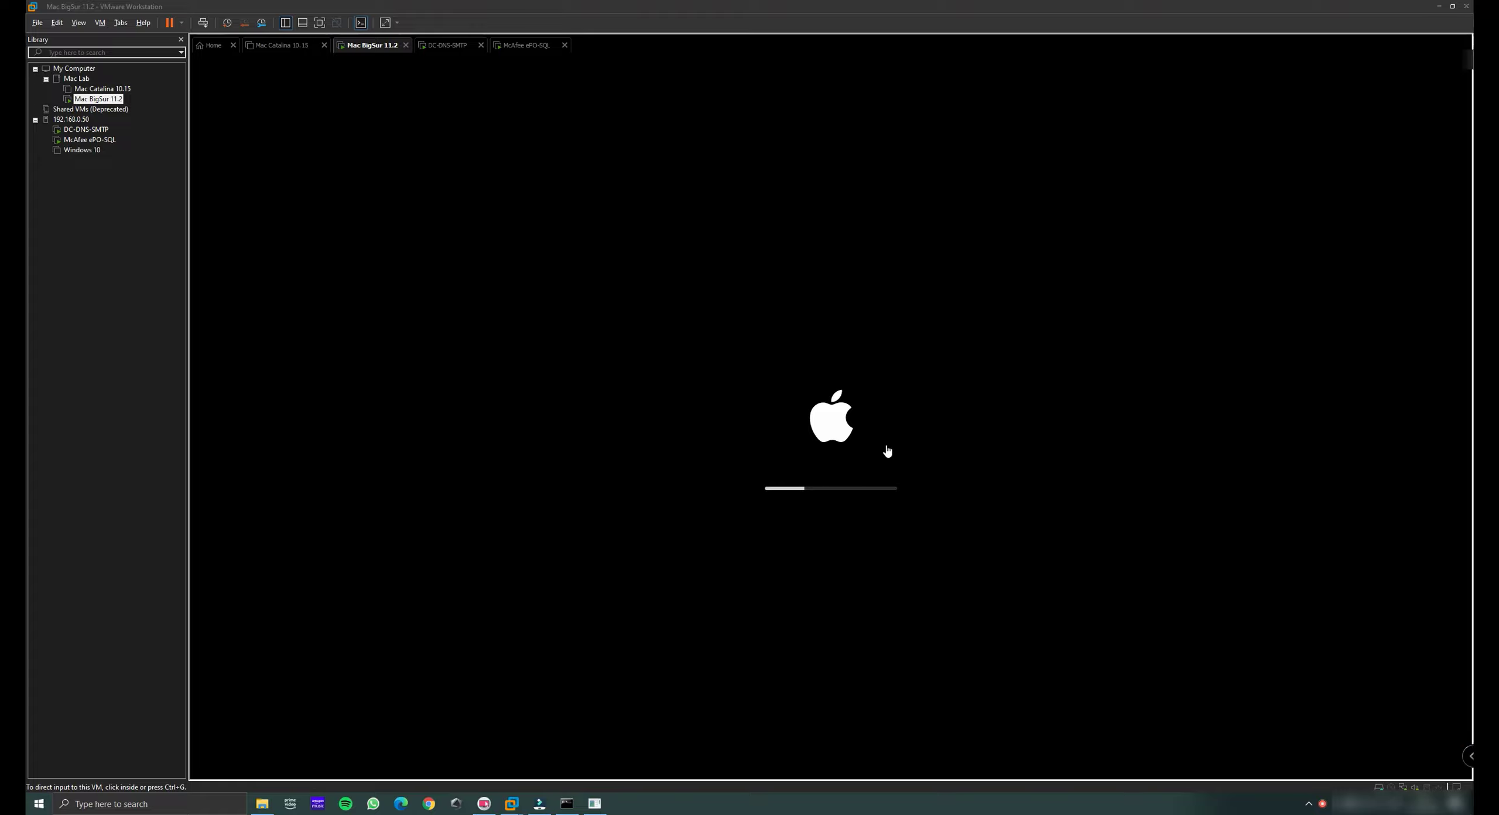
mouse_move(918, 431)
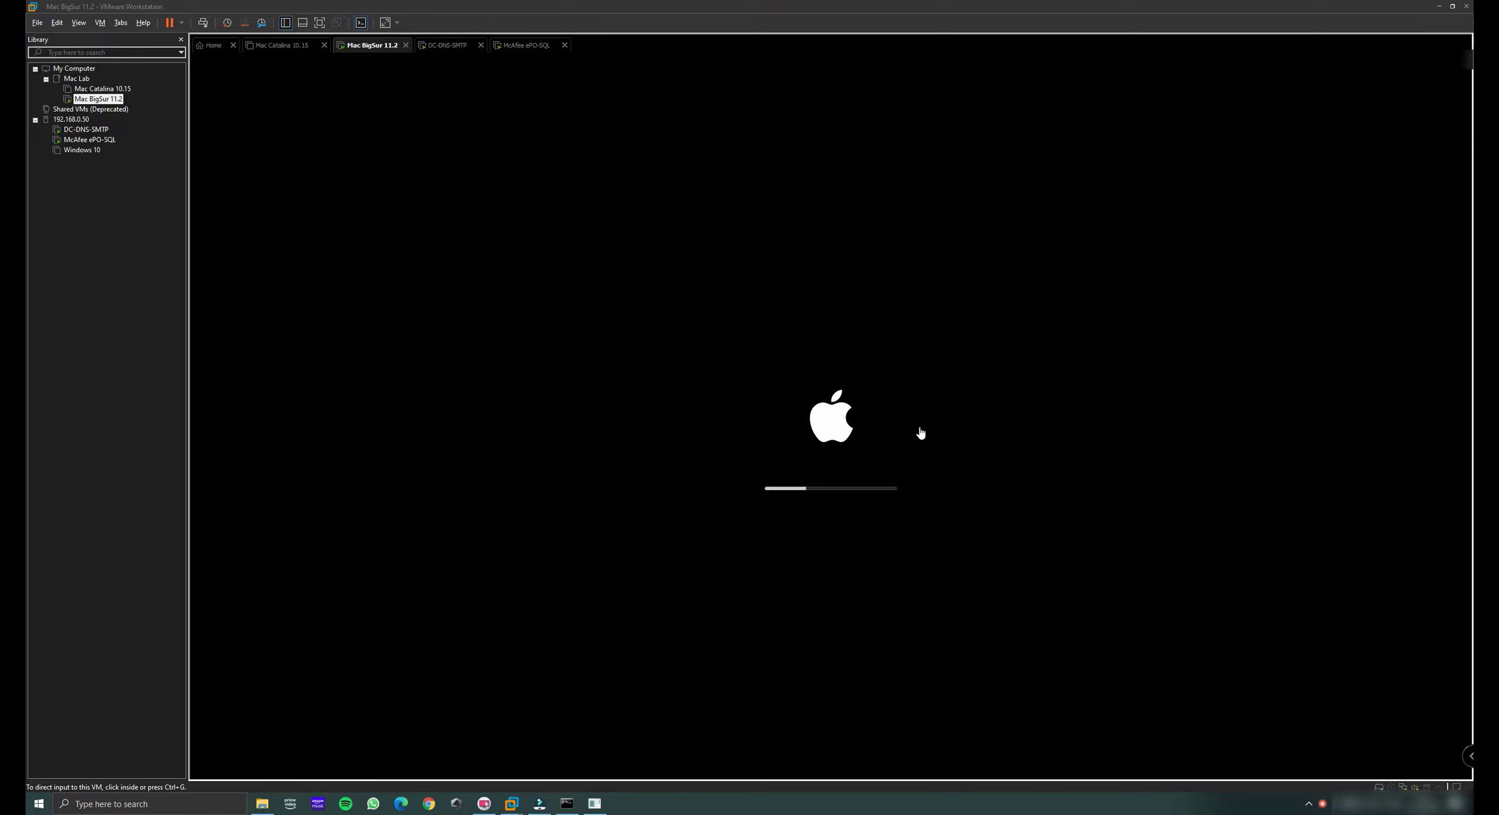
mouse_move(754, 442)
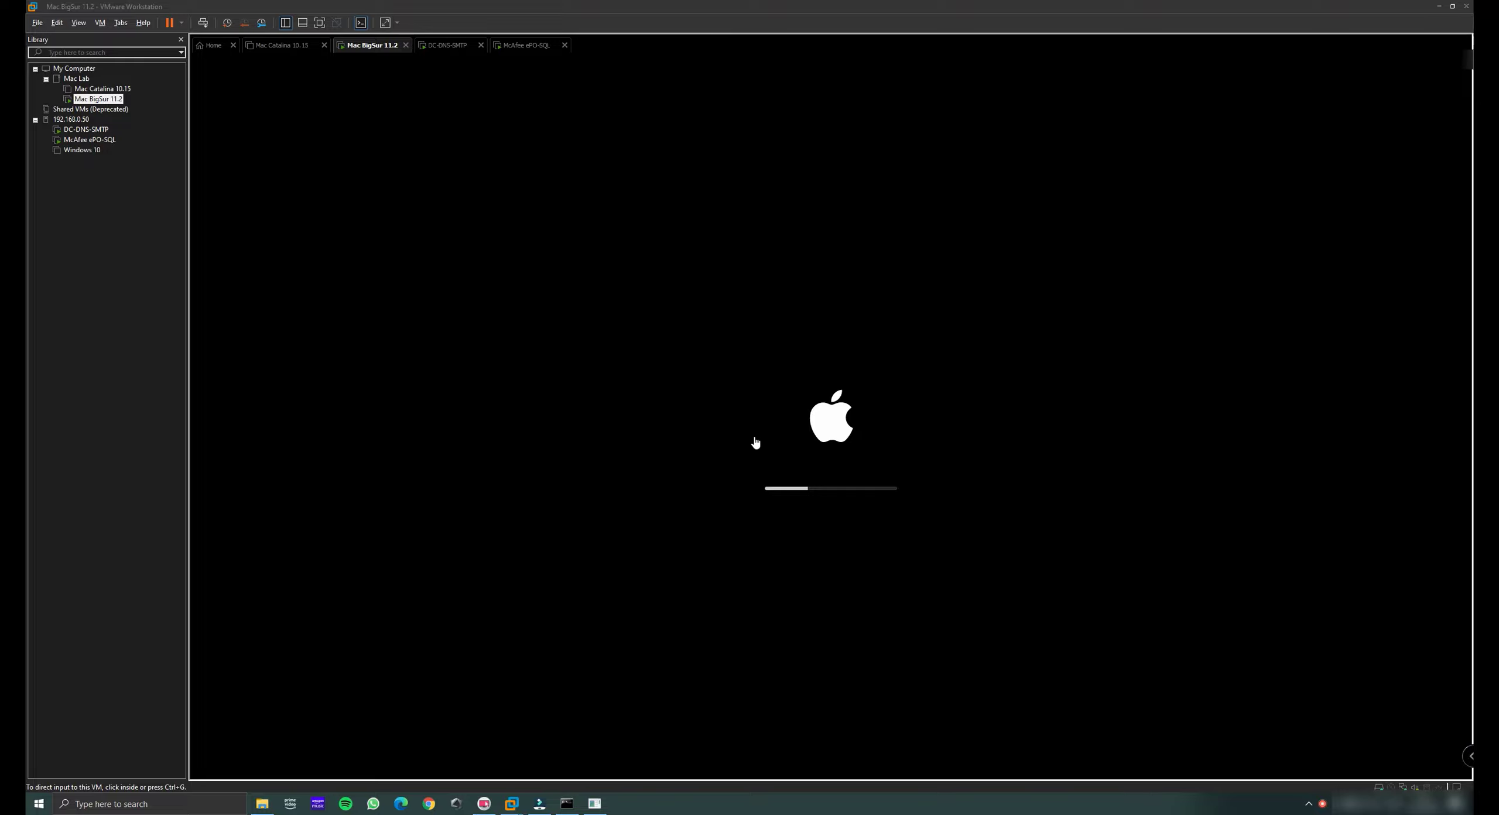
mouse_move(809, 441)
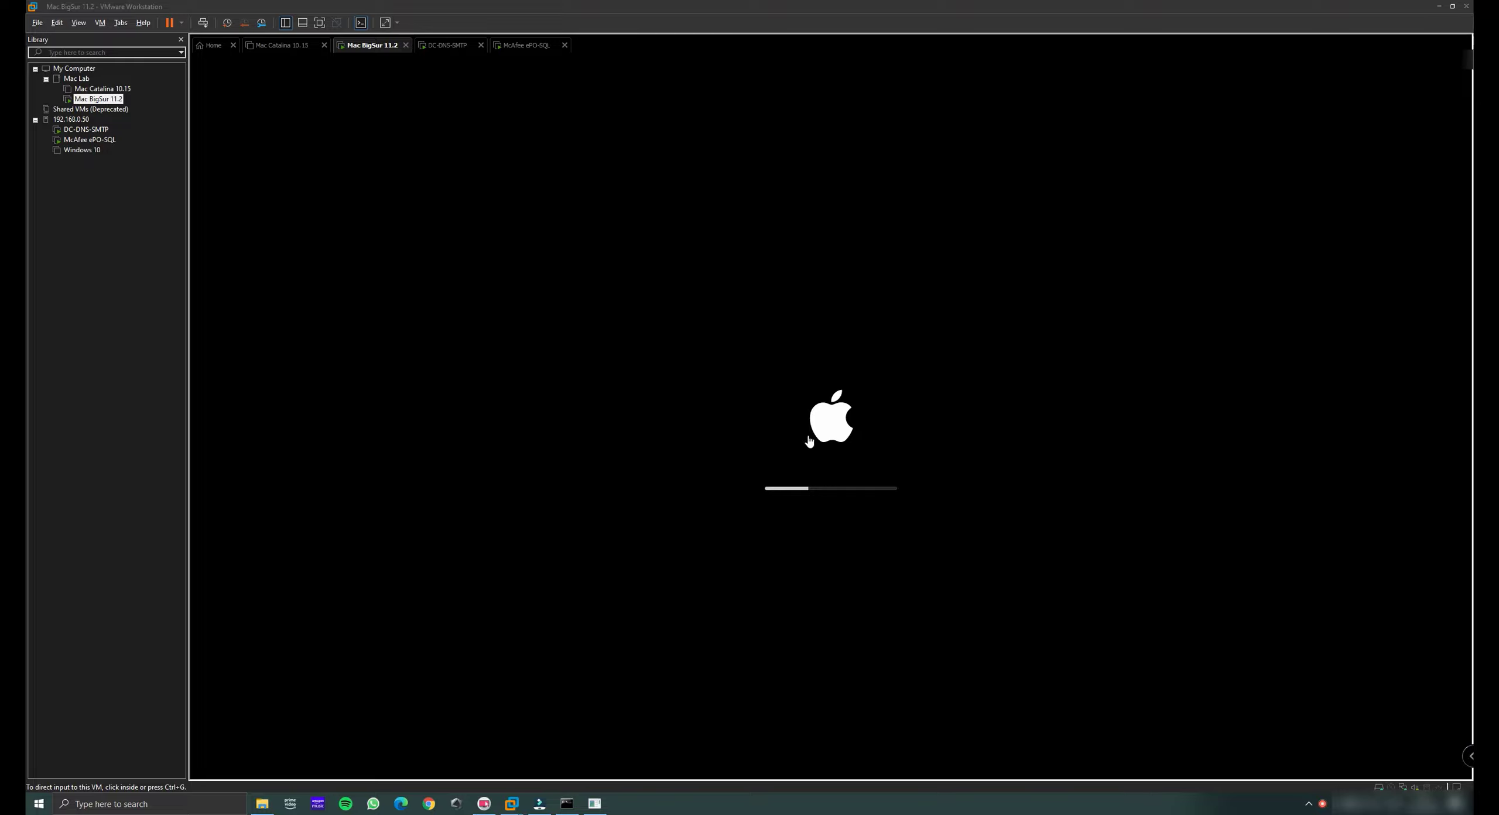
mouse_move(861, 435)
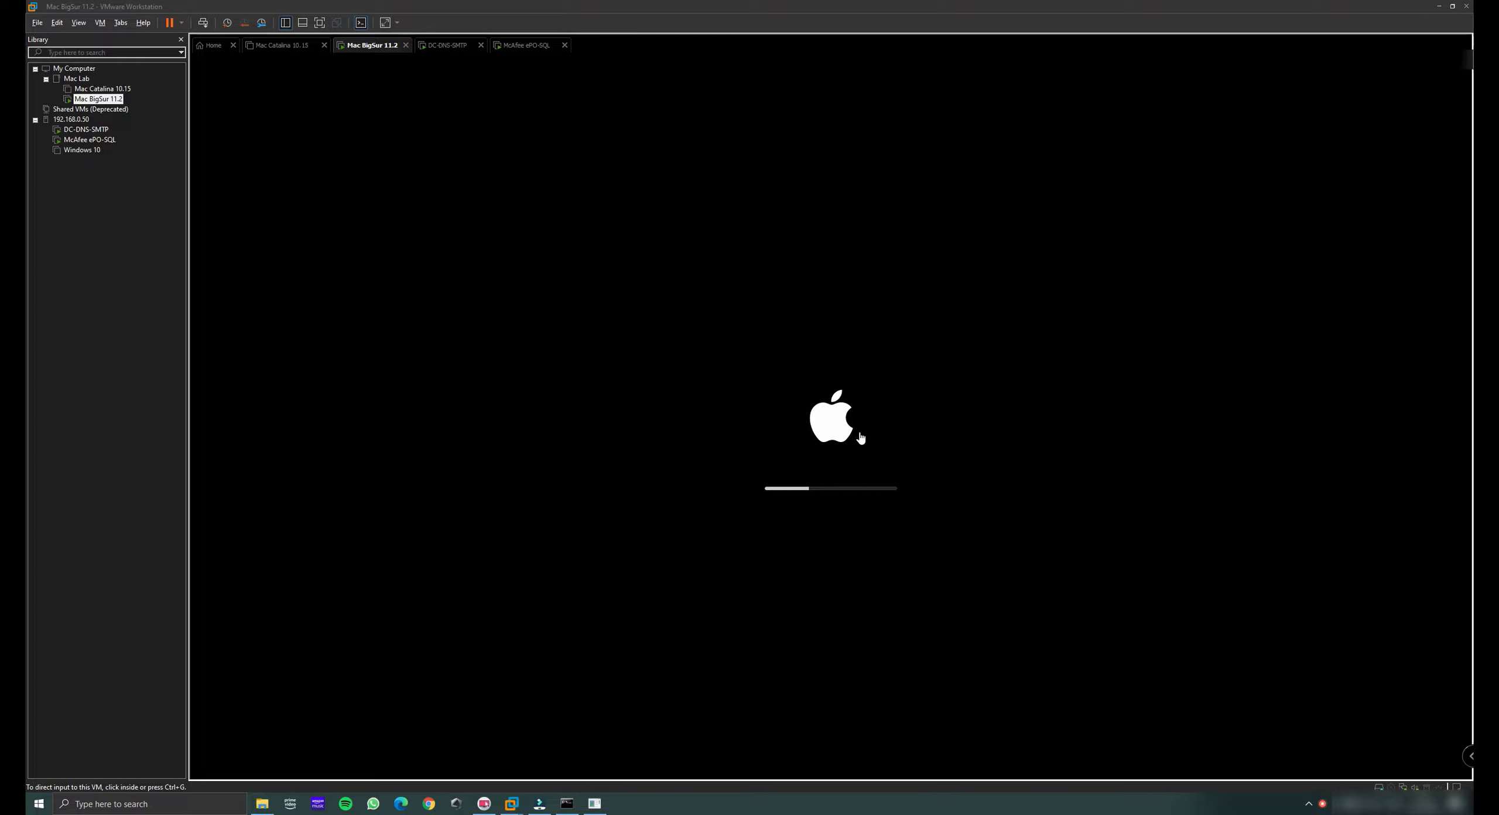
mouse_move(1292, 805)
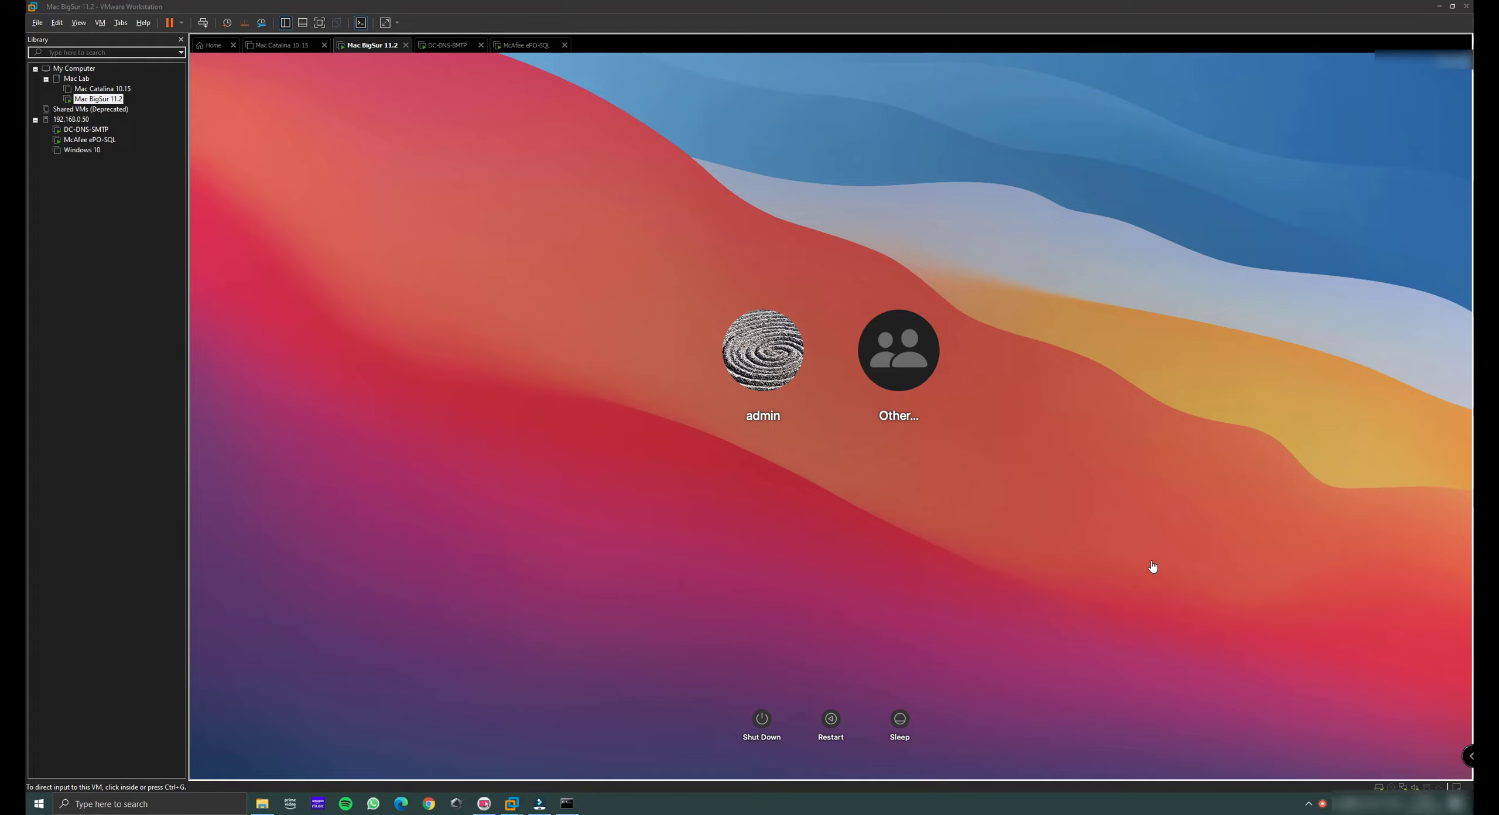
mouse_move(911, 365)
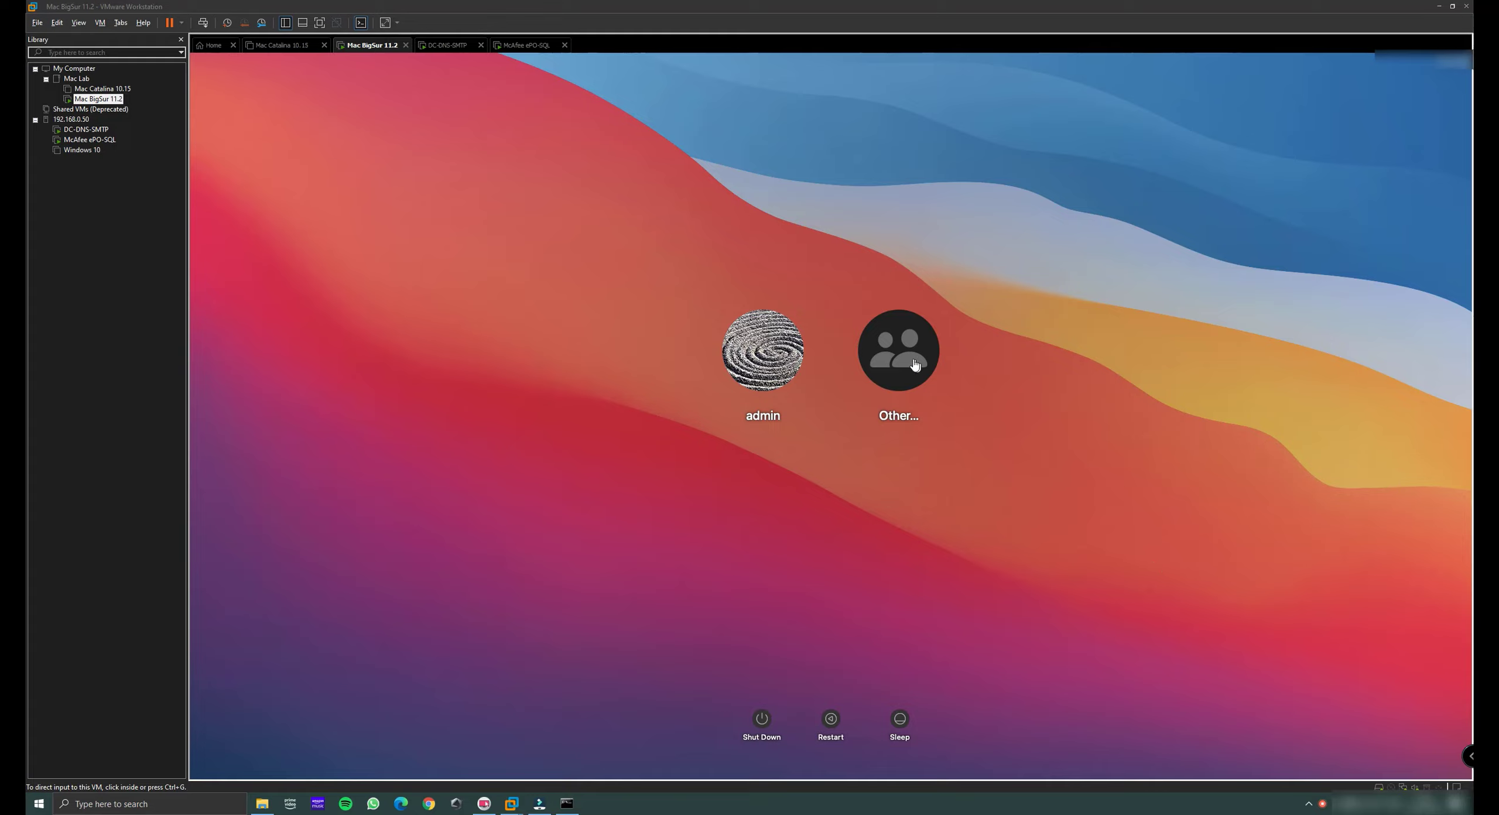
Log in at the Mac login window via Other… as macadmin with its password.
click(911, 360)
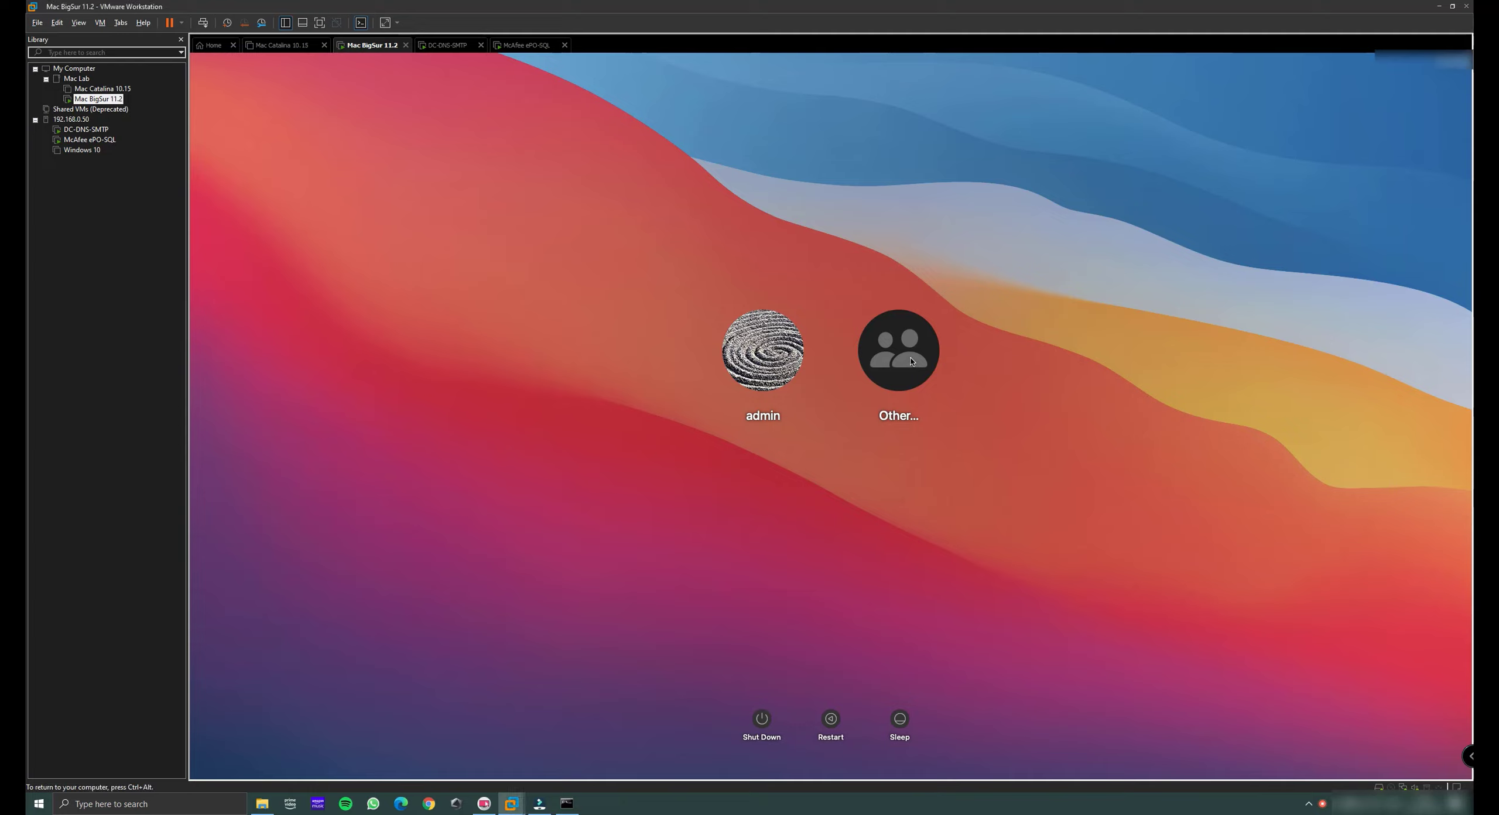
click(899, 350)
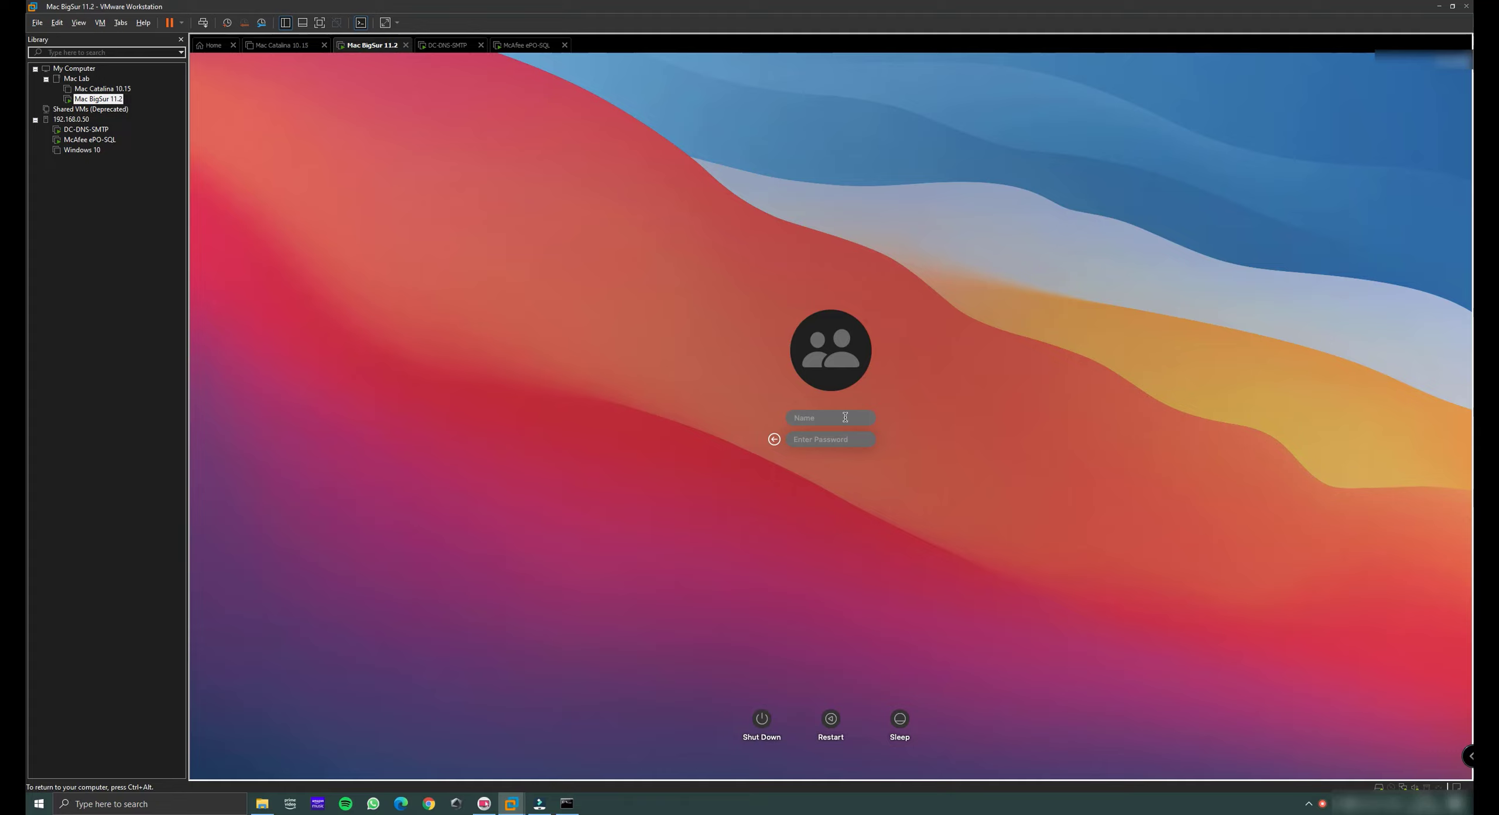
text(m)
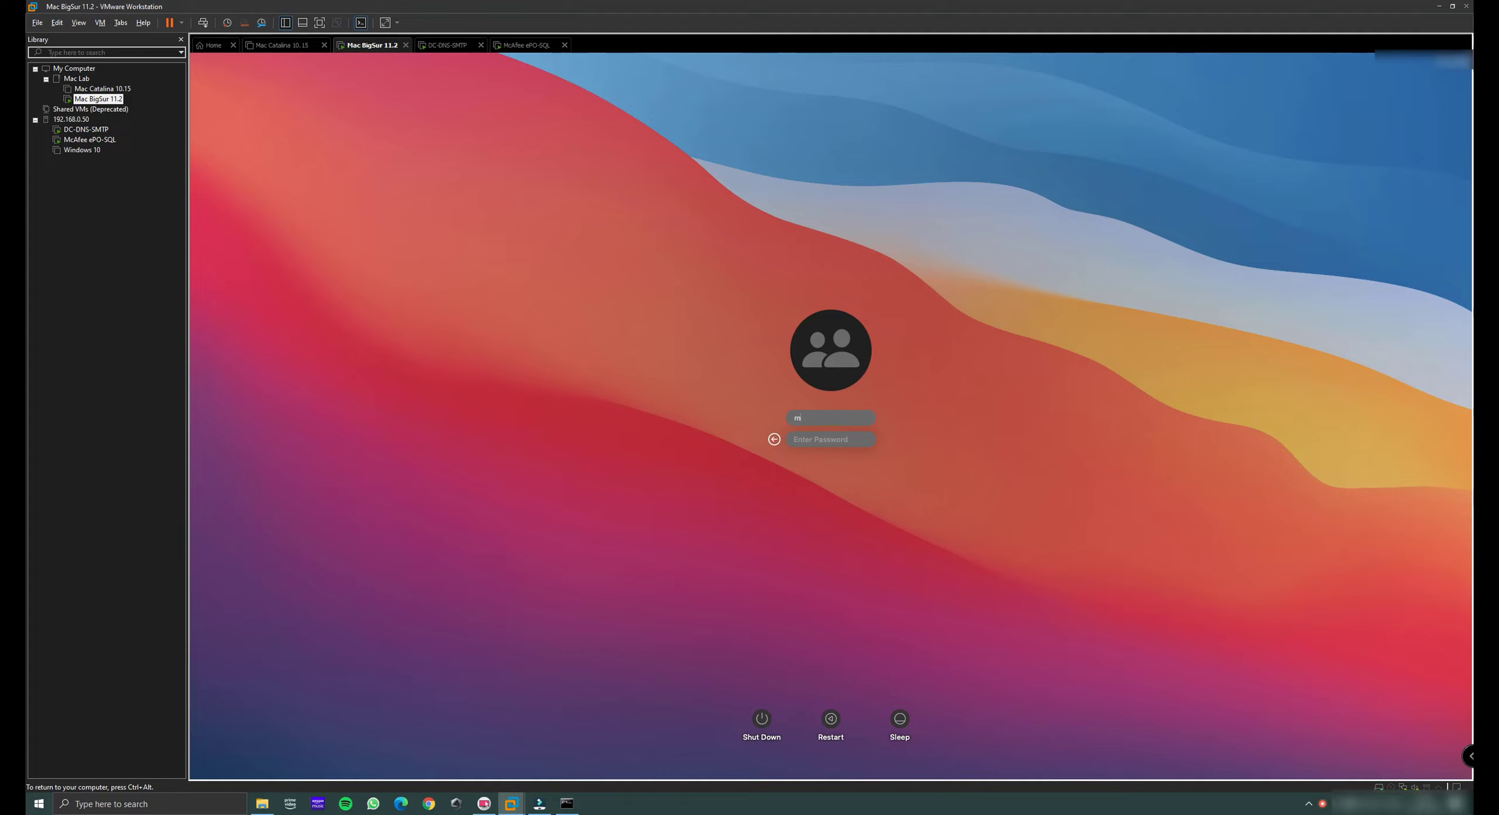
text(acadmin)
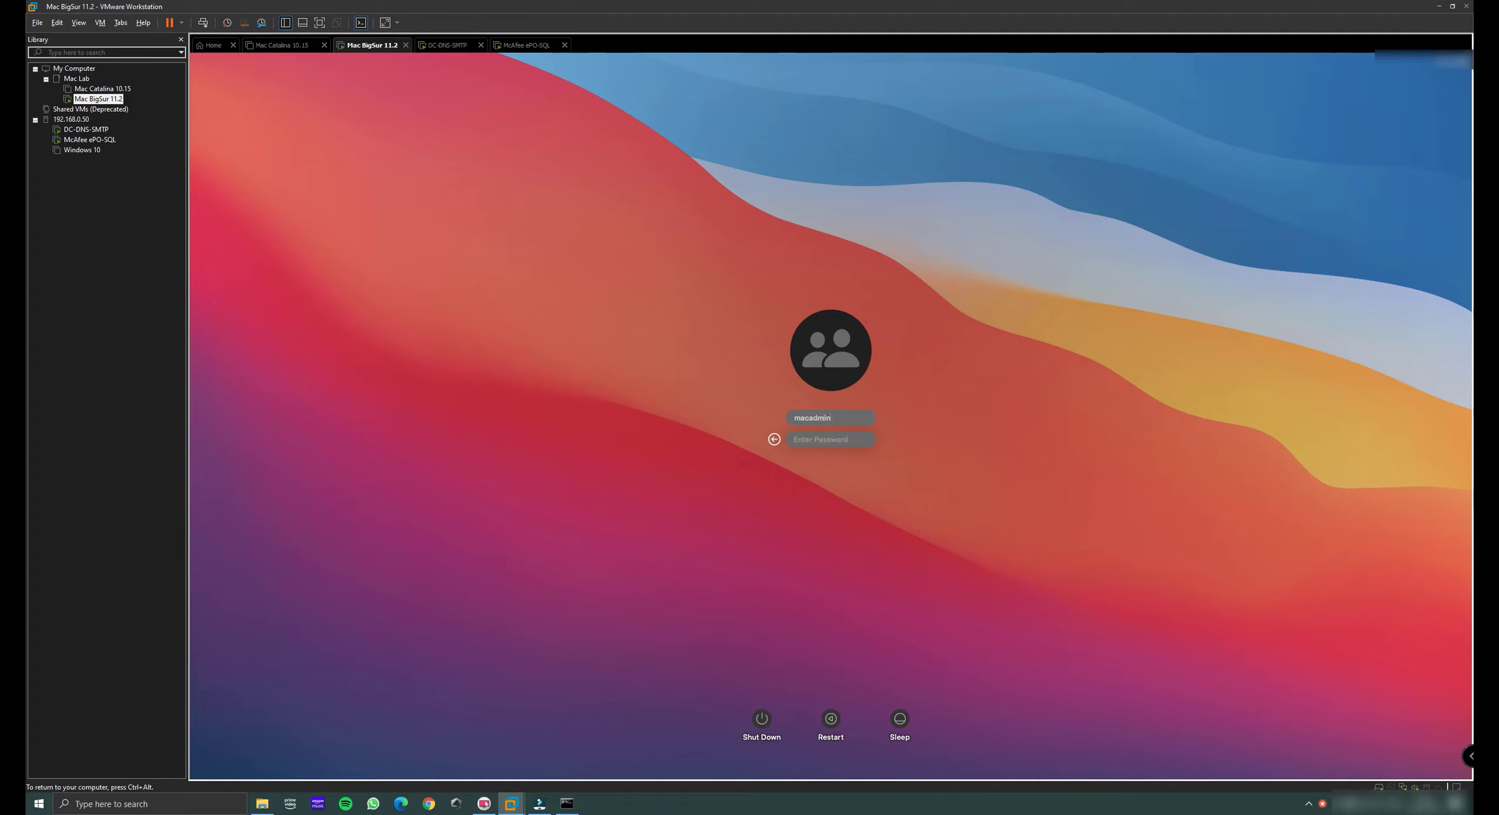
text(••)
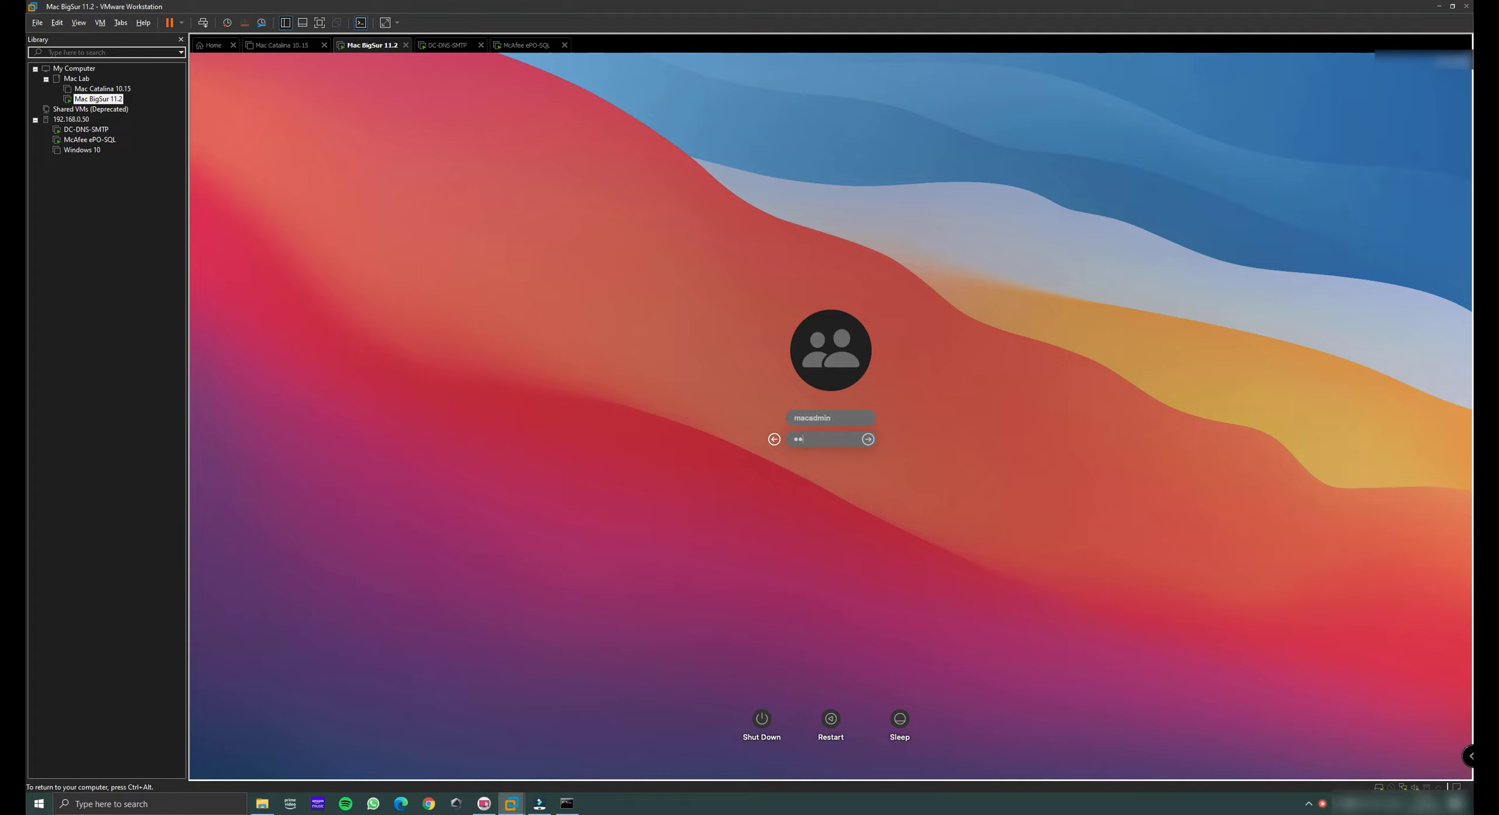
text(password)
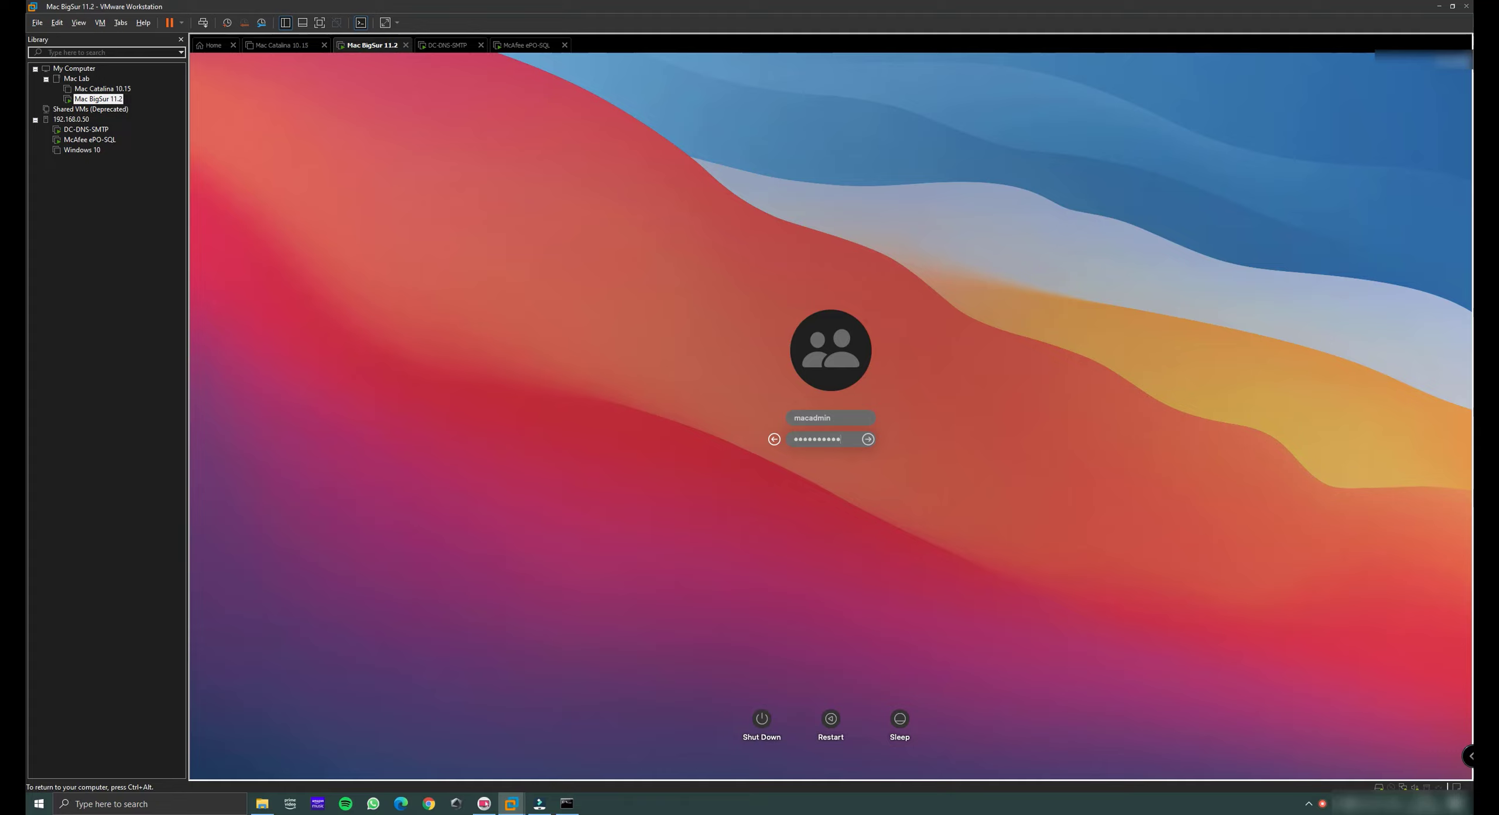
click(868, 439)
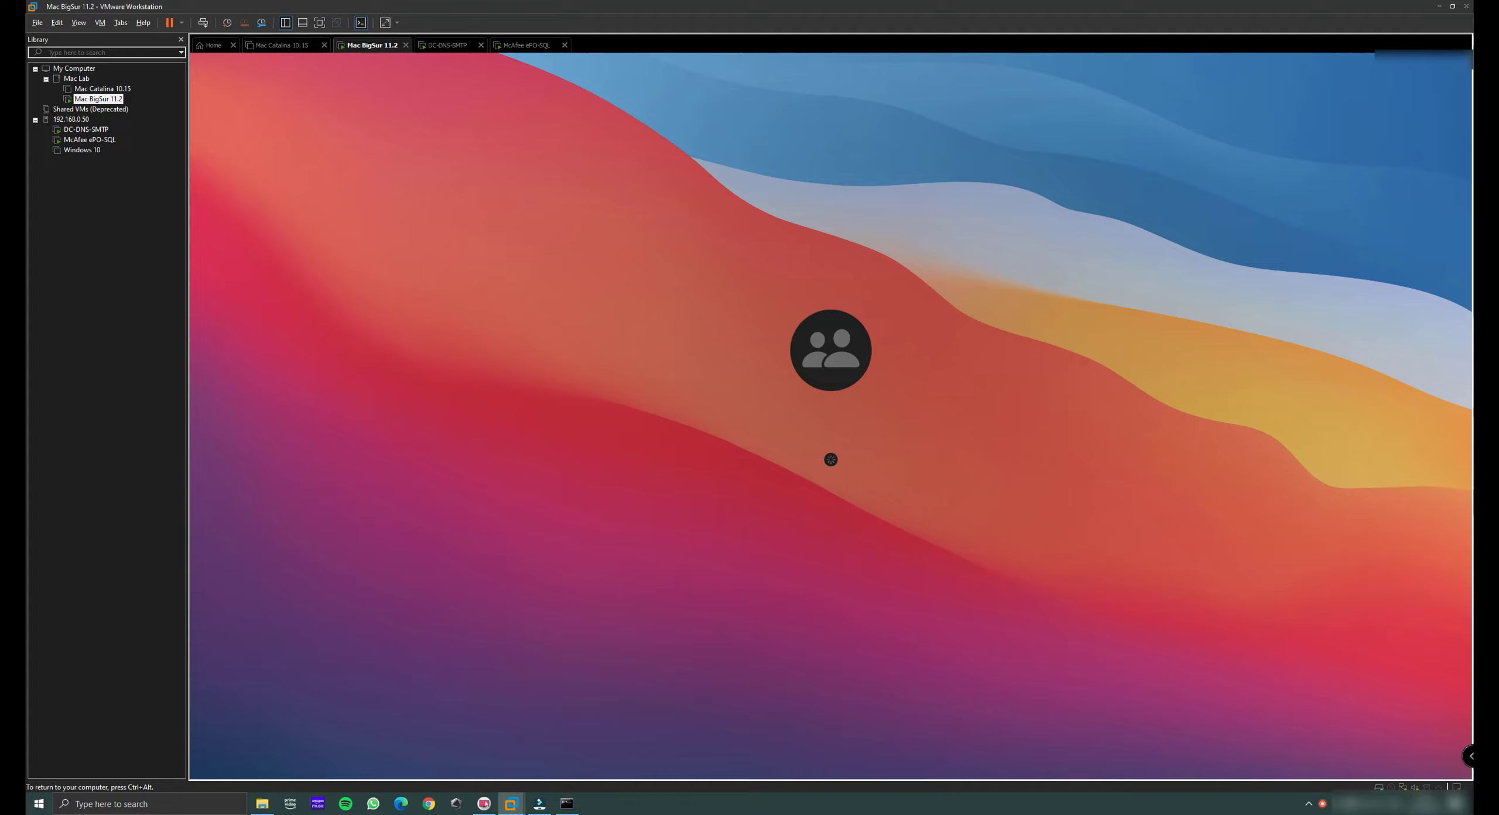
mouse_move(845, 420)
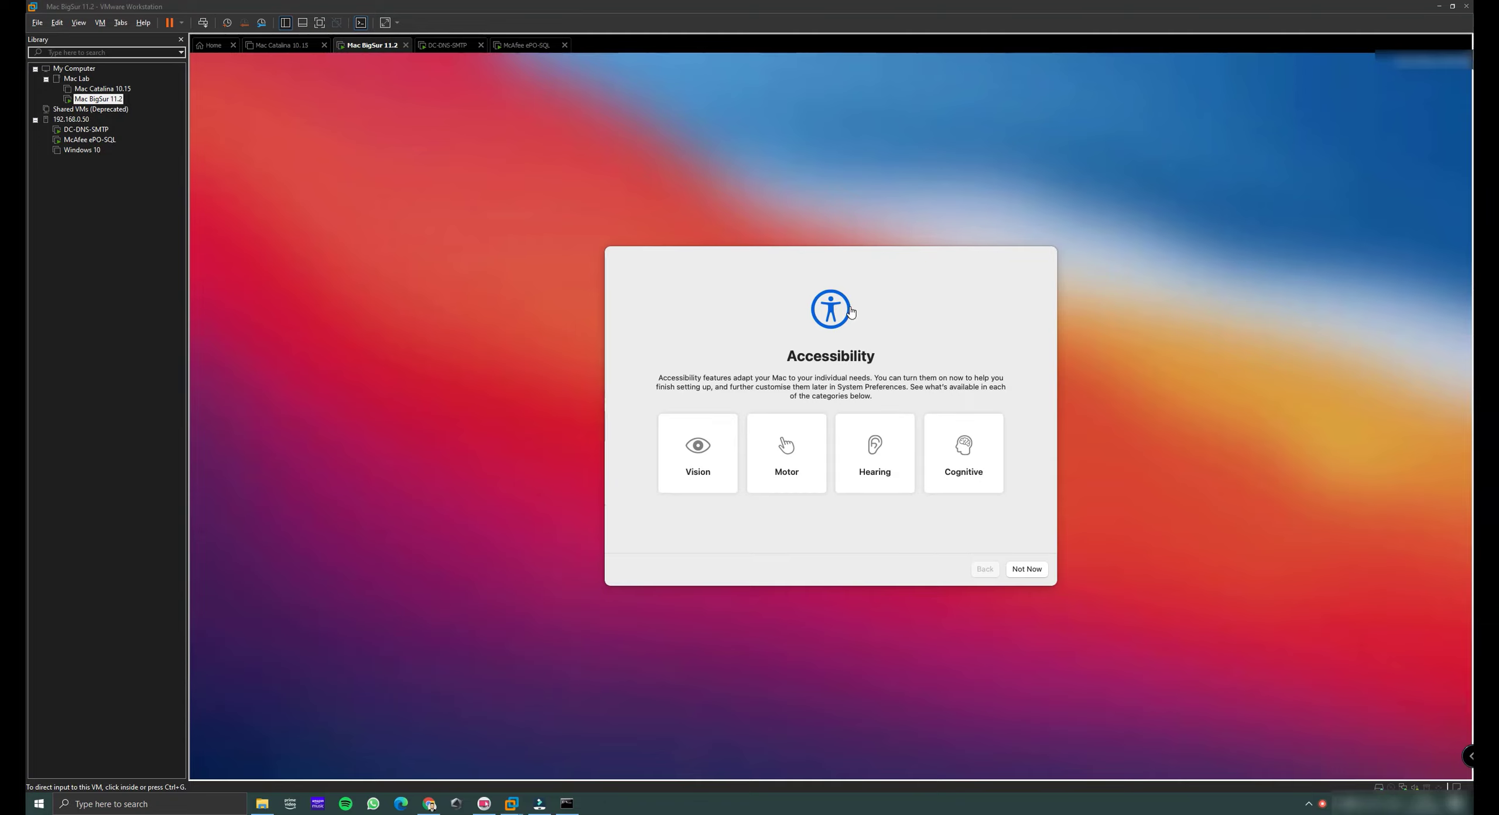
mouse_move(994, 444)
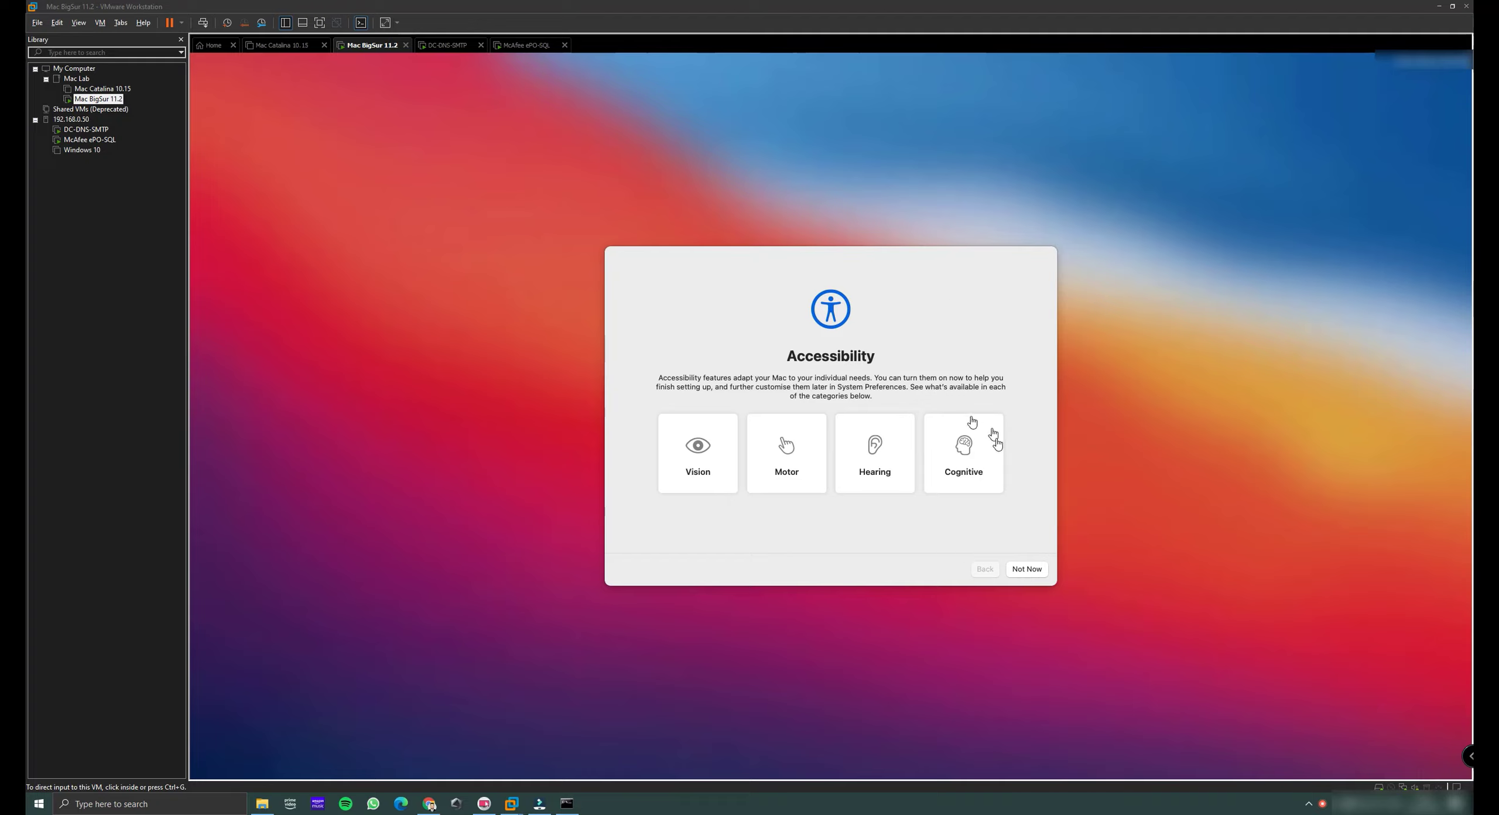
mouse_move(664, 386)
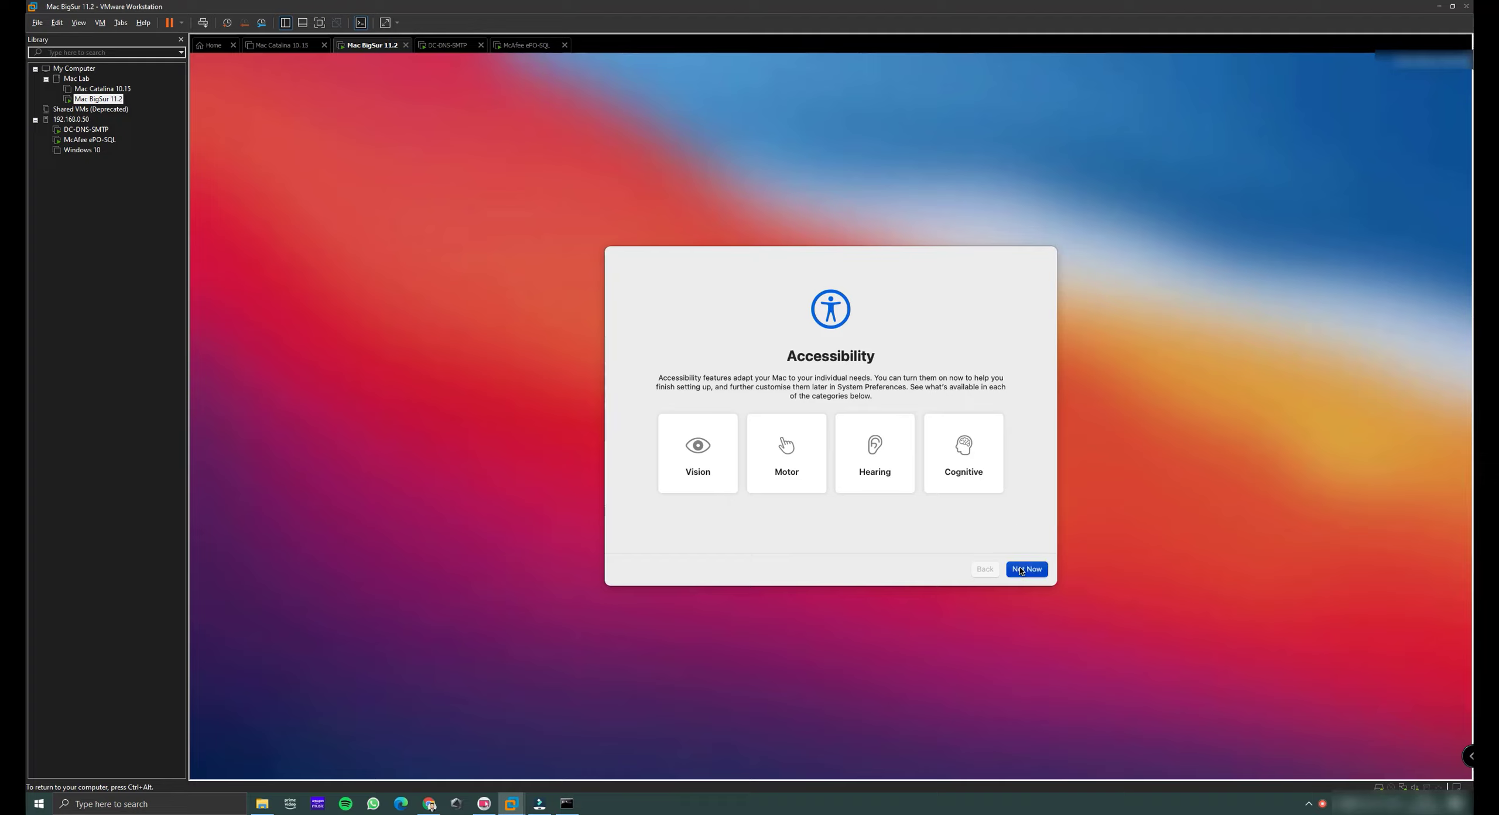
Skip the Accessibility and Data & Privacy screens and continue with Ask Siri disabled.
click(1026, 569)
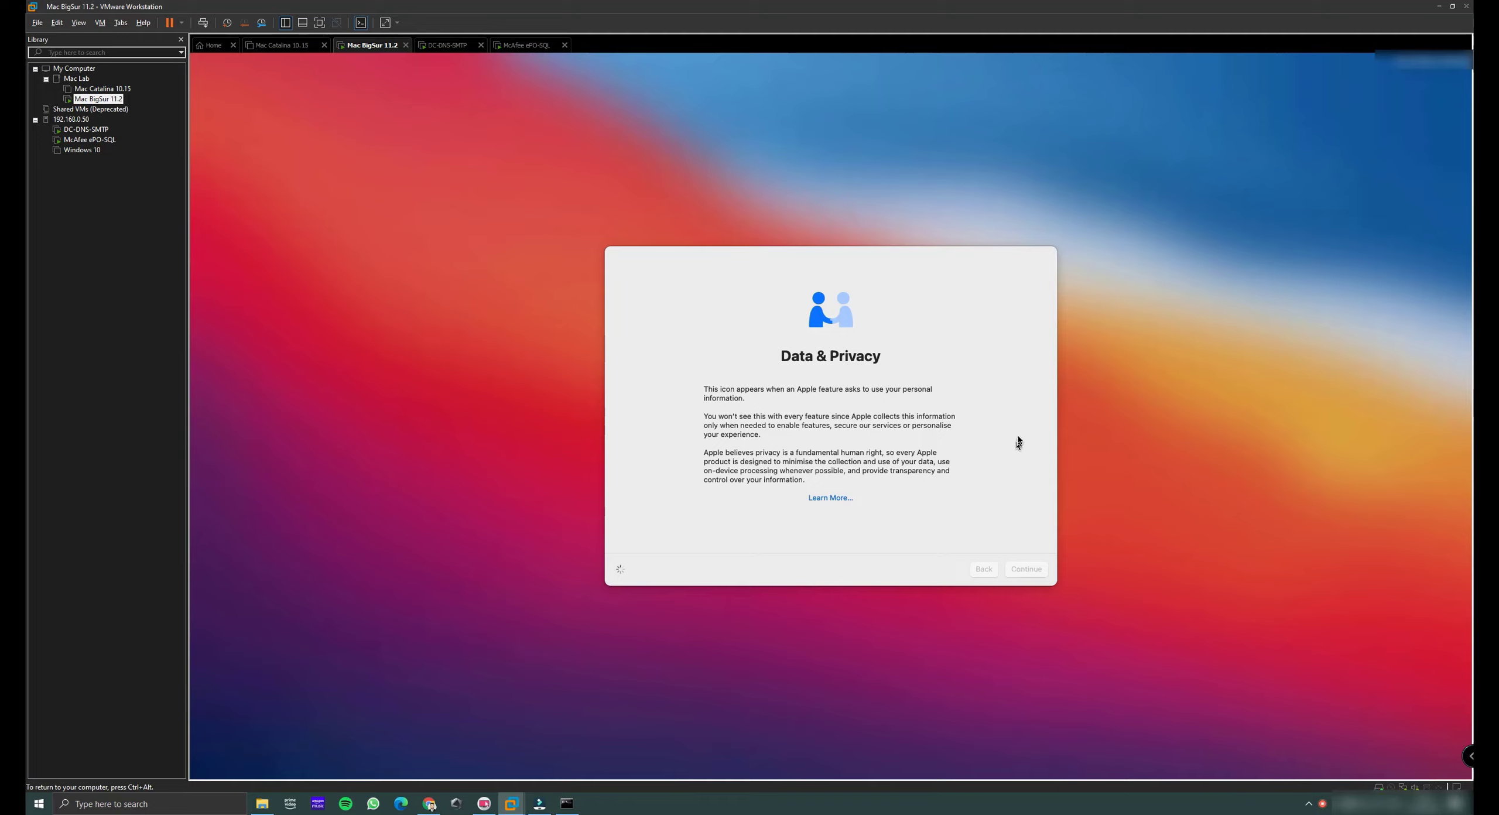
mouse_move(829, 393)
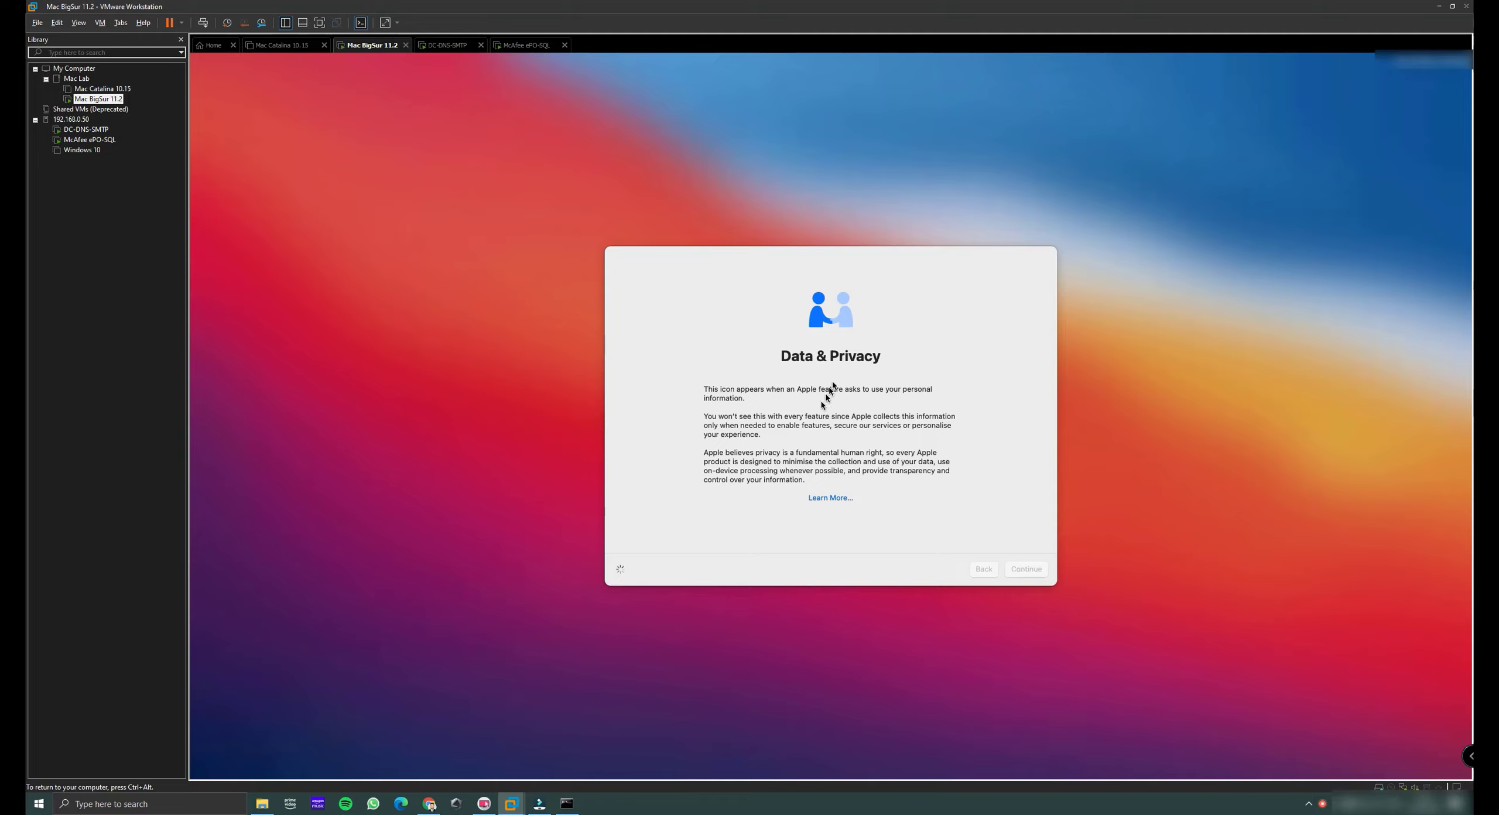
click(1026, 569)
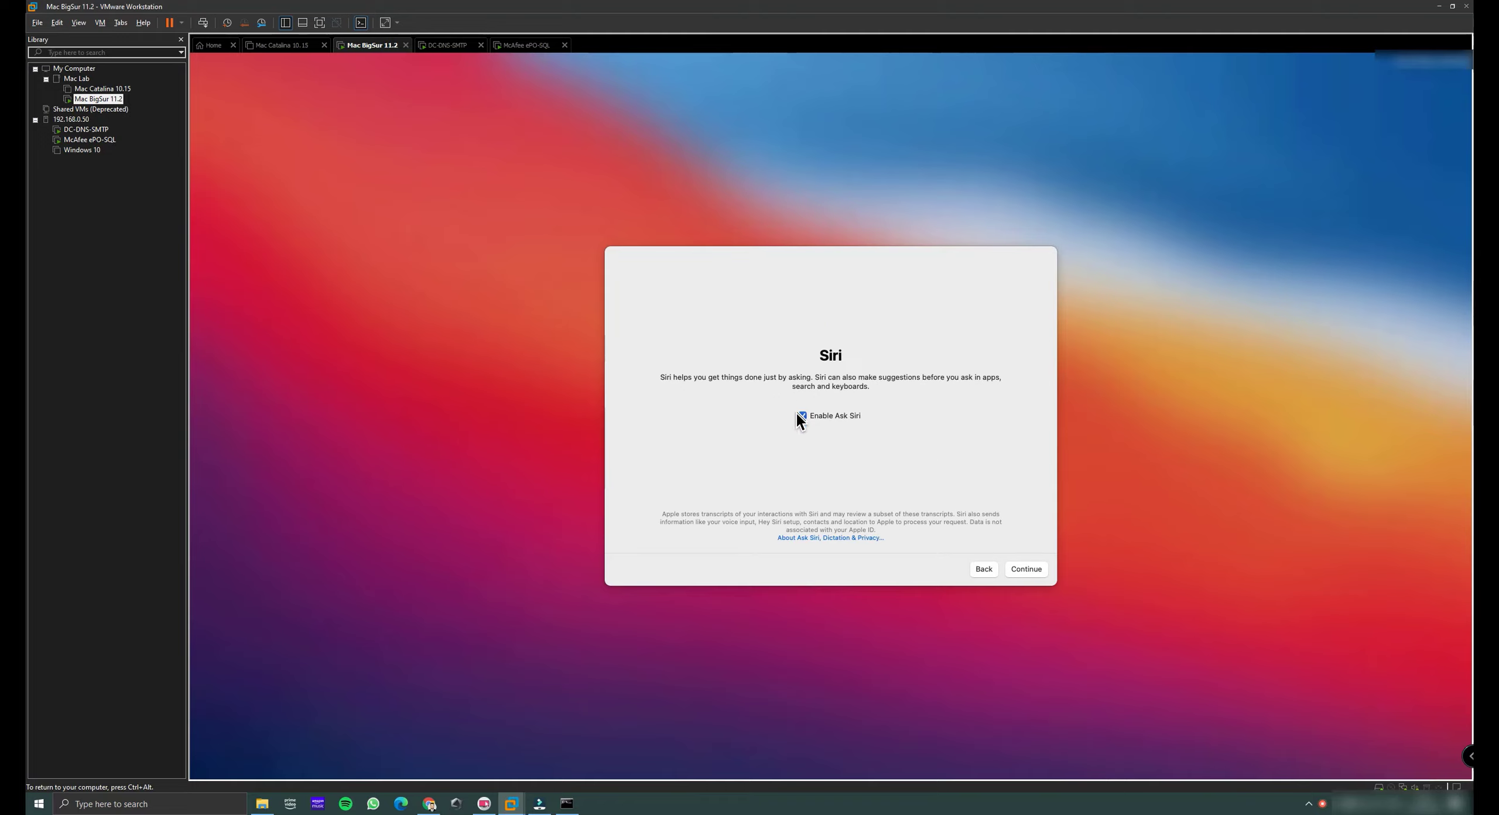
click(802, 416)
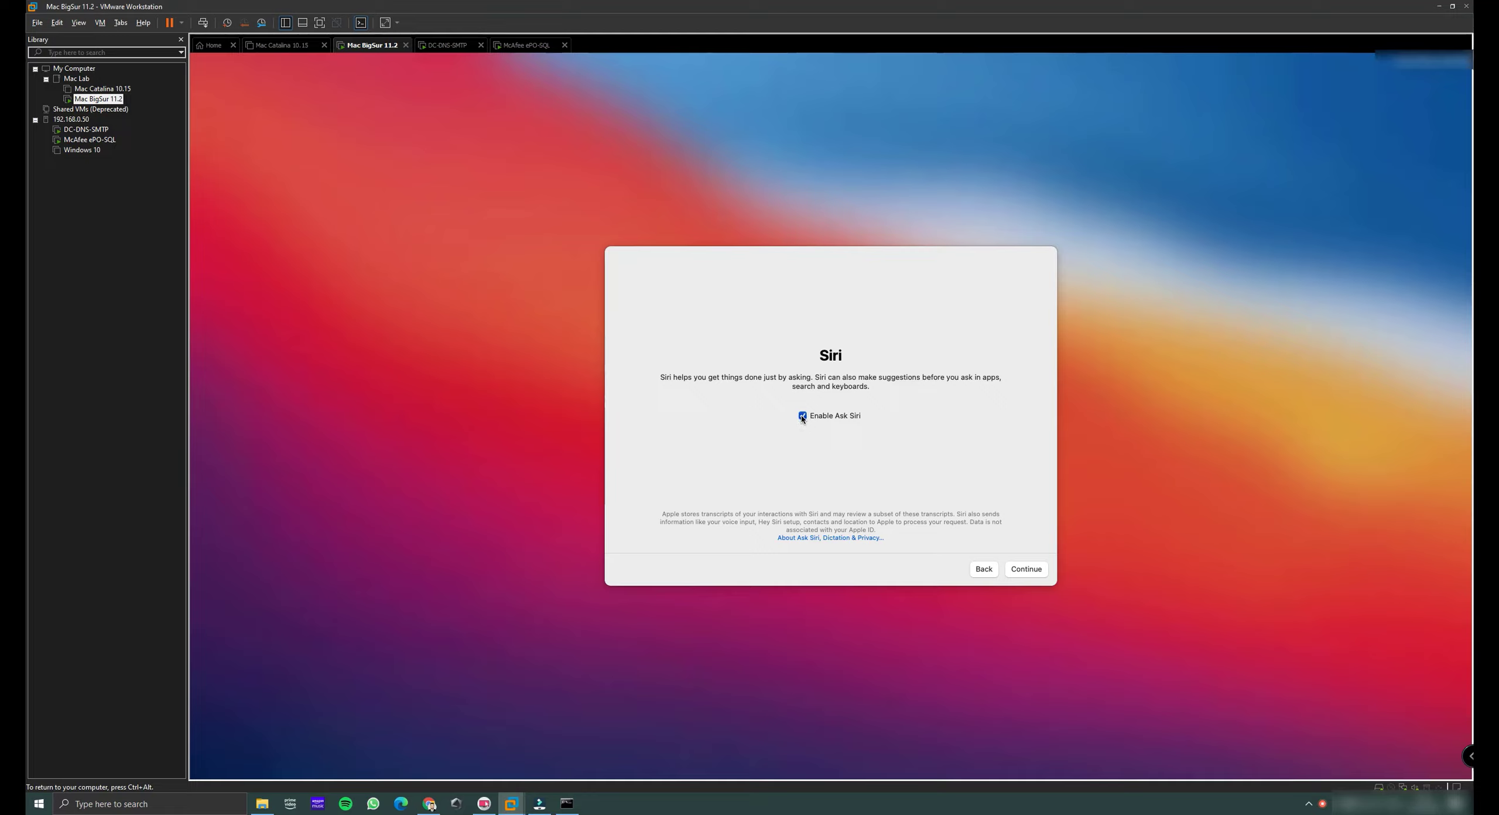
click(802, 416)
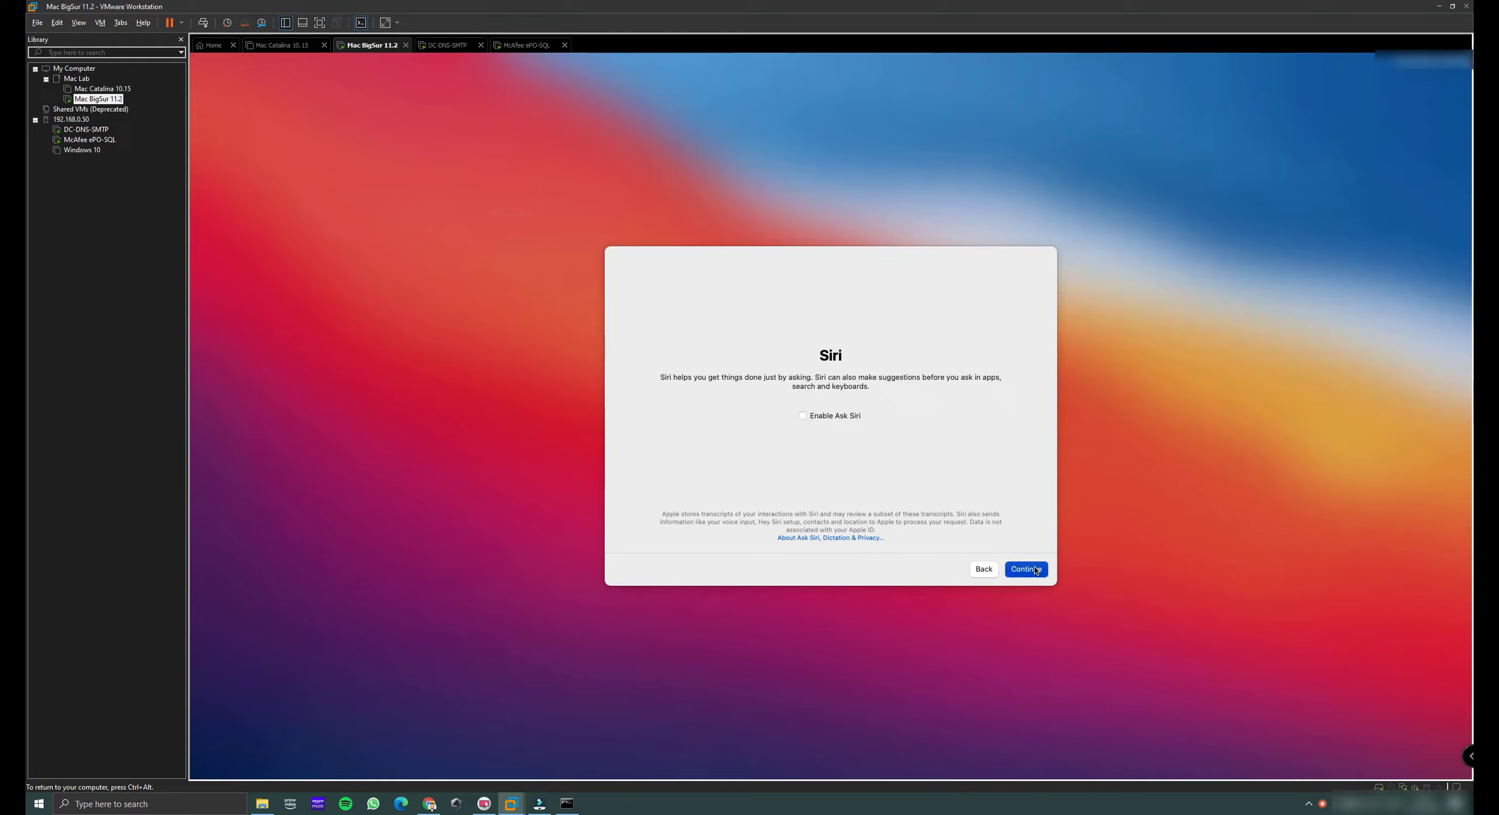
click(1026, 569)
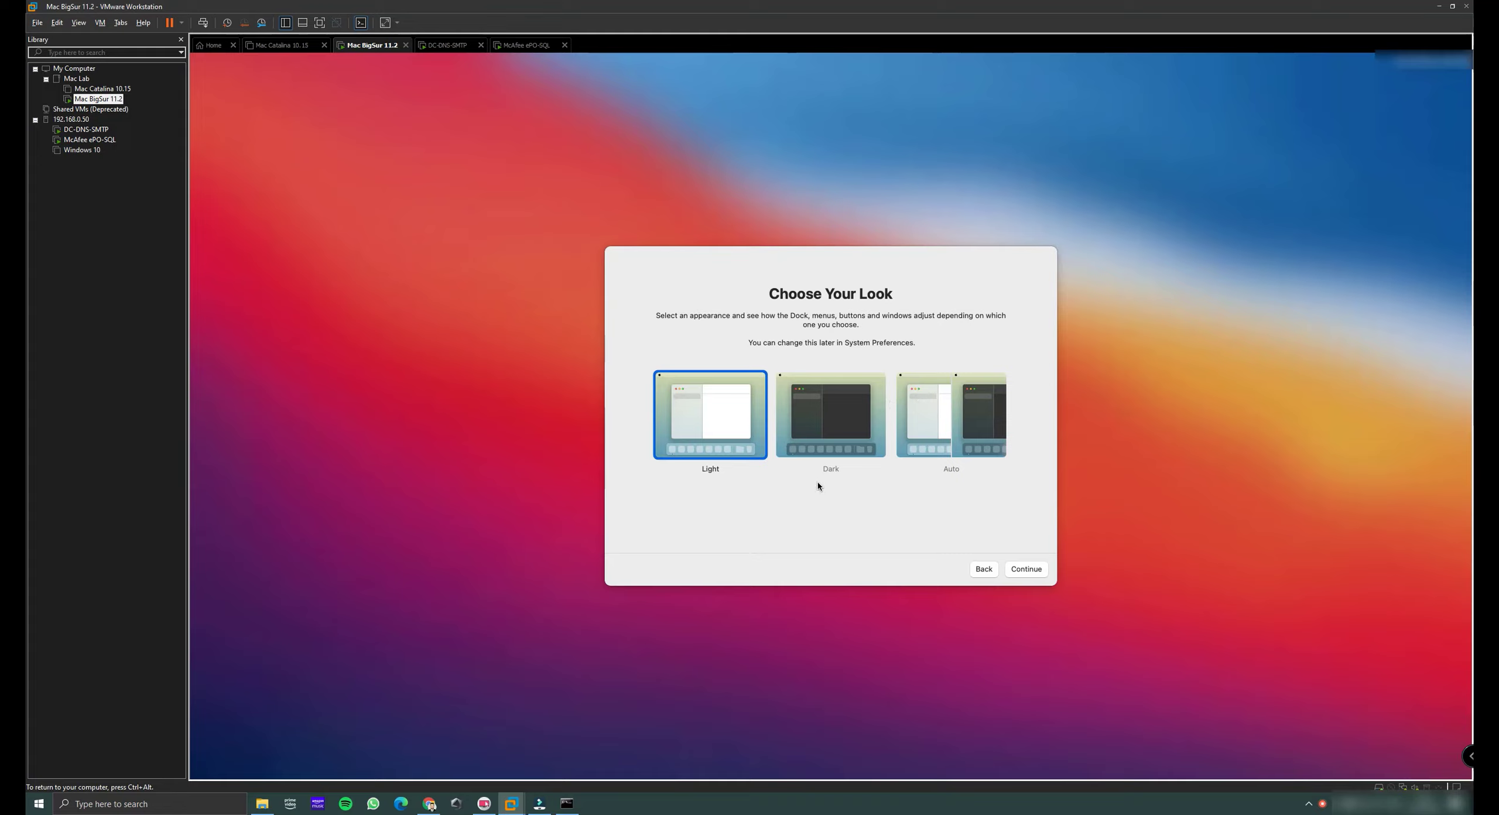
mouse_move(694, 457)
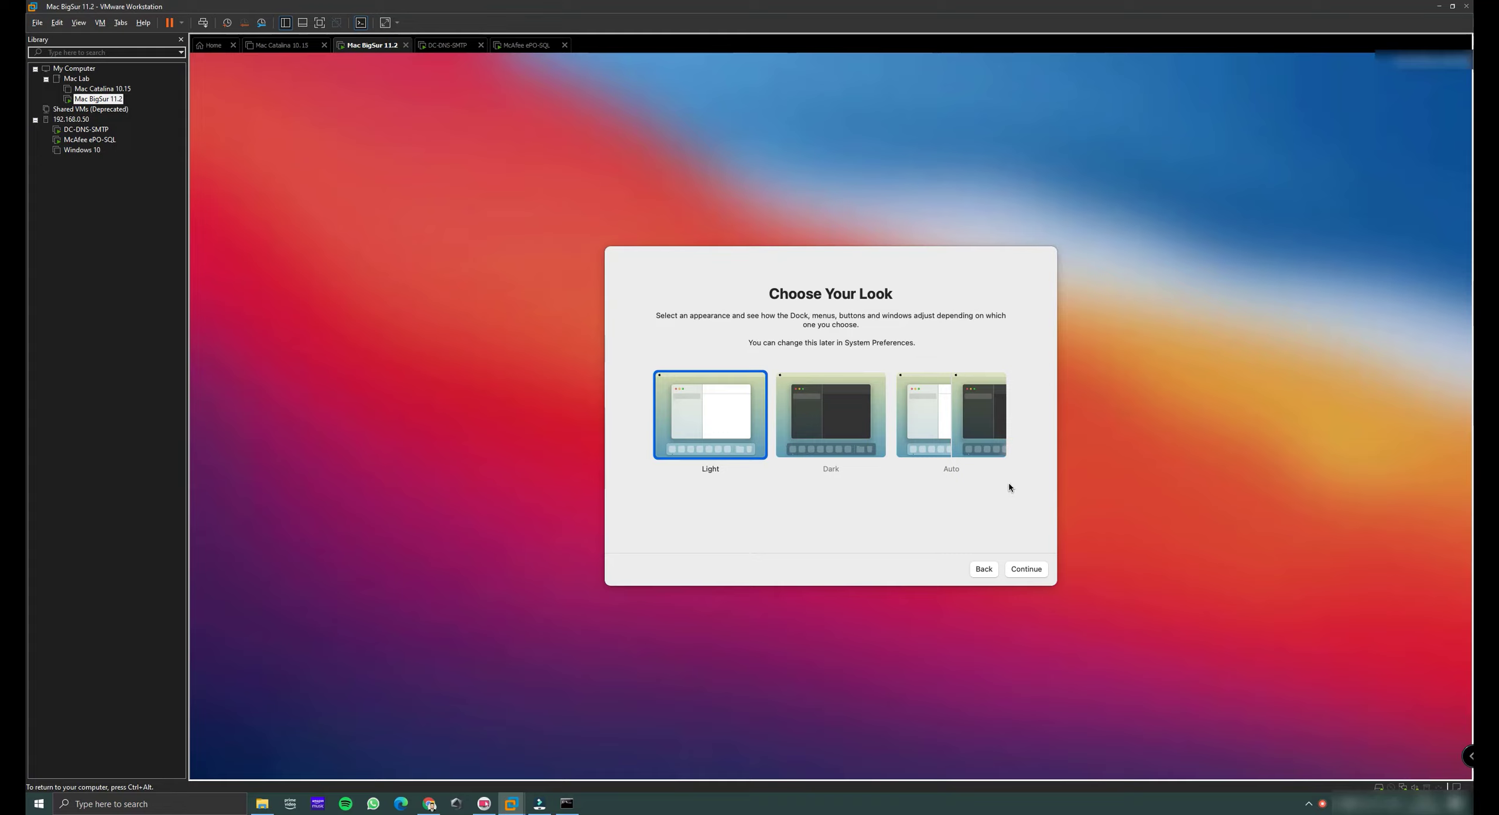
mouse_move(835, 433)
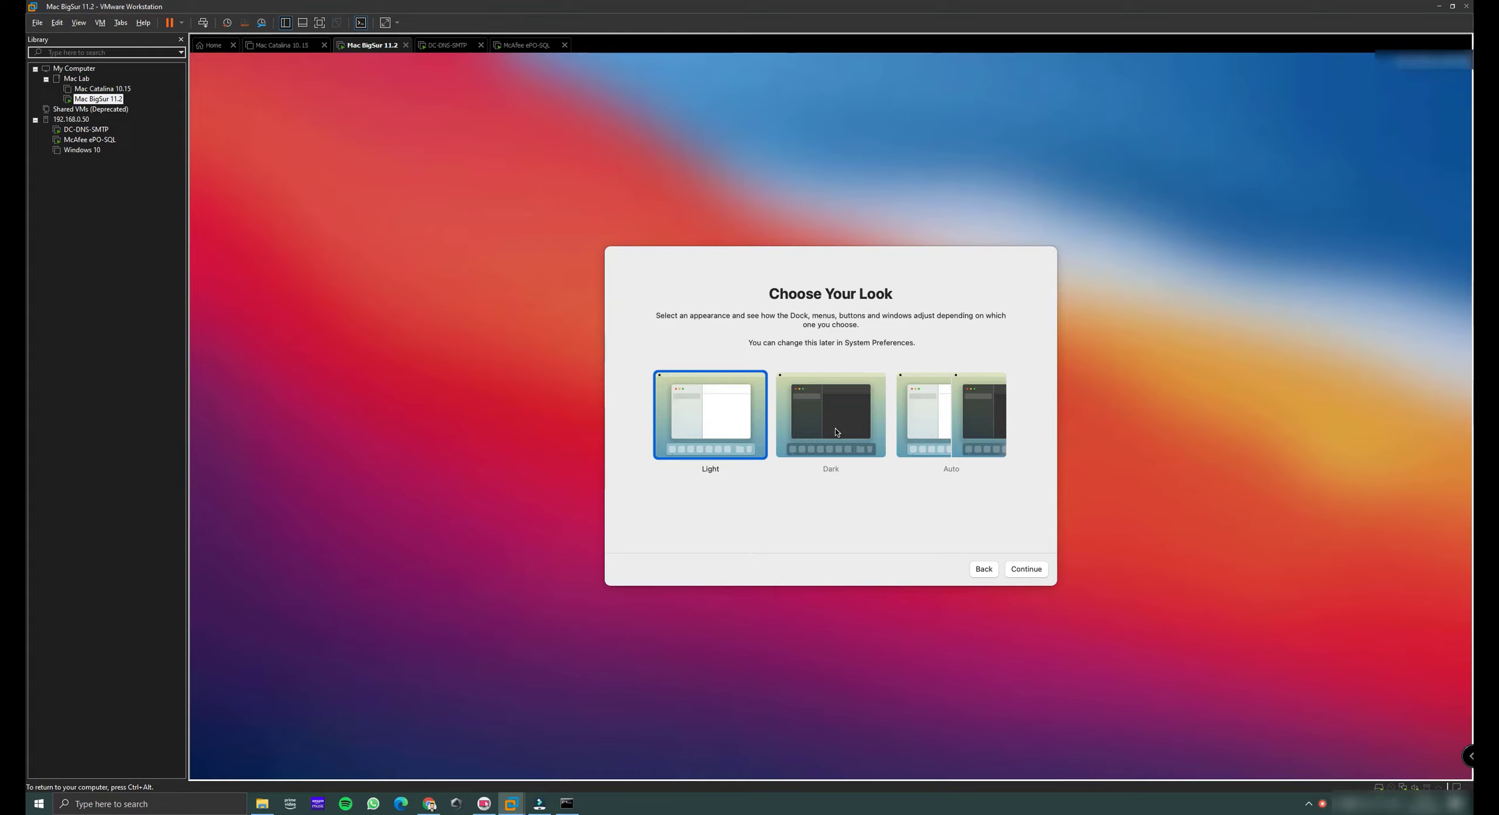
Select the Dark appearance and finish the setup assistant, reaching the Big Sur desktop.
click(830, 415)
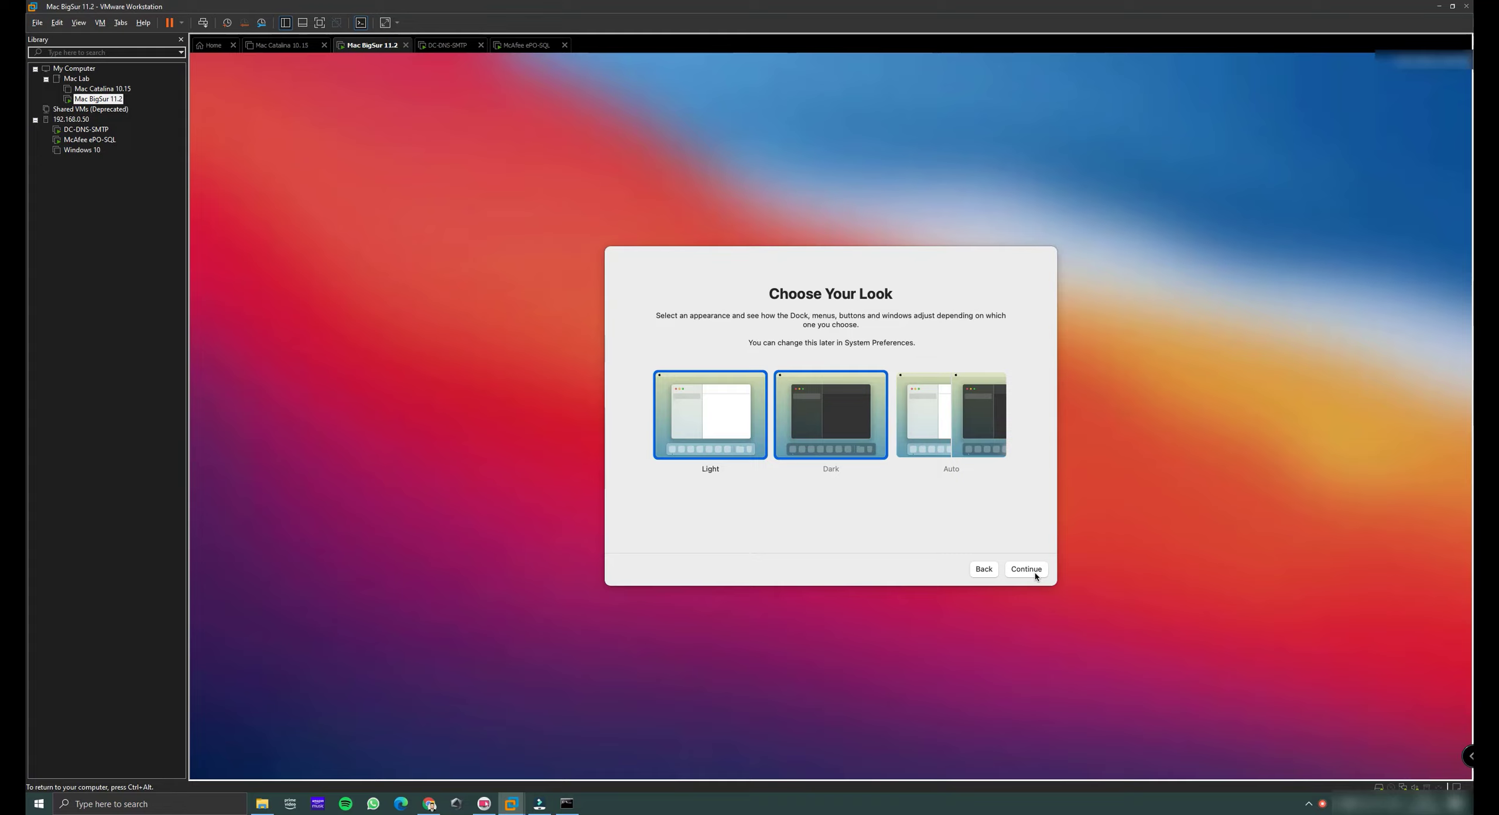
mouse_move(957, 442)
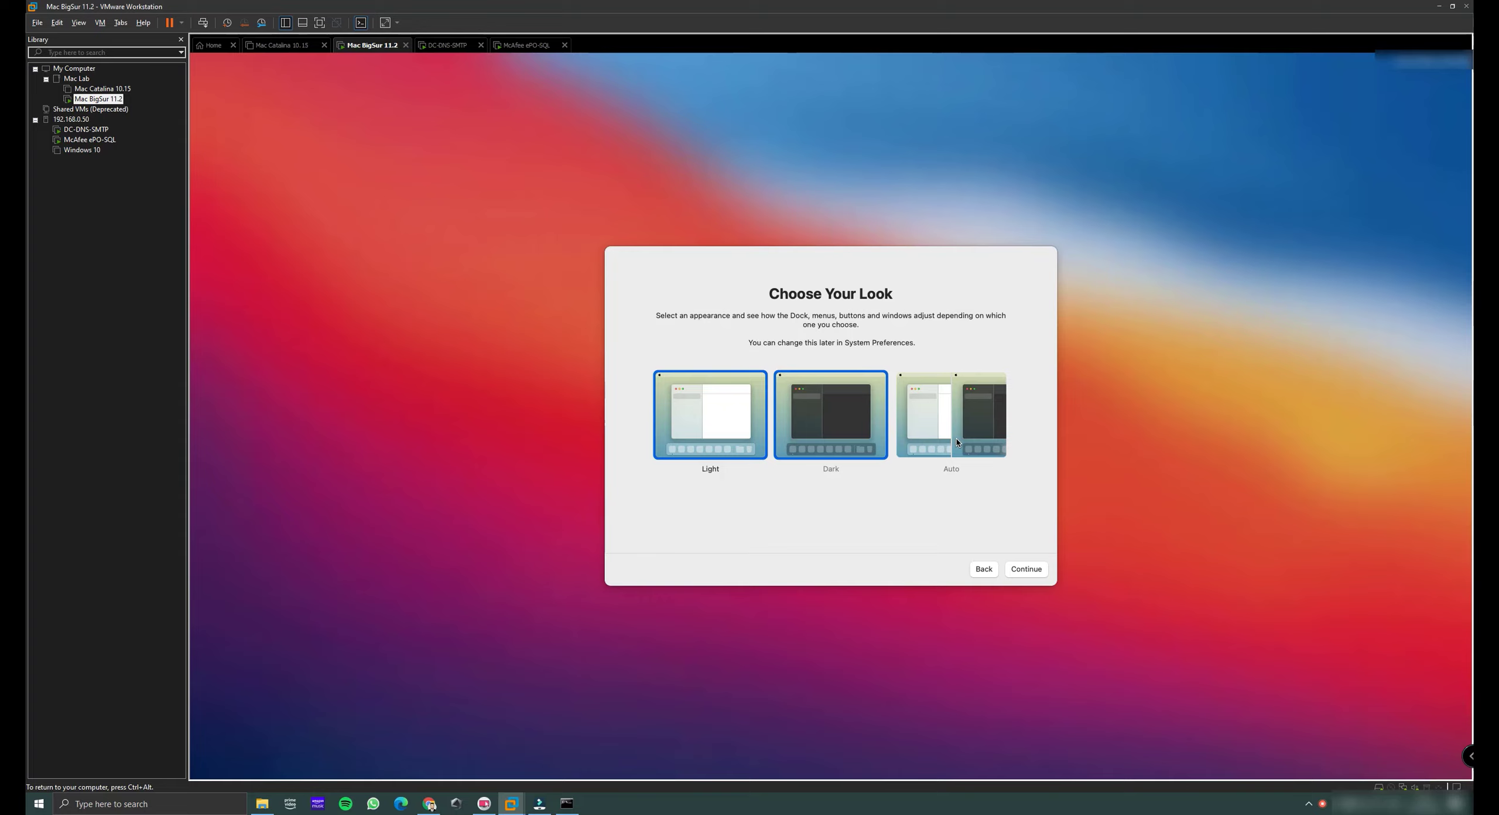
click(830, 414)
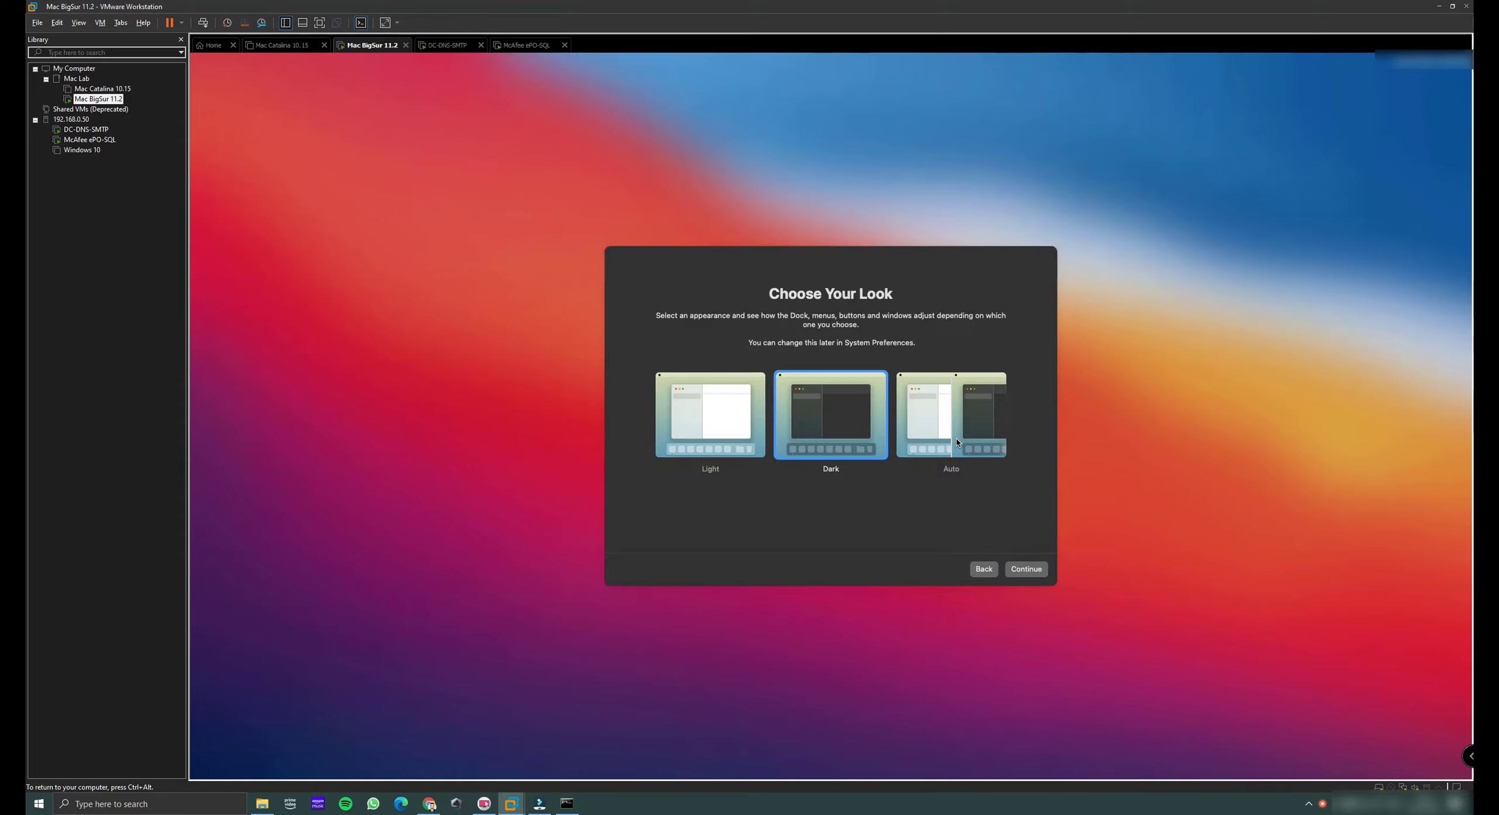
mouse_move(967, 495)
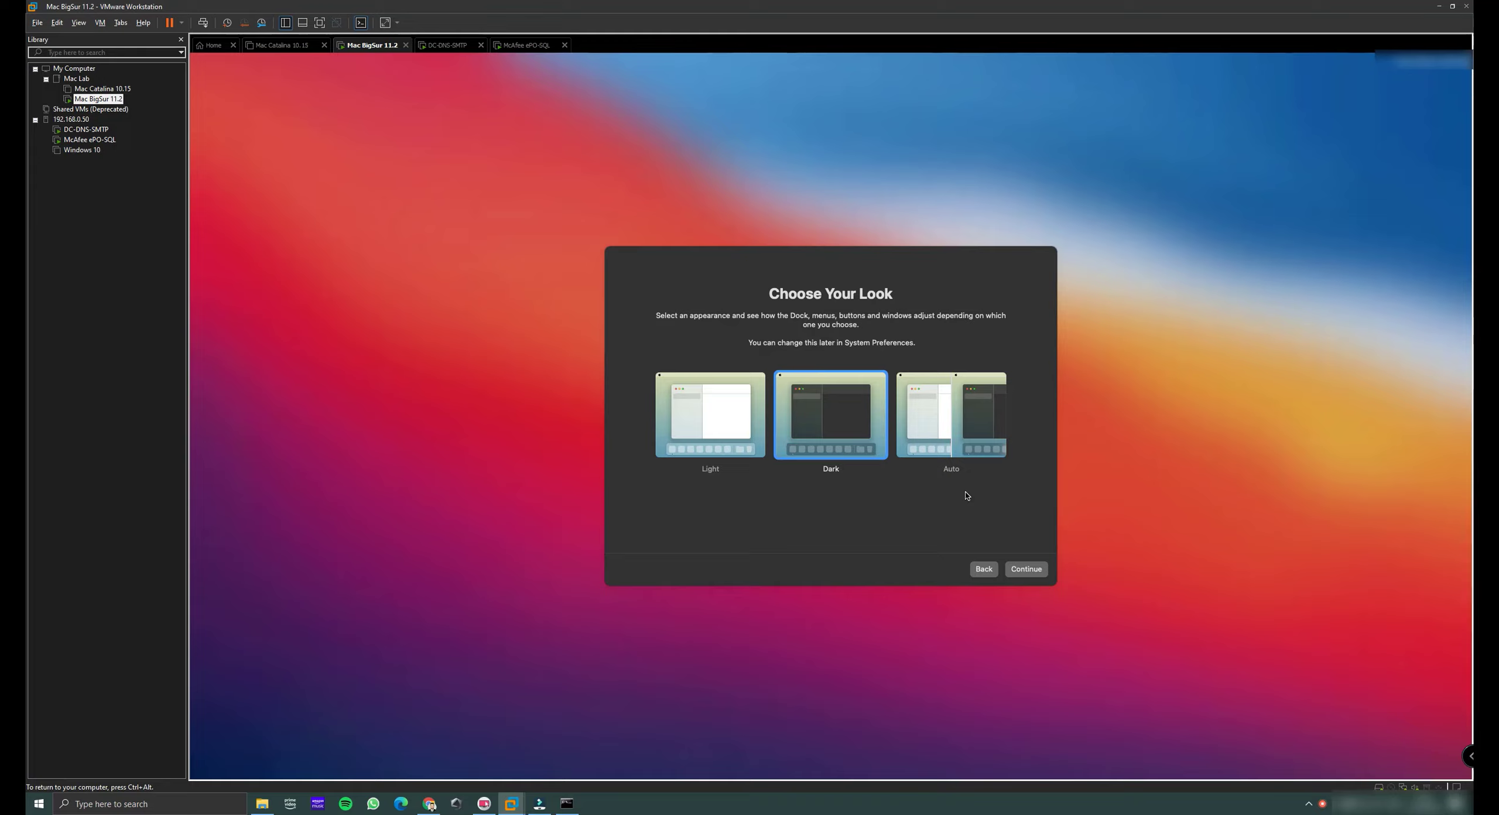
mouse_move(848, 398)
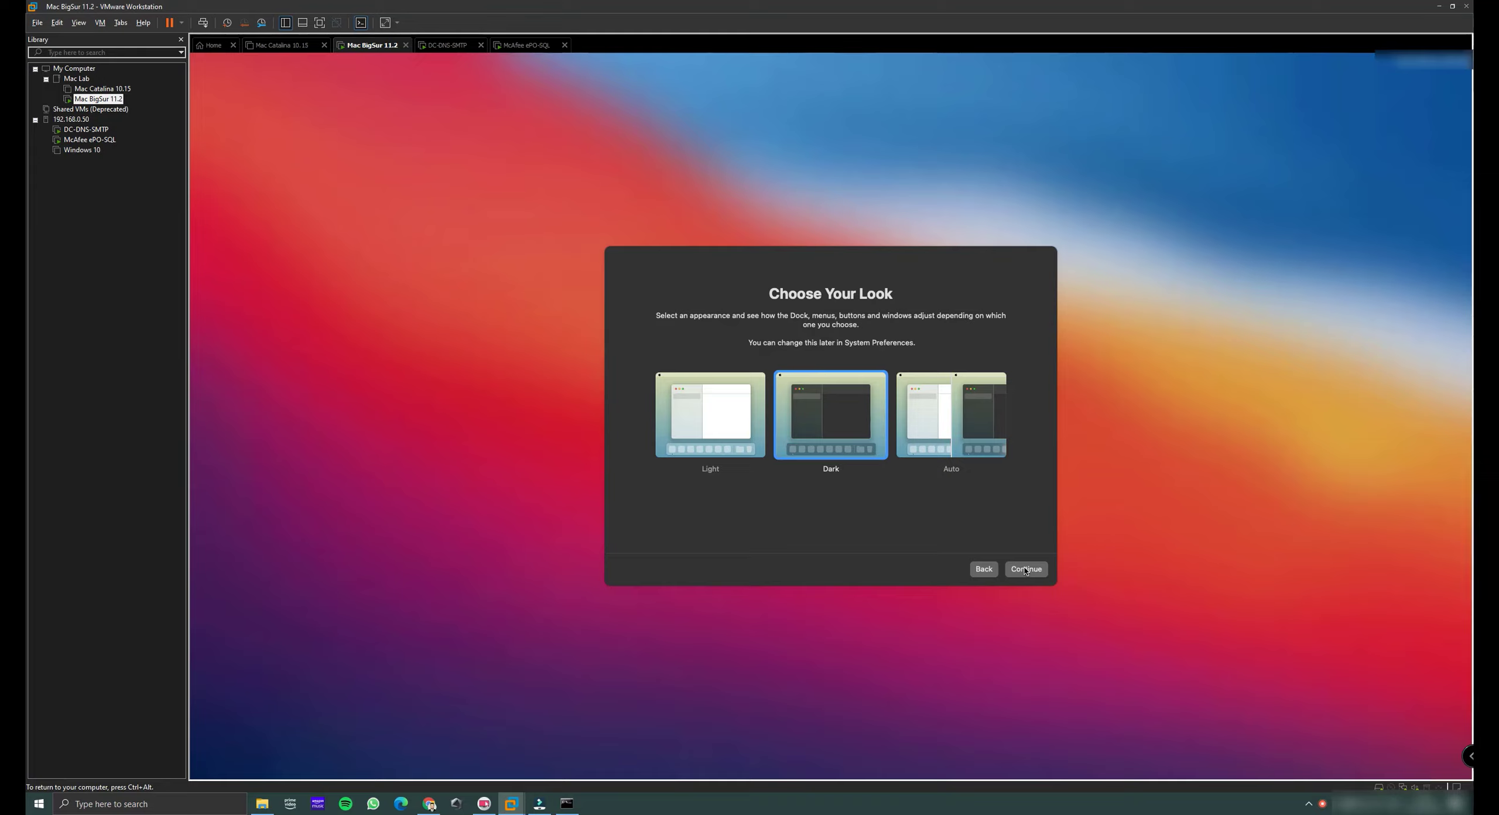
click(1026, 569)
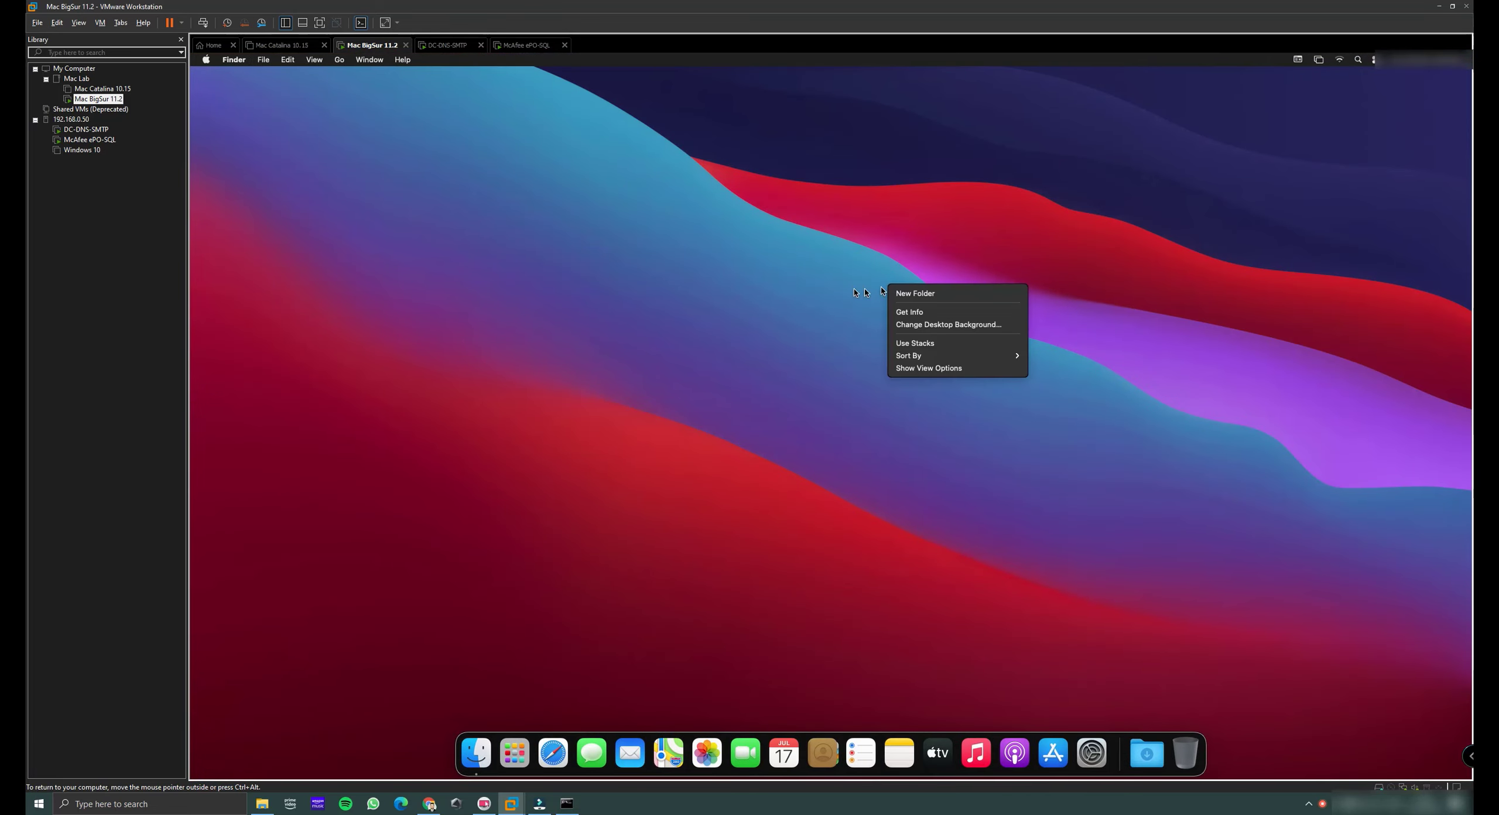
View the Mac's About This Mac overview and close it.
click(1213, 520)
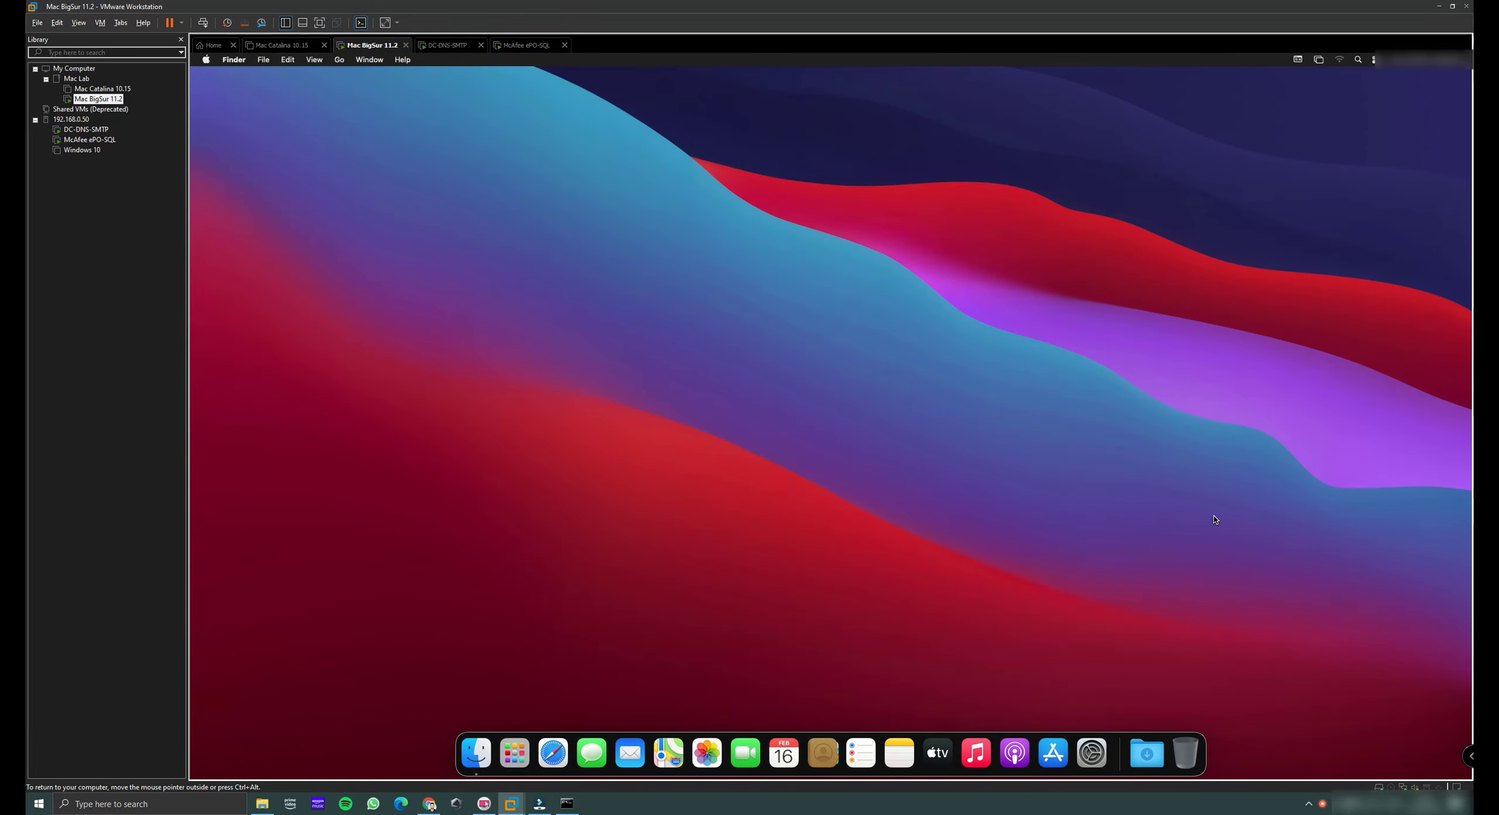
mouse_move(1389, 539)
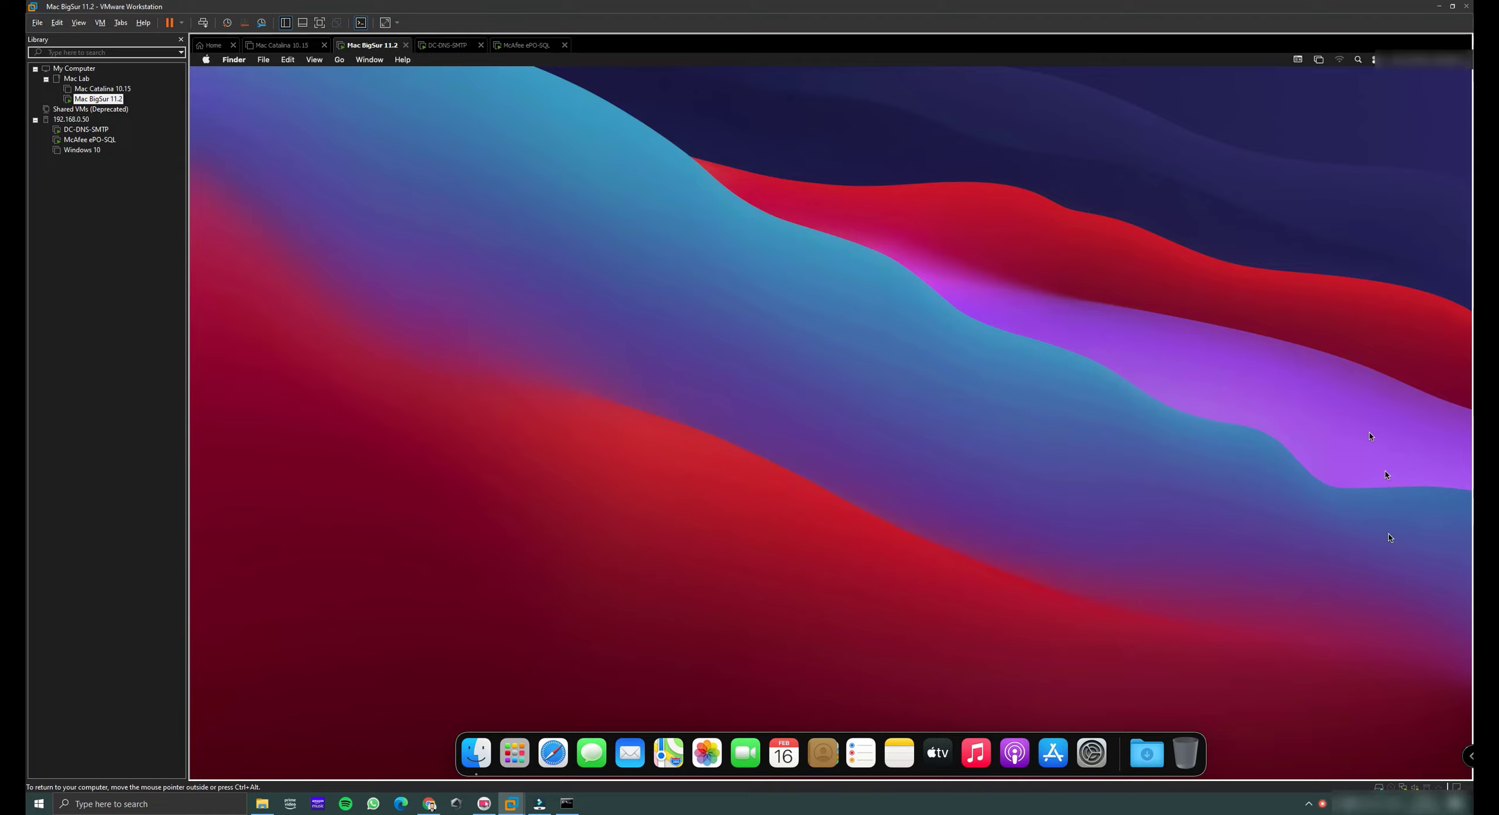
mouse_move(817, 362)
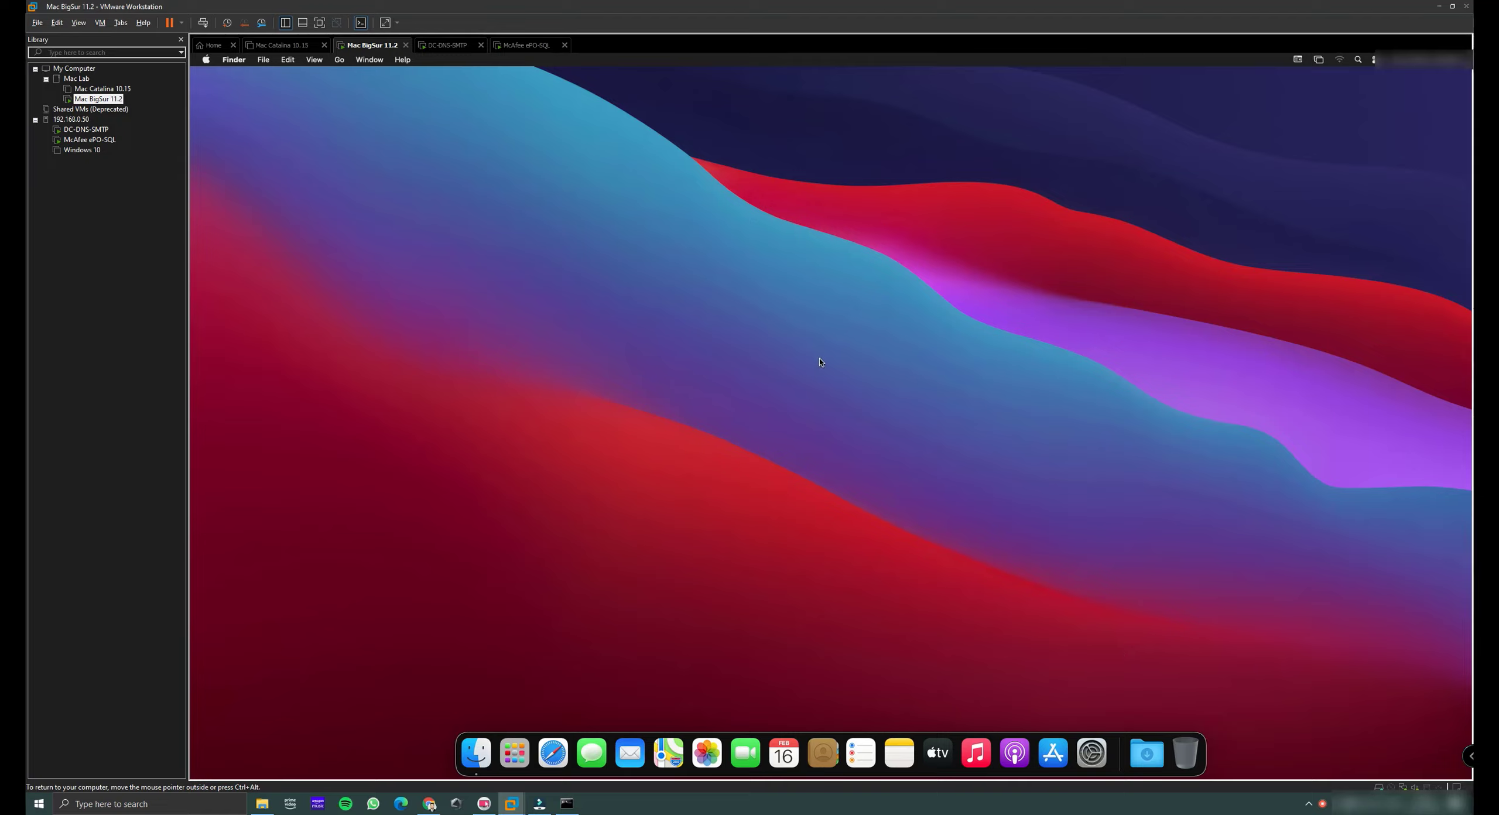
mouse_move(203, 68)
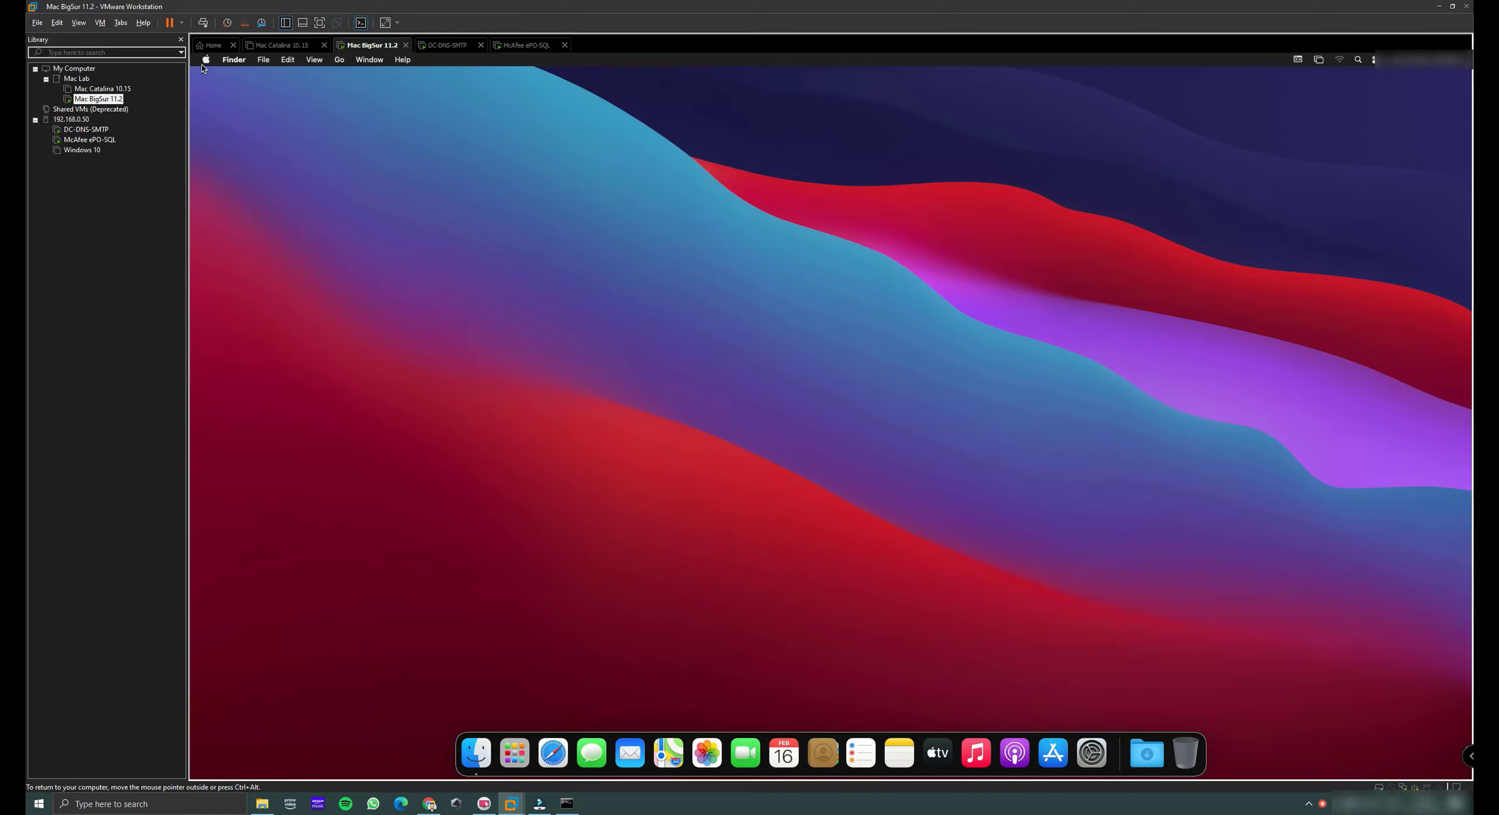
mouse_move(216, 82)
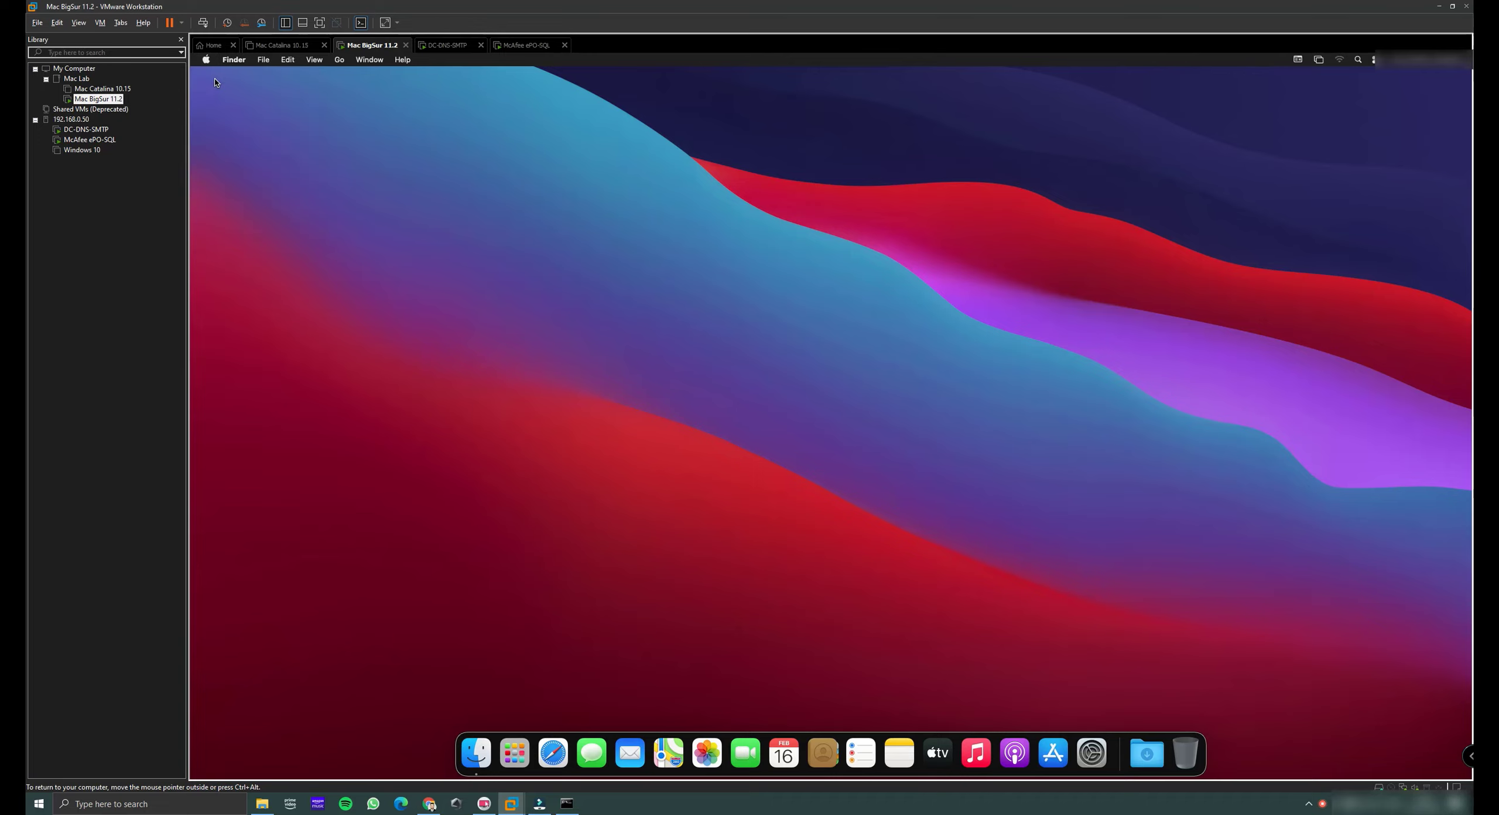
click(206, 59)
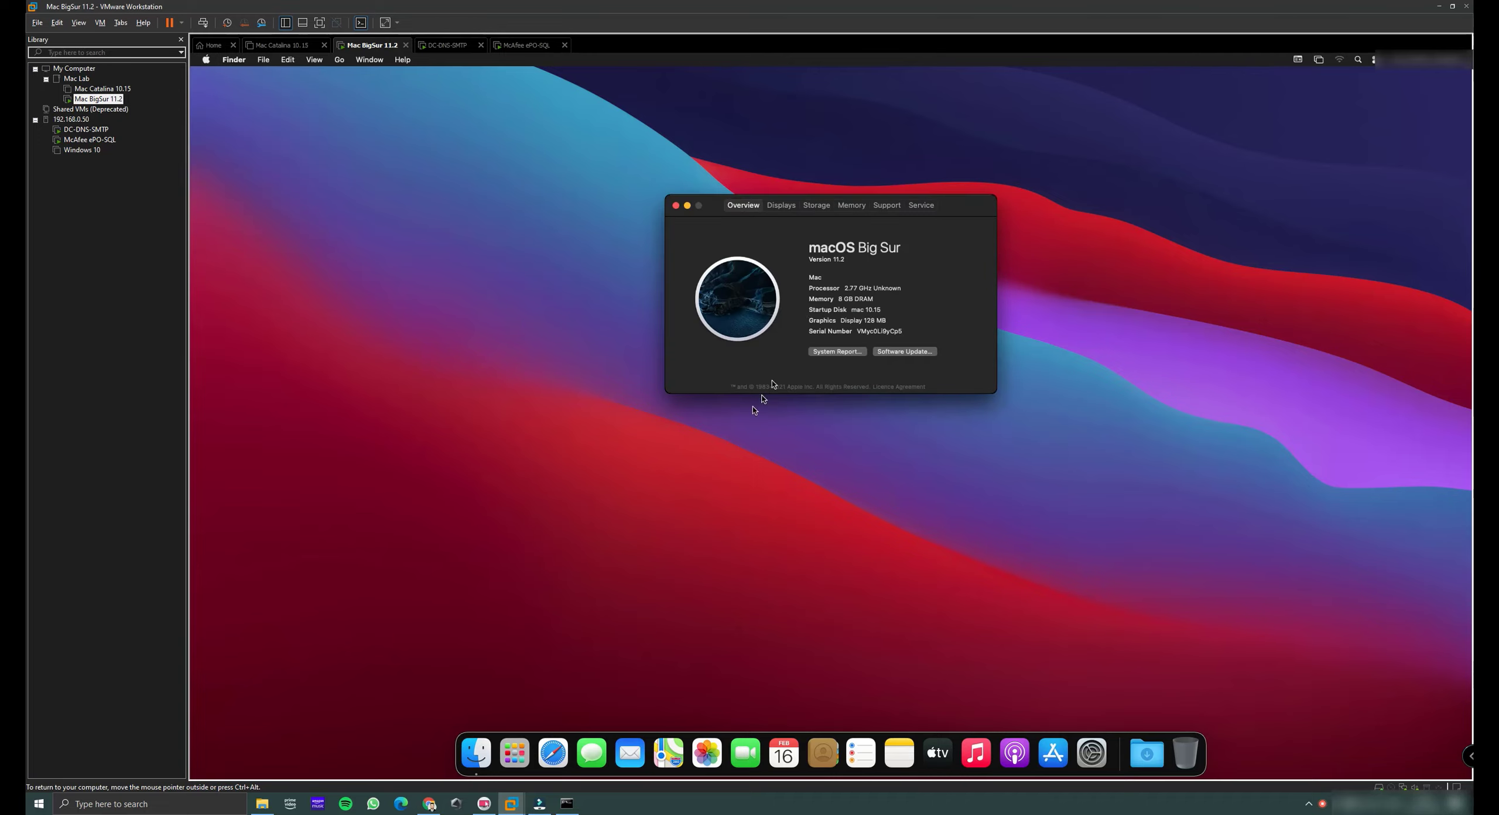
click(677, 205)
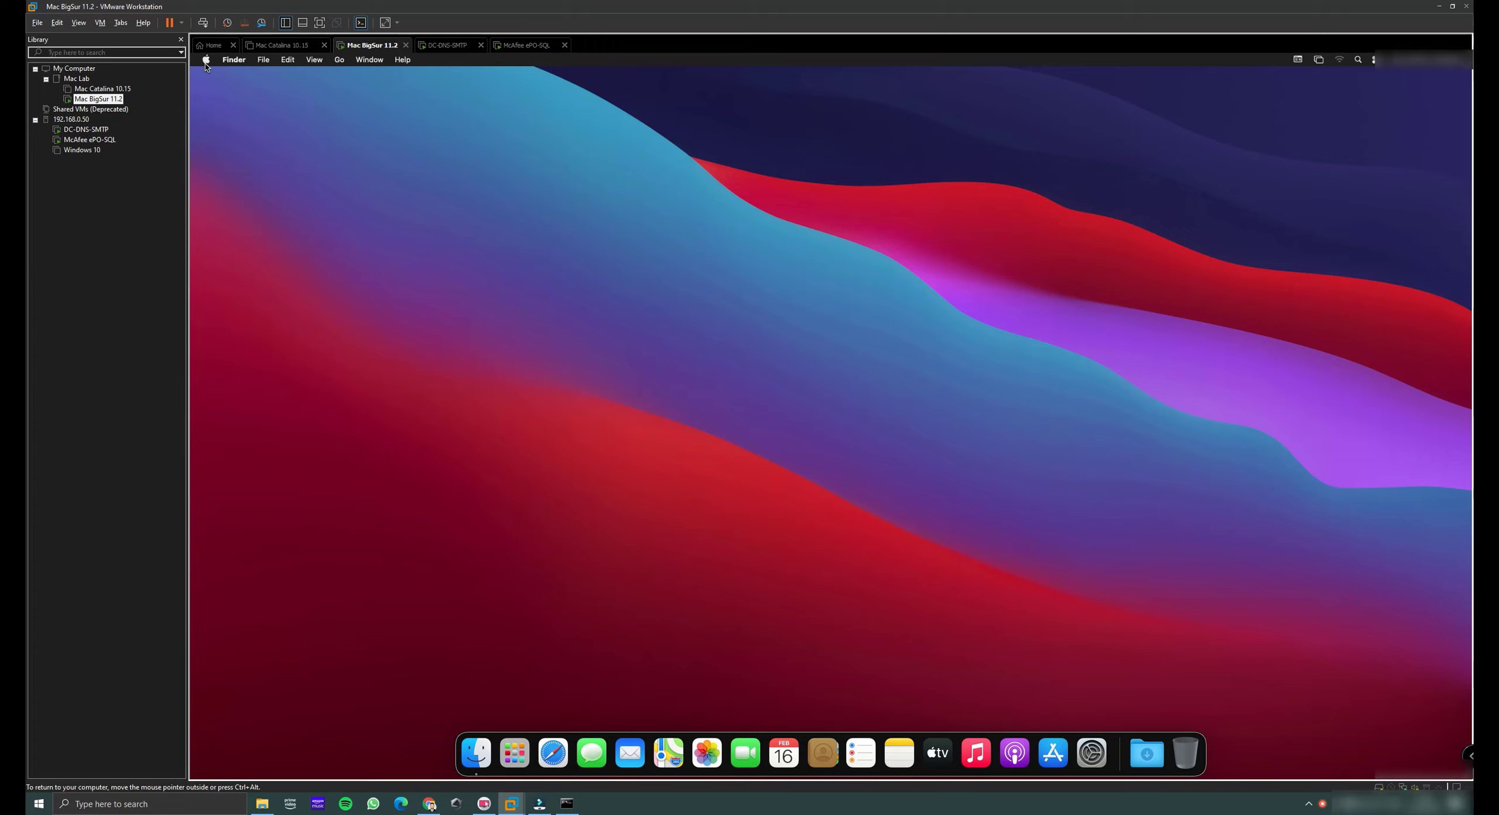
Check Users & Groups shows macadmin as network user, then return to DC-DNS-SMTP.
click(1092, 752)
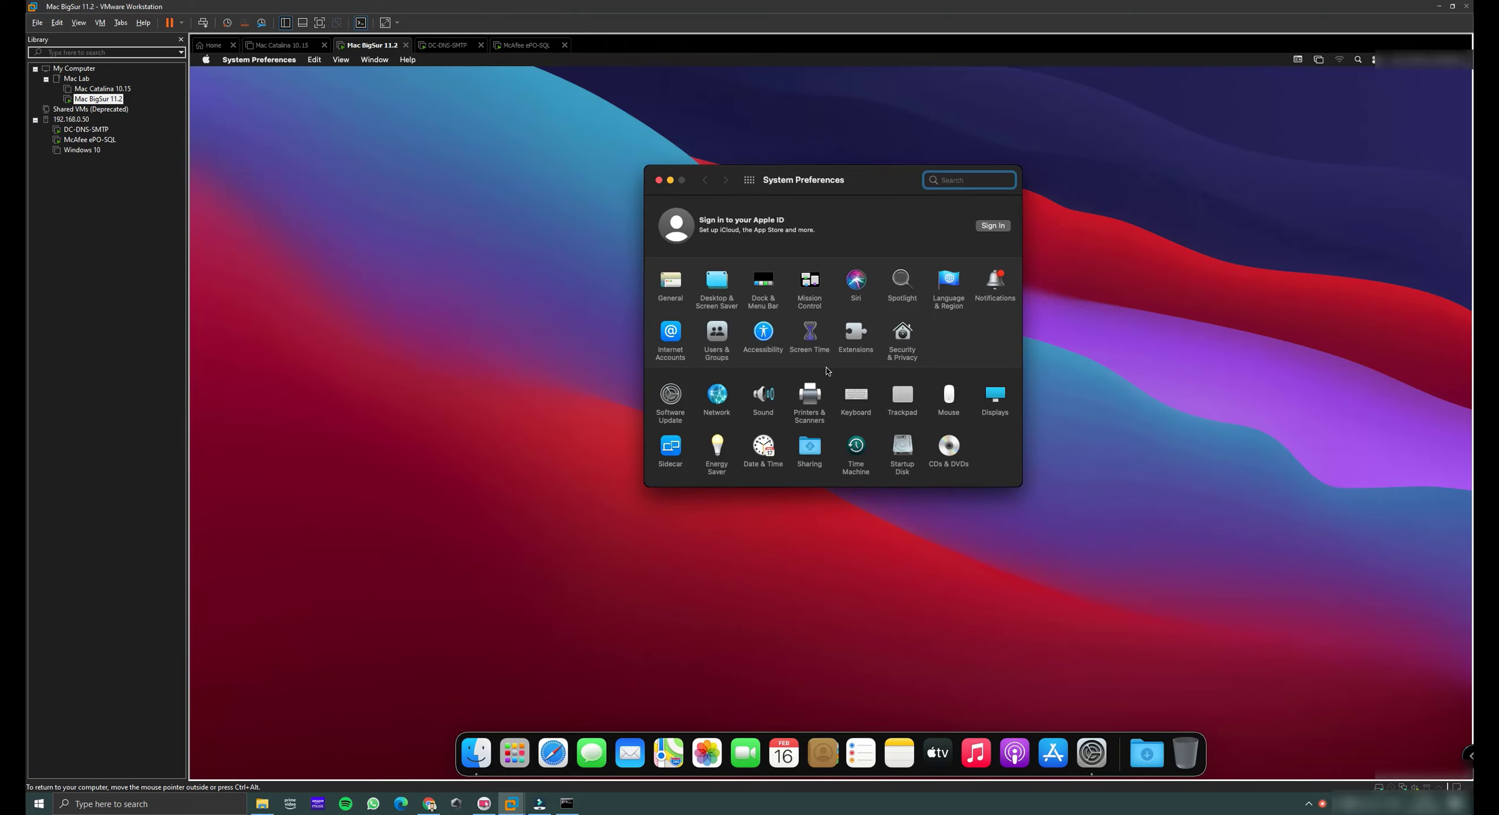
click(717, 331)
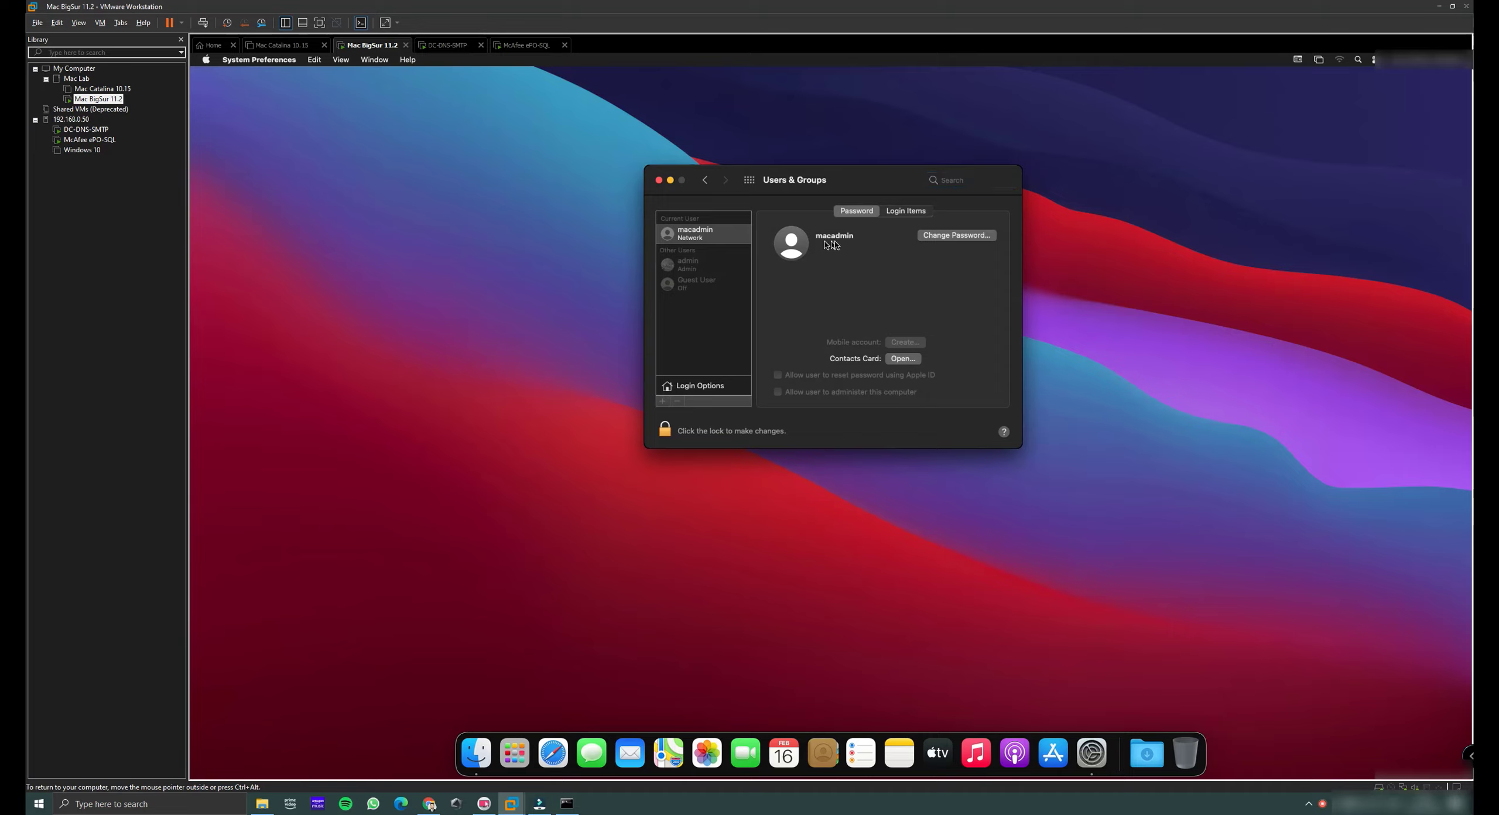
mouse_move(852, 246)
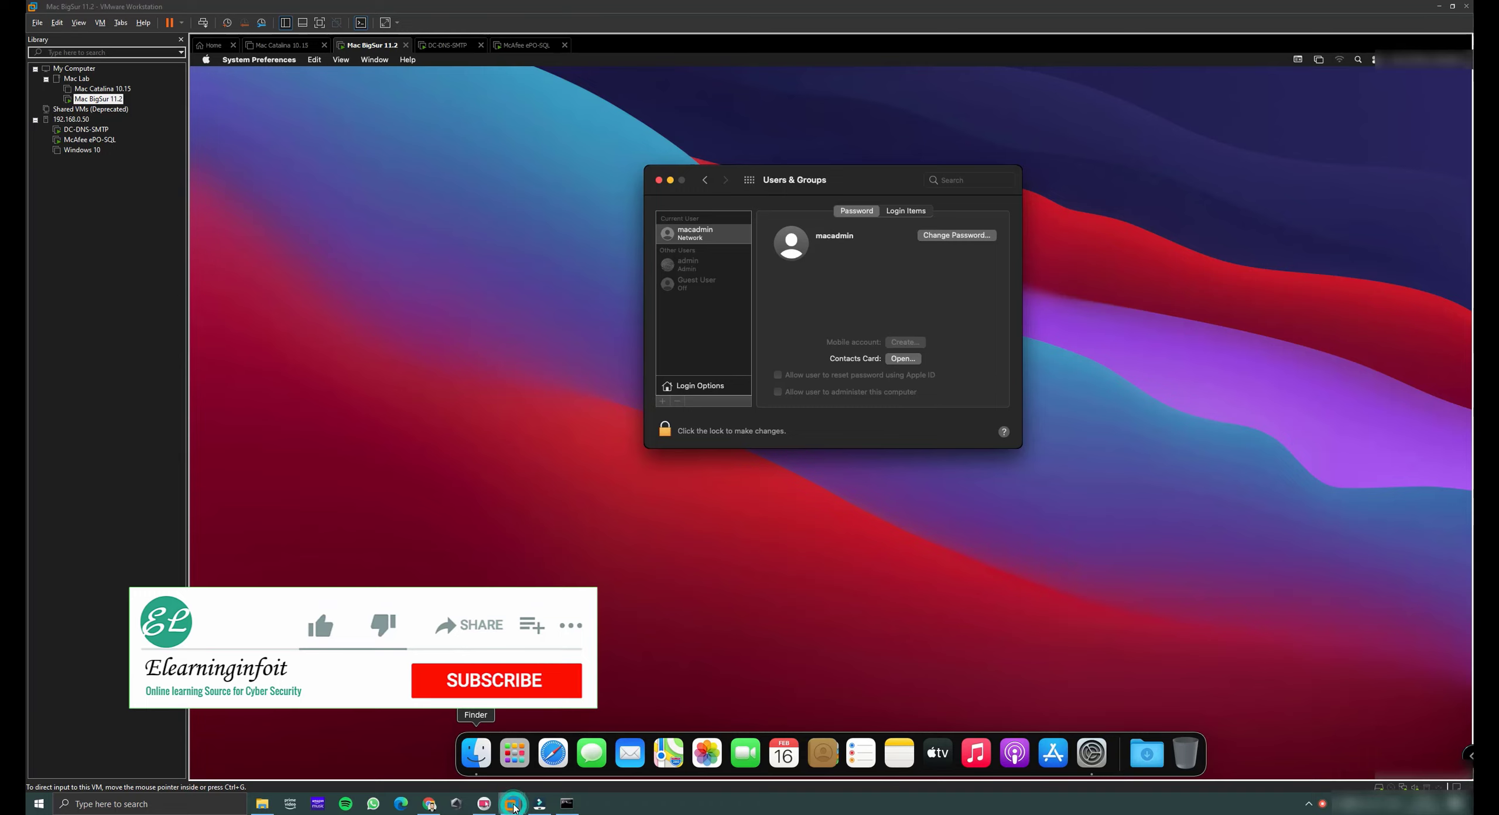
click(449, 45)
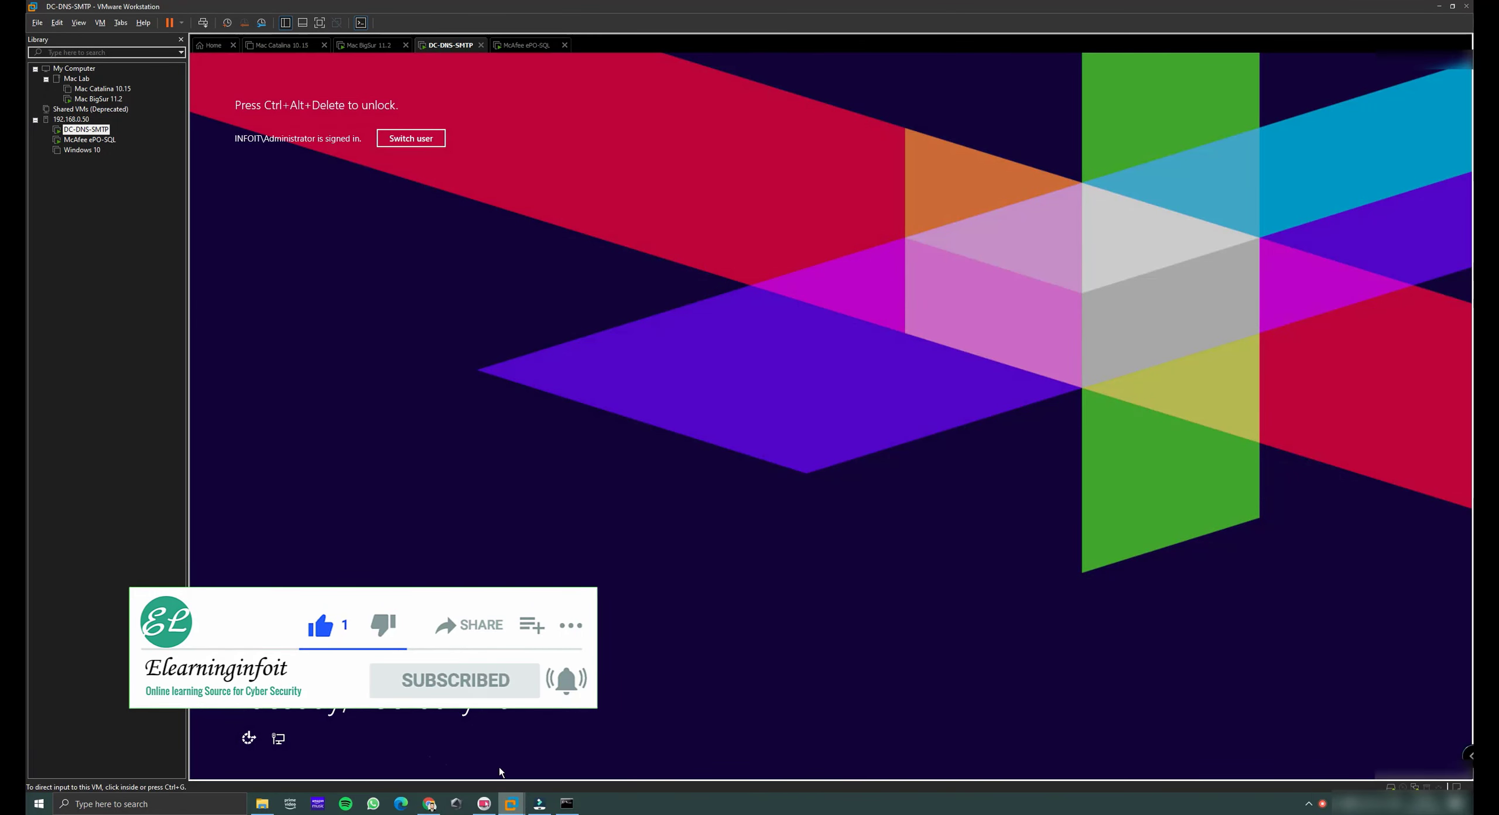
Unlock the domain controller with the Administrator password and open macadmin's Properties in ADUC.
key(ctrl+alt+delete)
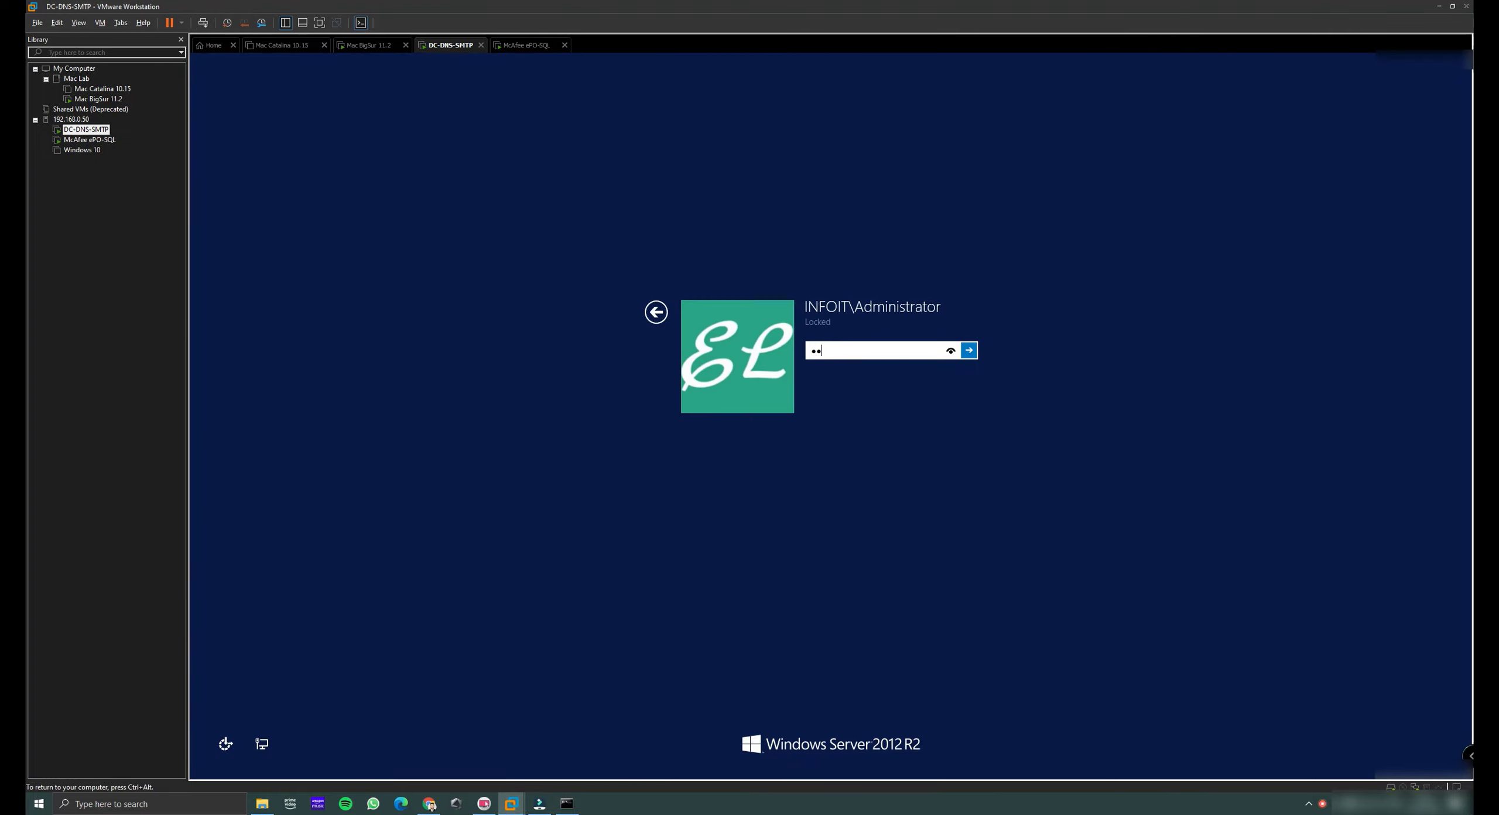
text(password)
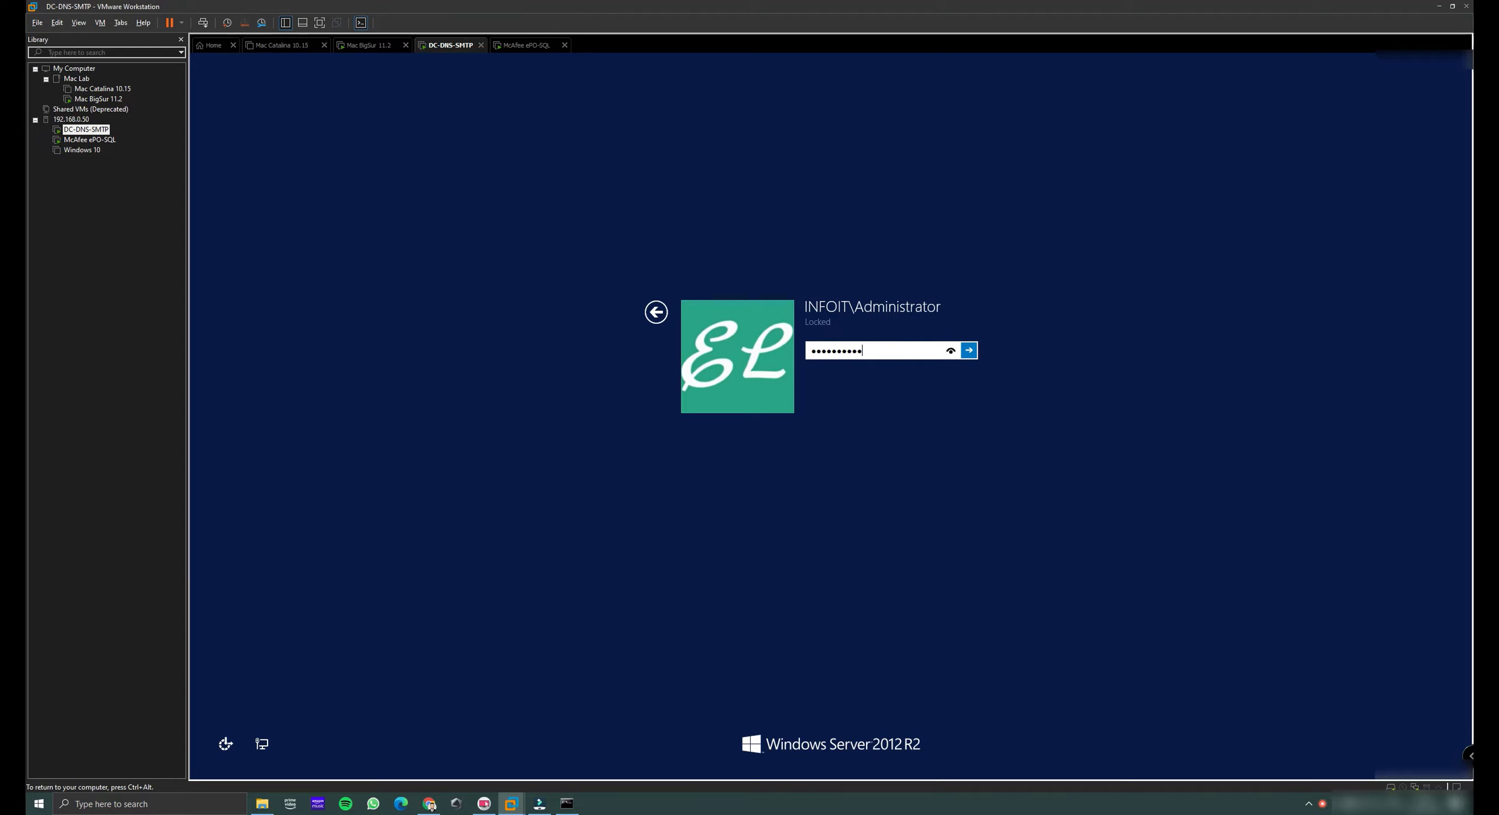
click(968, 350)
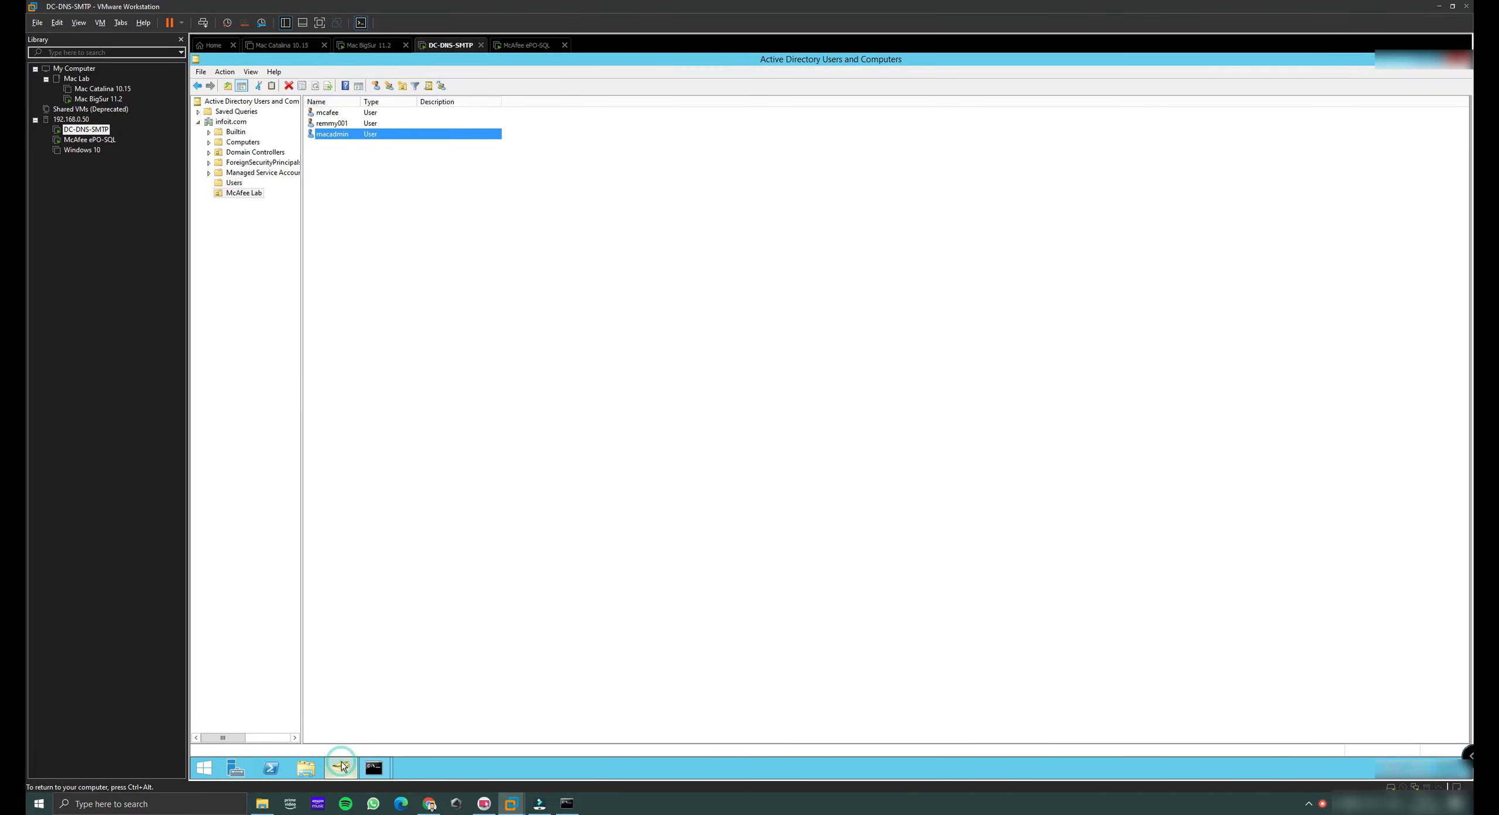
right_click(332, 134)
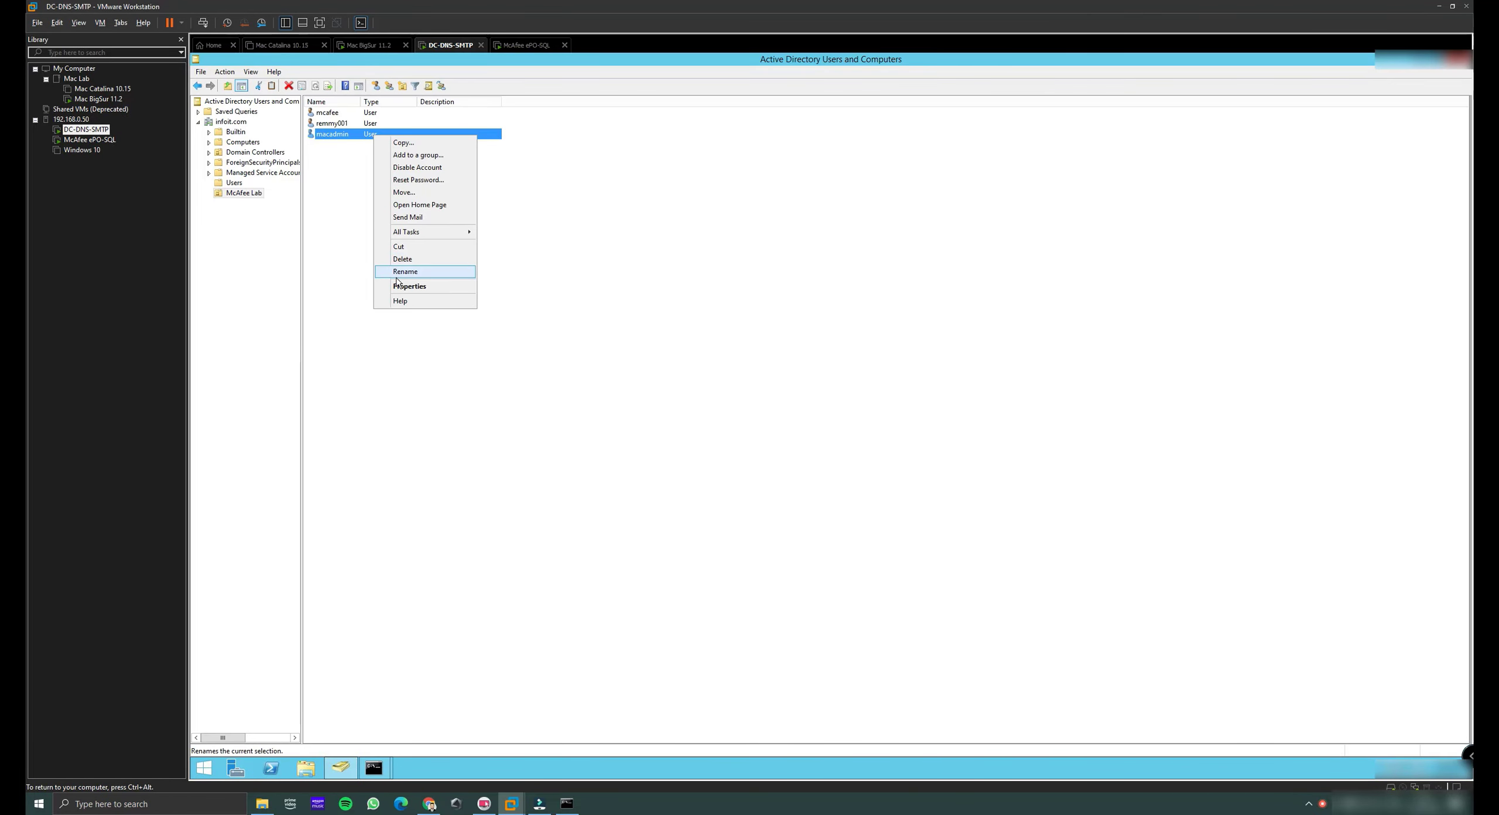
click(409, 286)
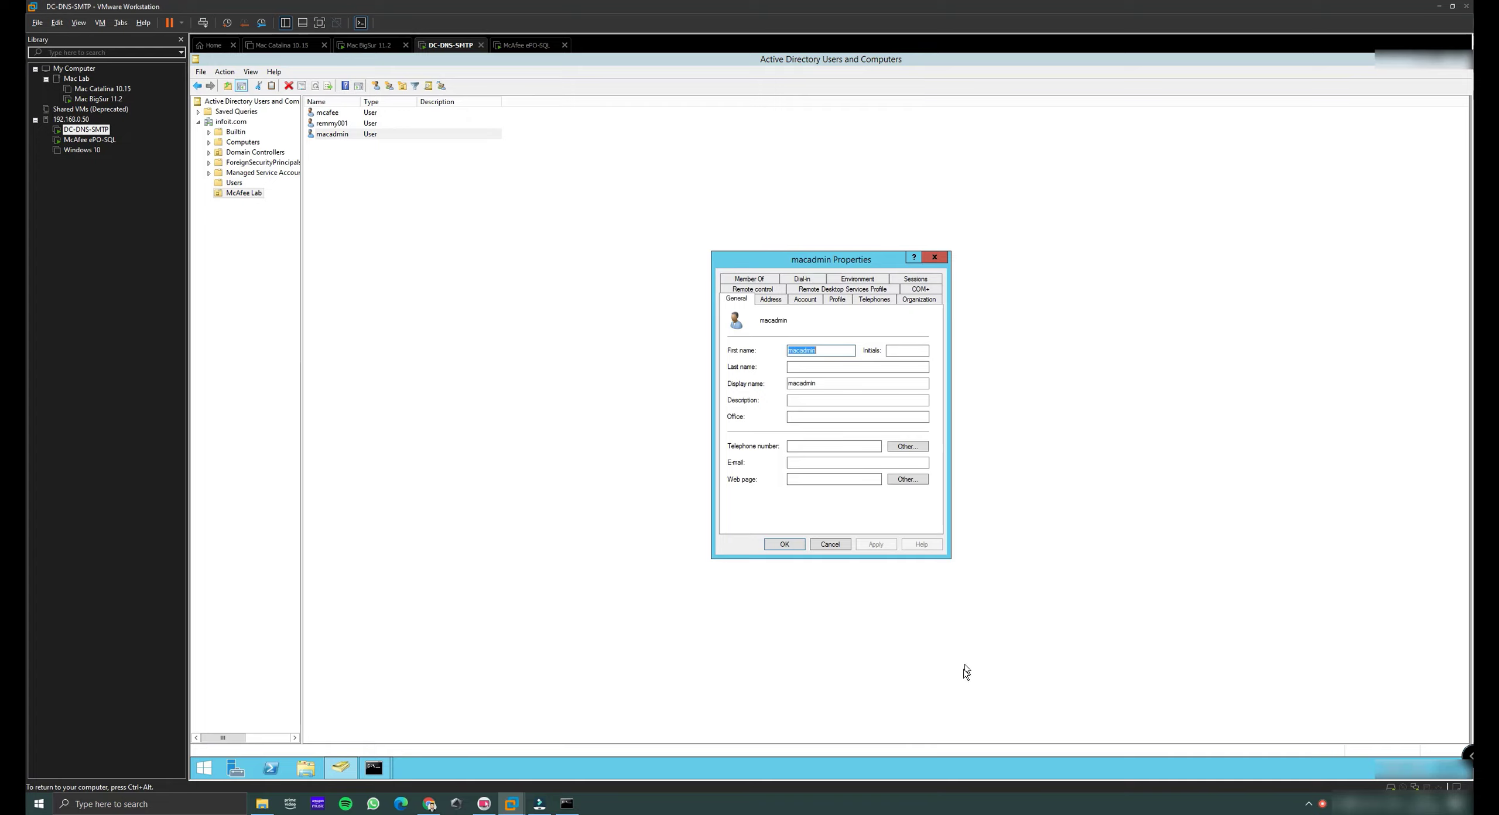